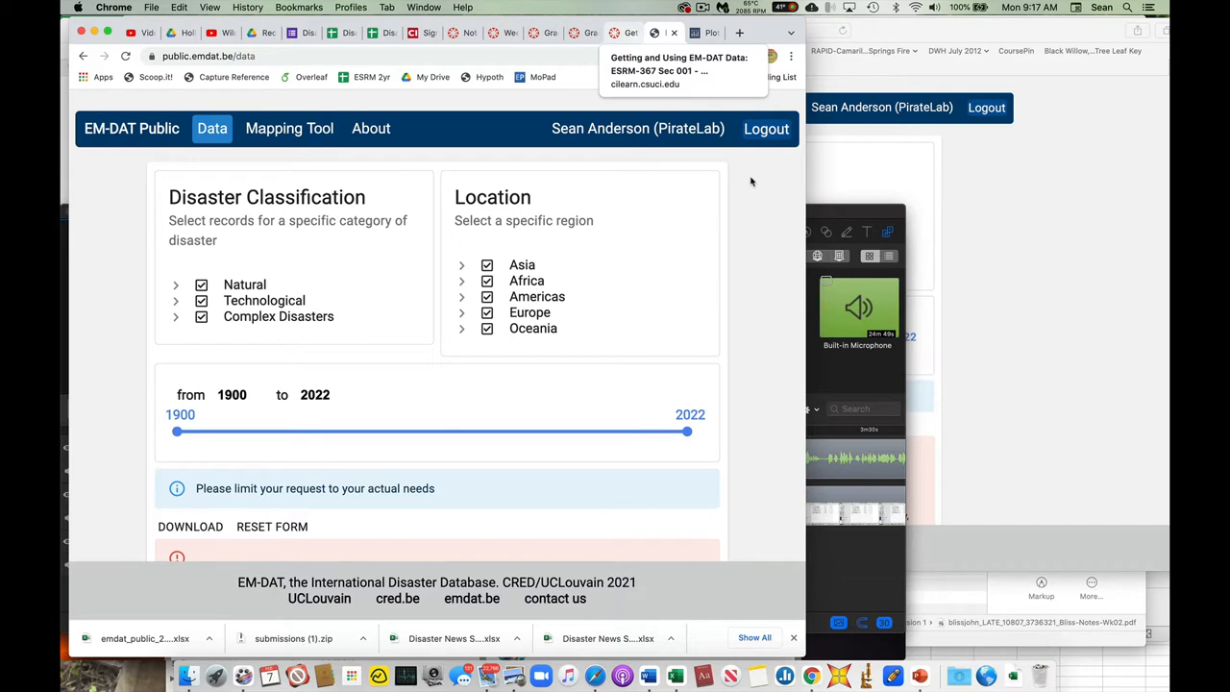
mouse_move(548, 116)
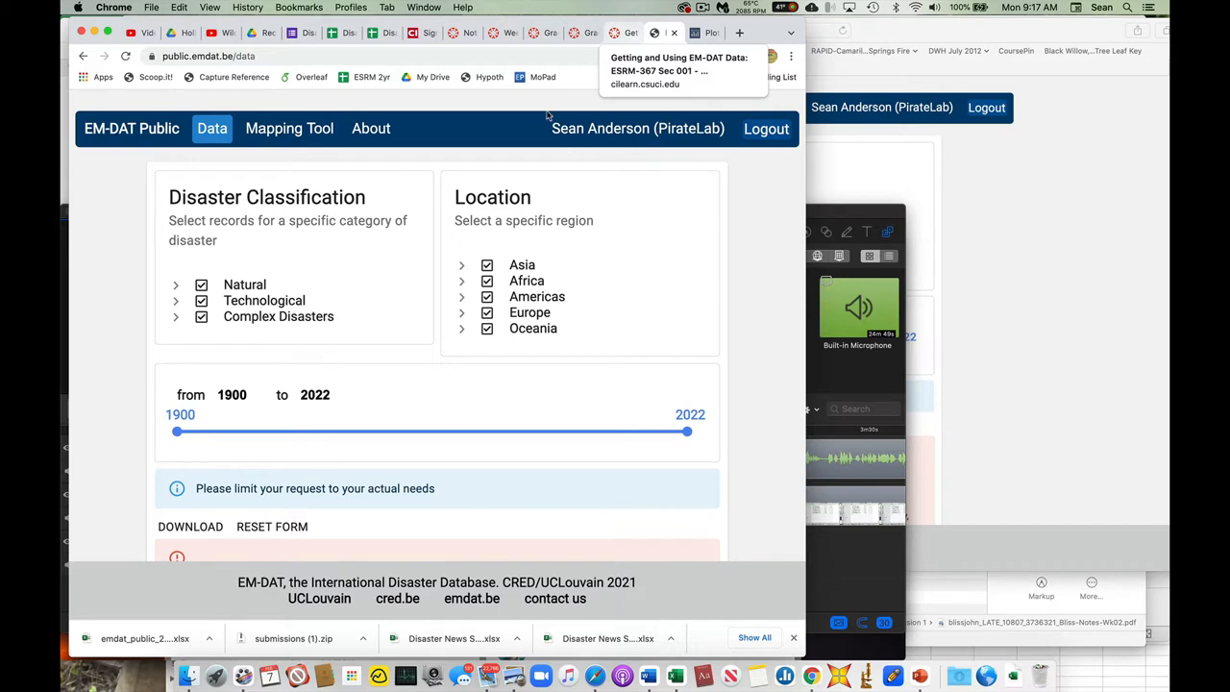
mouse_move(587, 130)
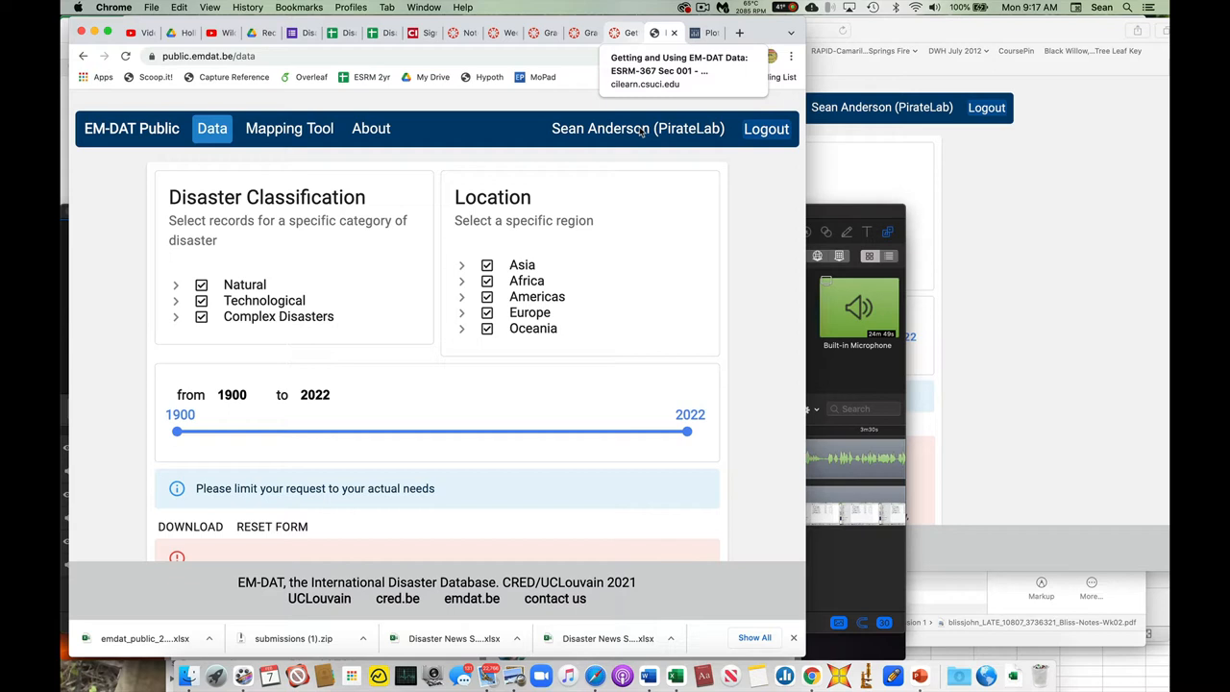
mouse_move(642, 132)
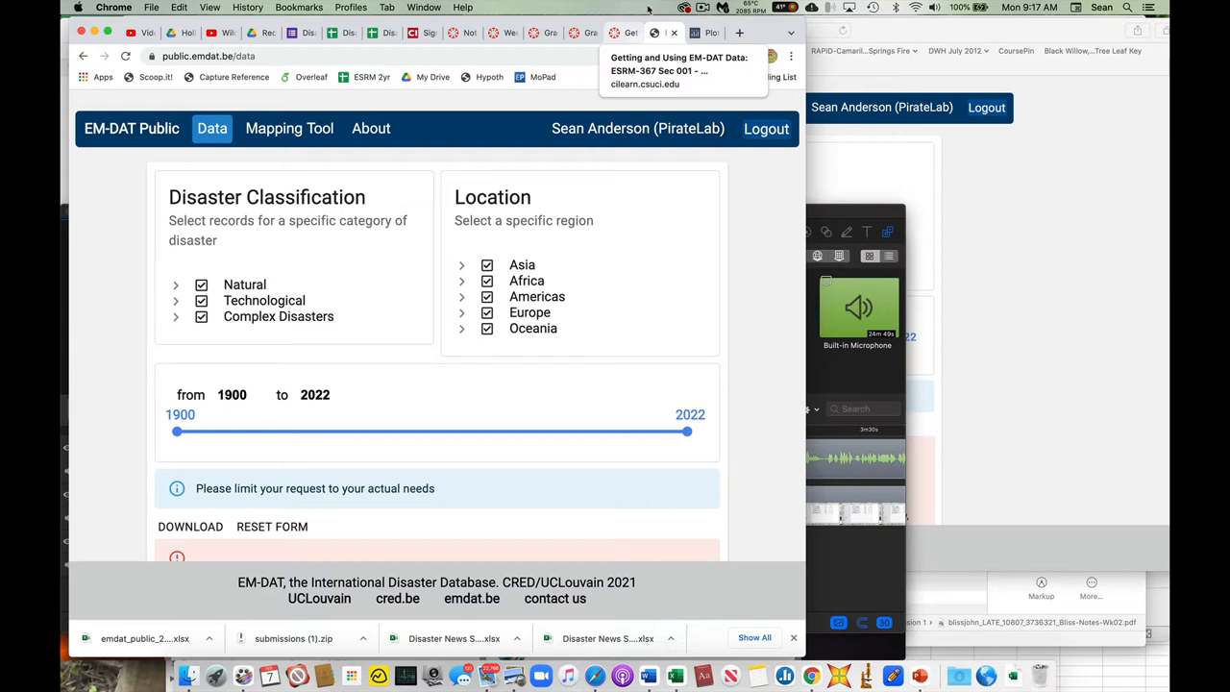
mouse_move(670, 92)
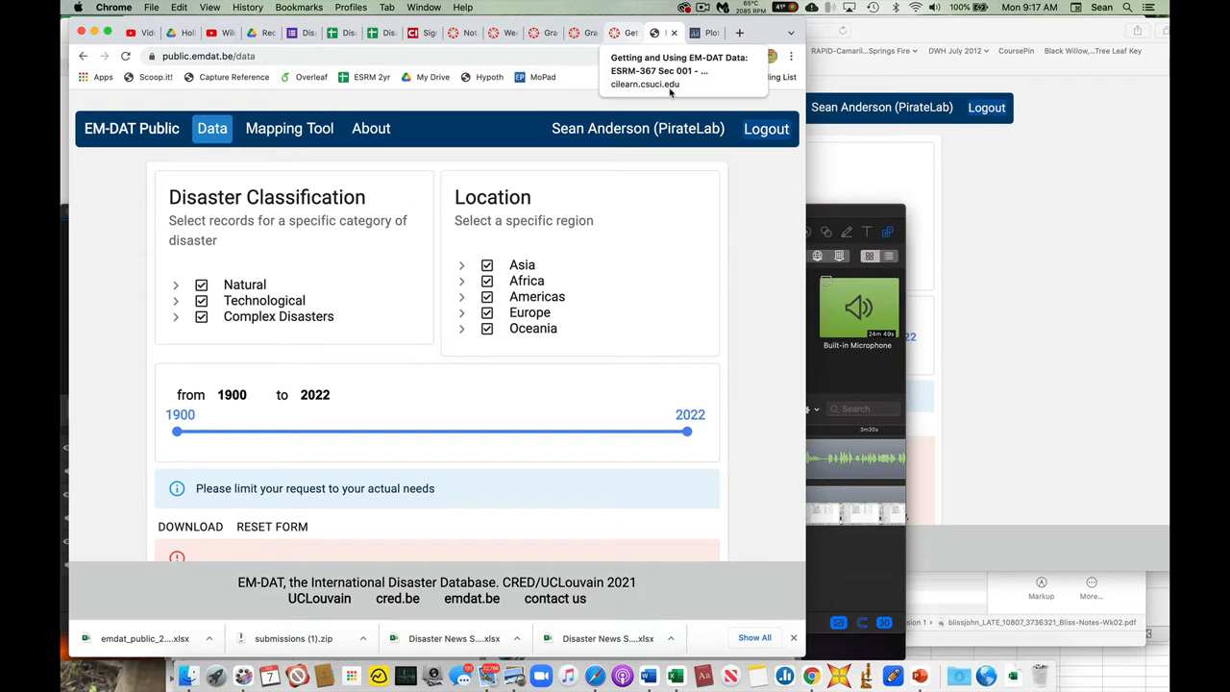
mouse_move(702, 106)
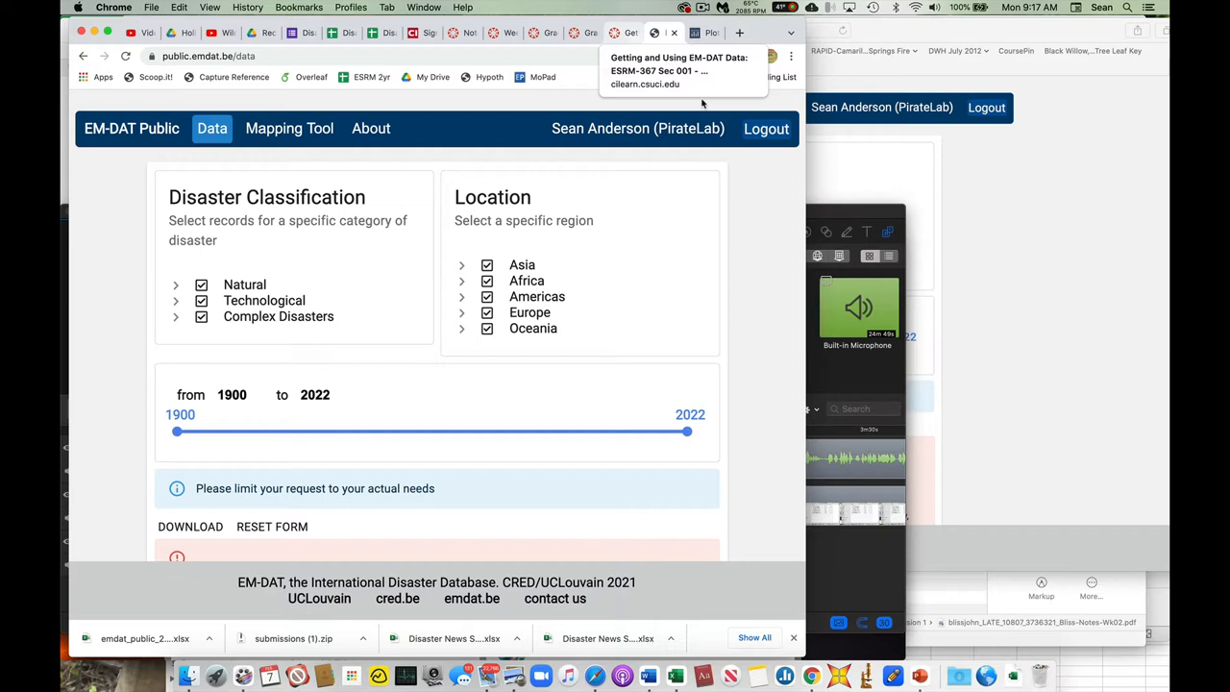
mouse_move(703, 117)
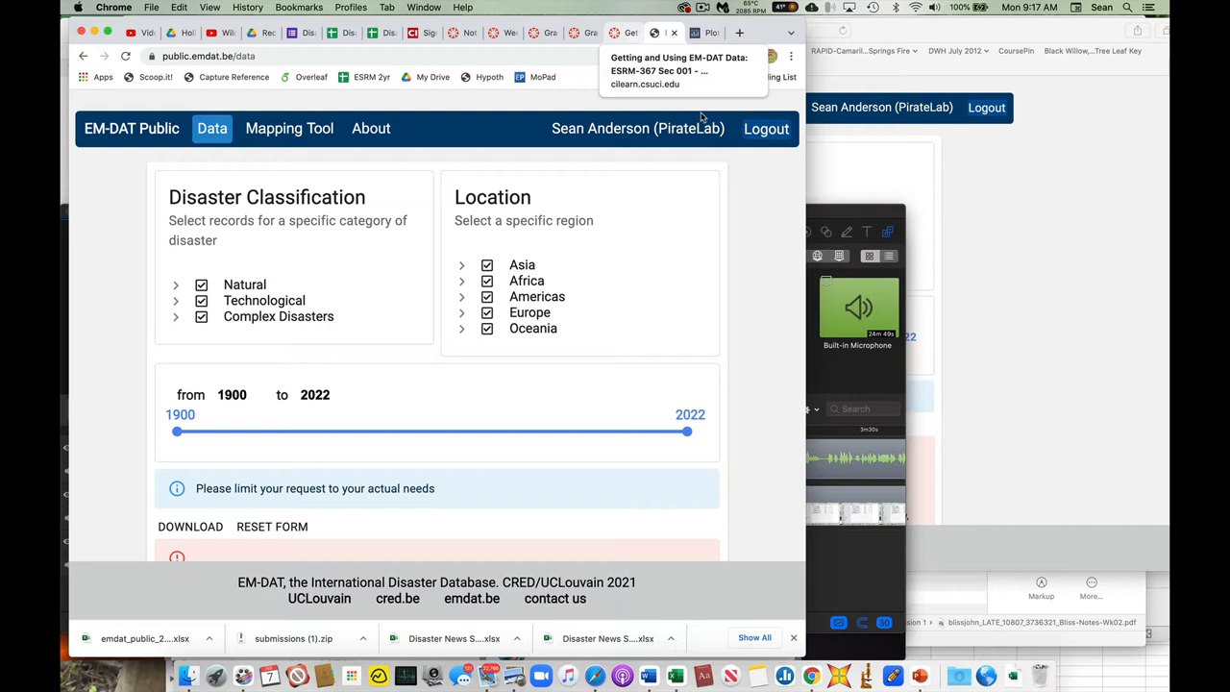
mouse_move(736, 236)
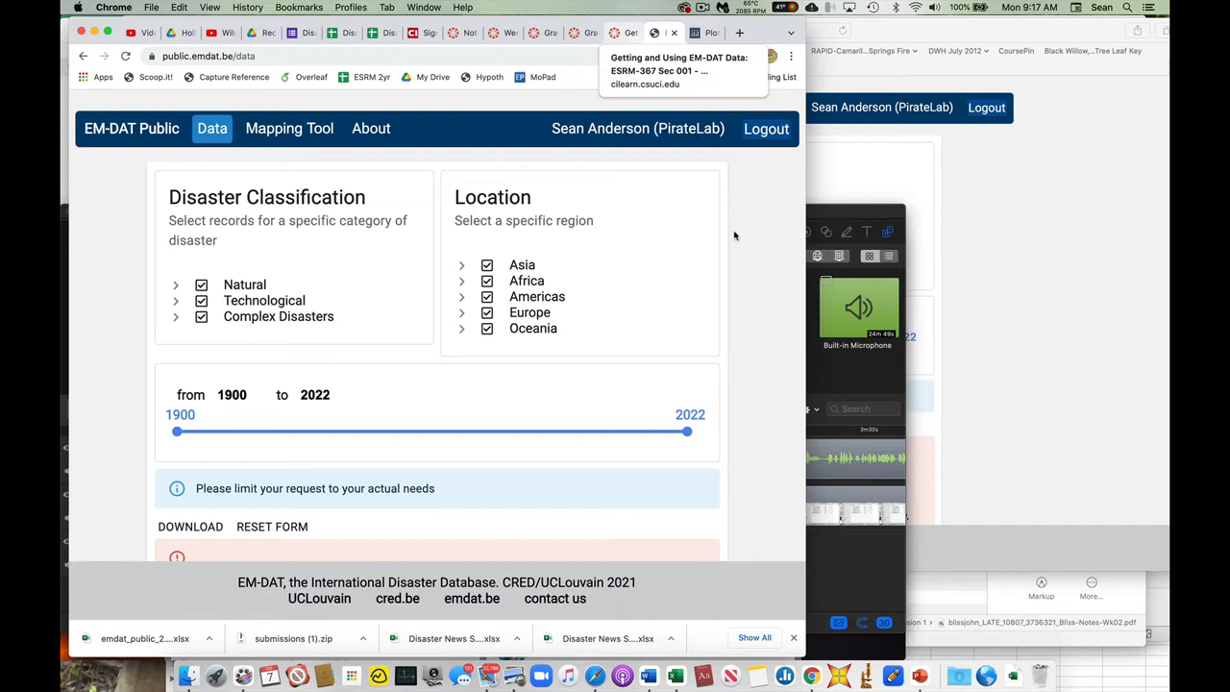
mouse_move(532, 354)
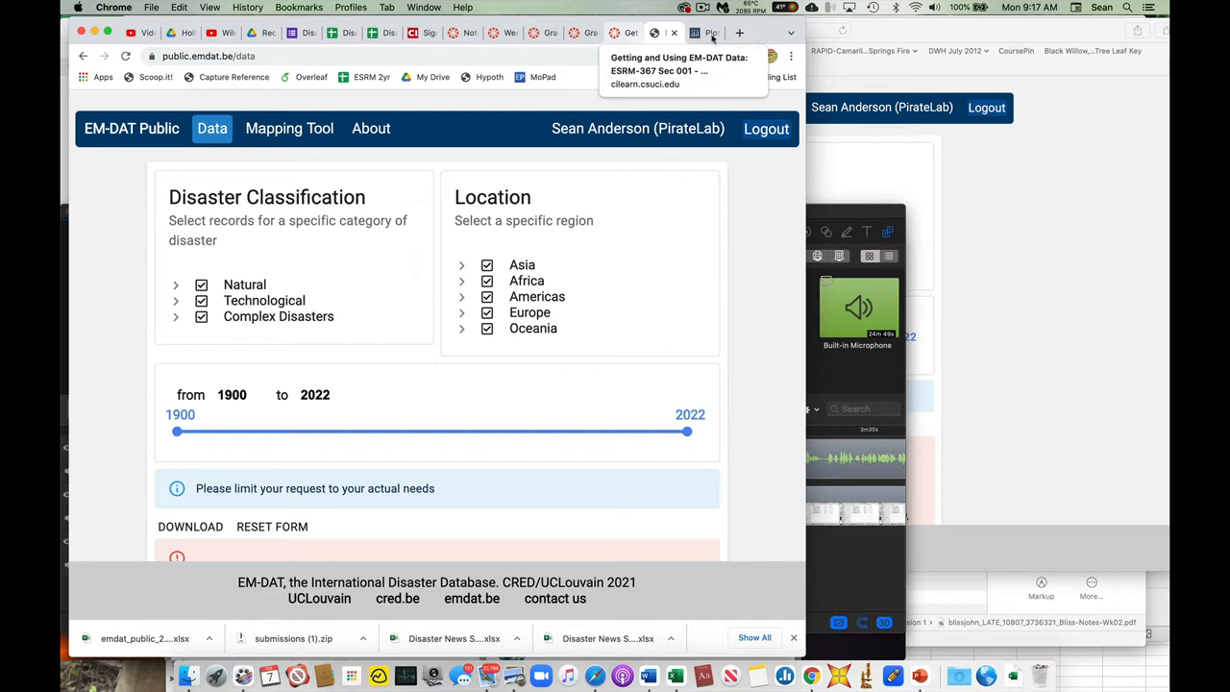
mouse_move(796, 339)
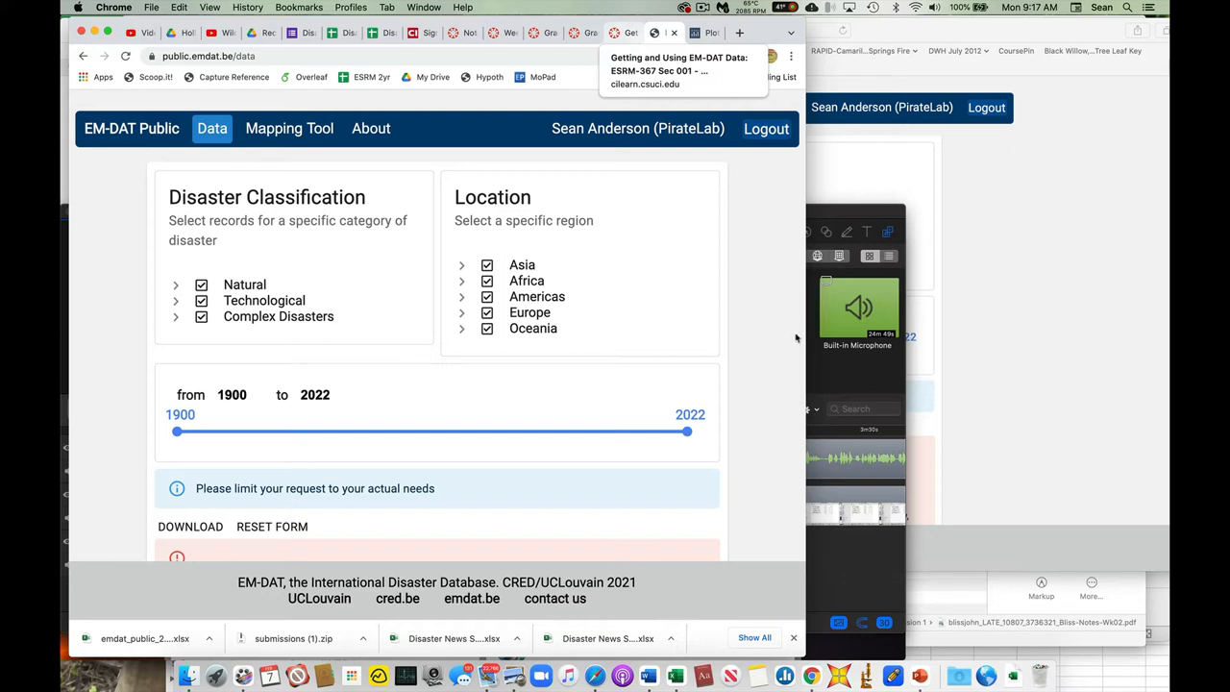
mouse_move(843, 361)
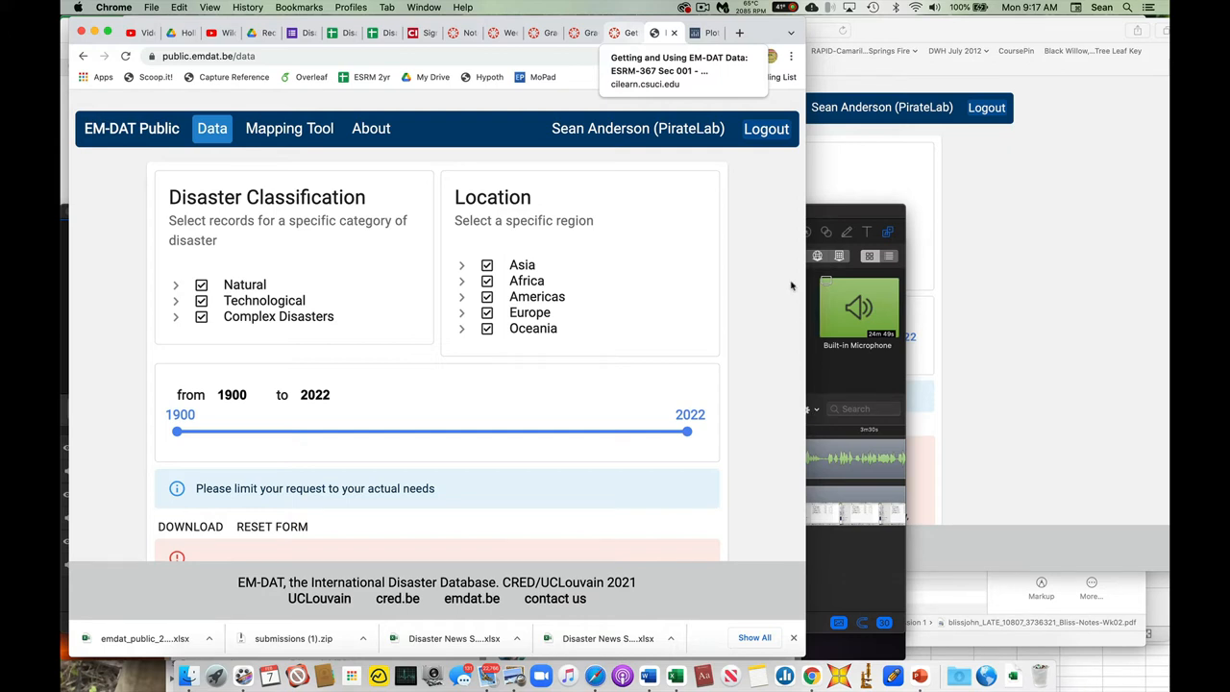
mouse_move(670, 209)
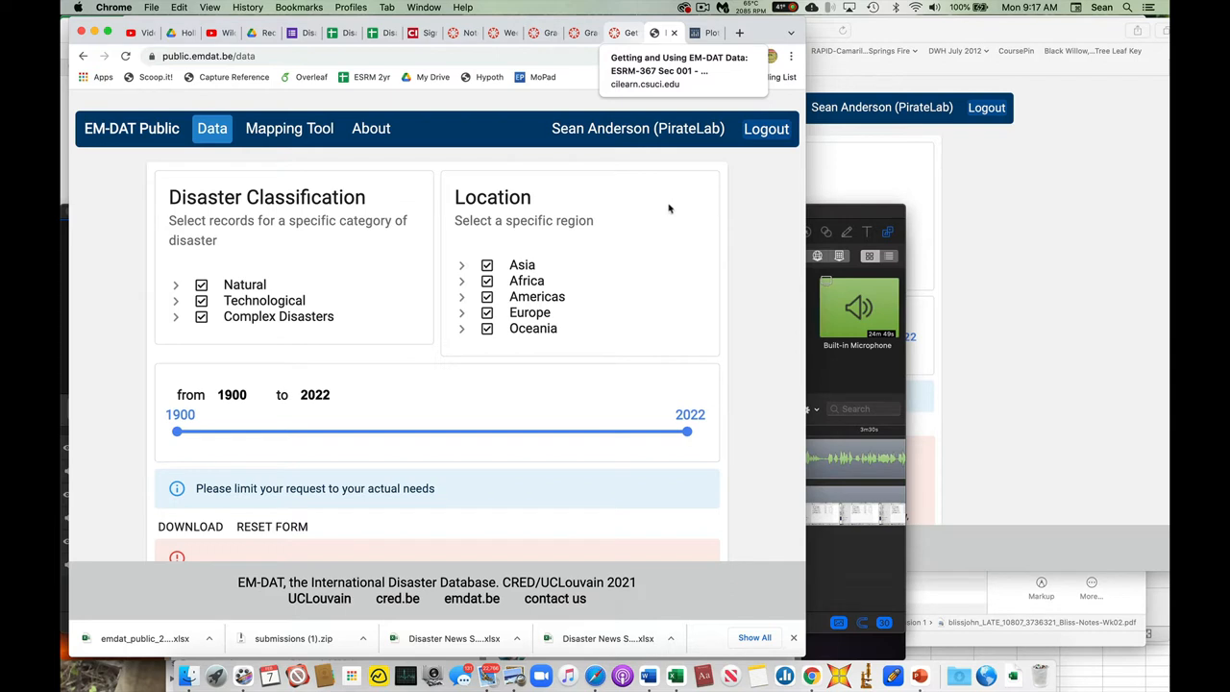
mouse_move(402, 253)
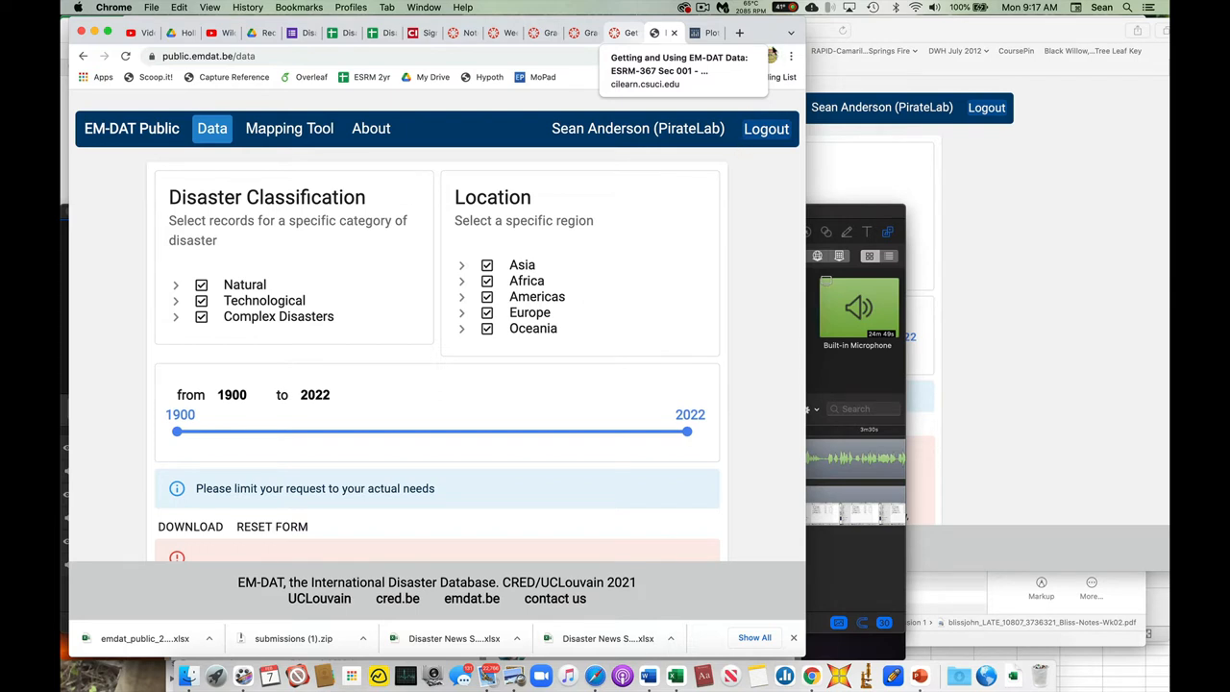
mouse_move(780, 304)
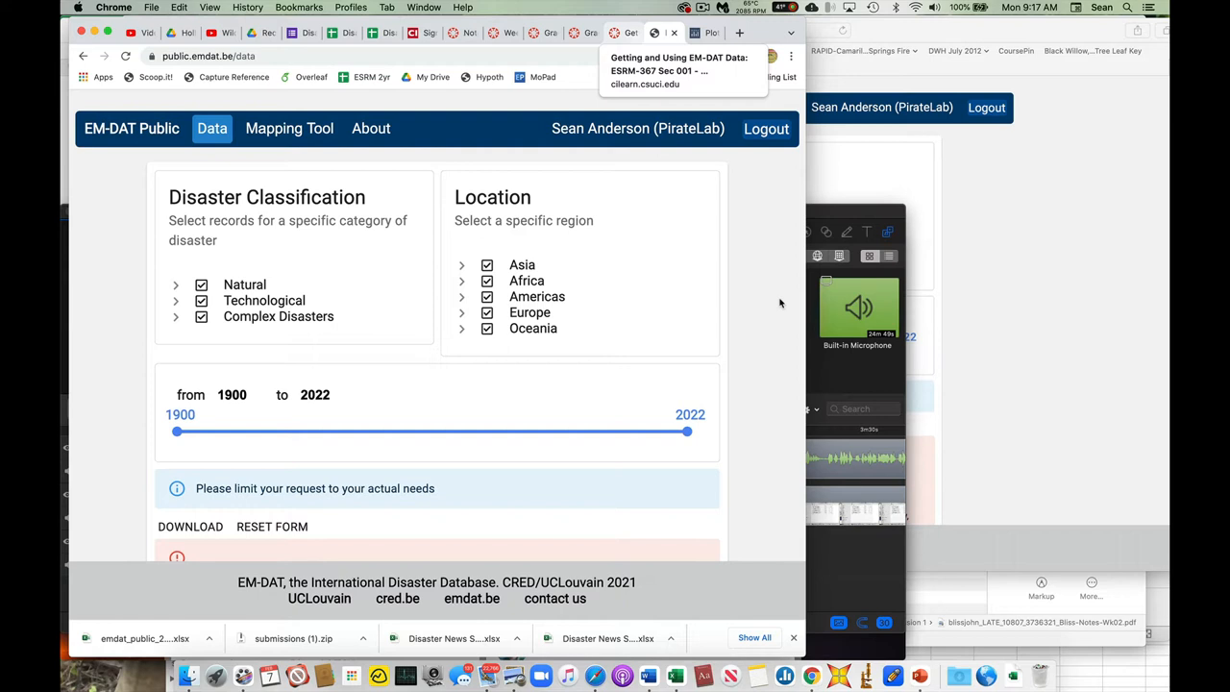
mouse_move(712, 248)
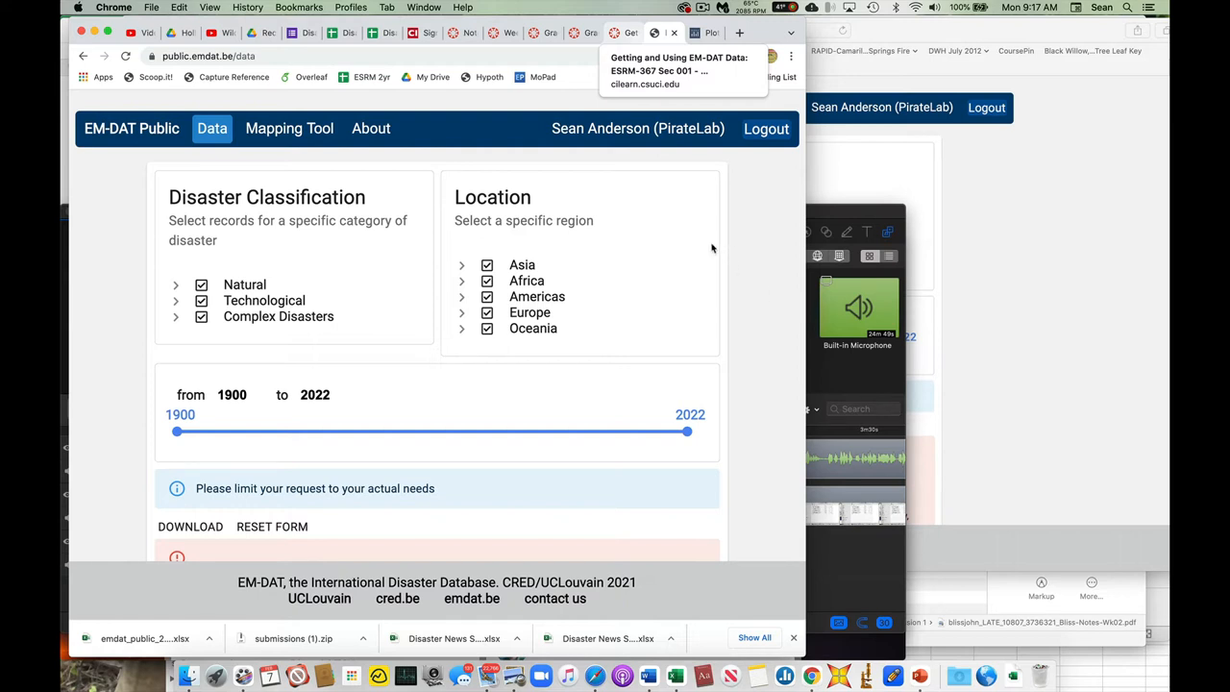
mouse_move(202, 239)
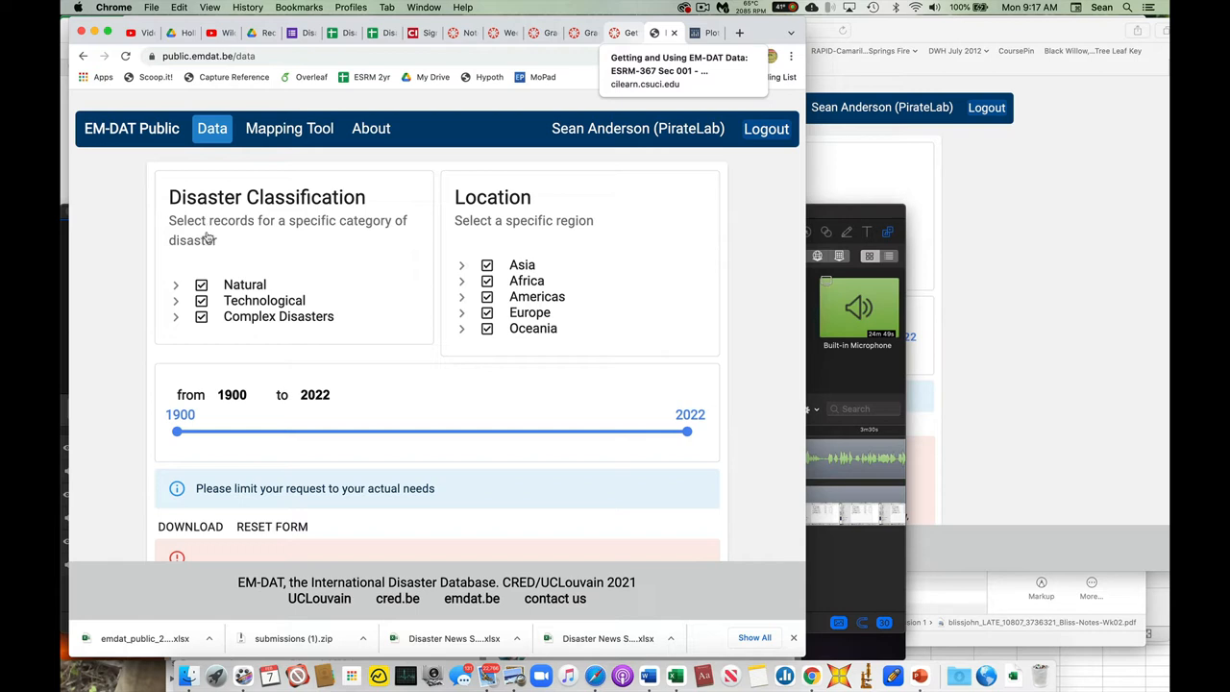
mouse_move(538, 225)
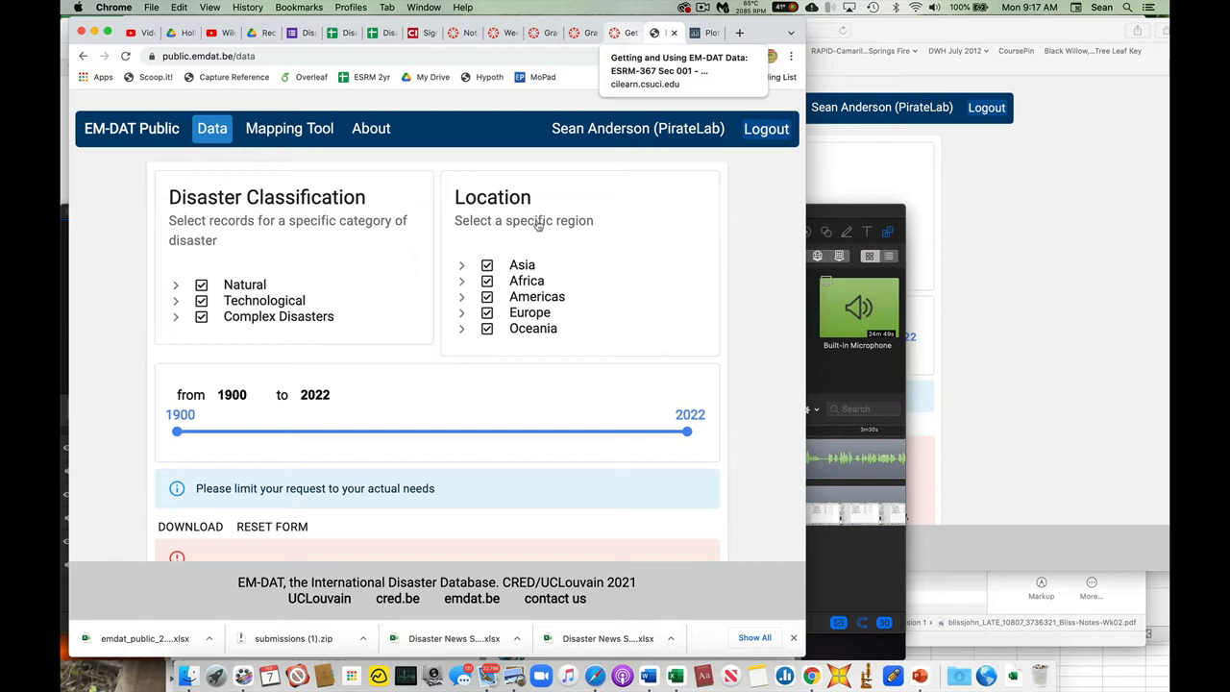
mouse_move(537, 280)
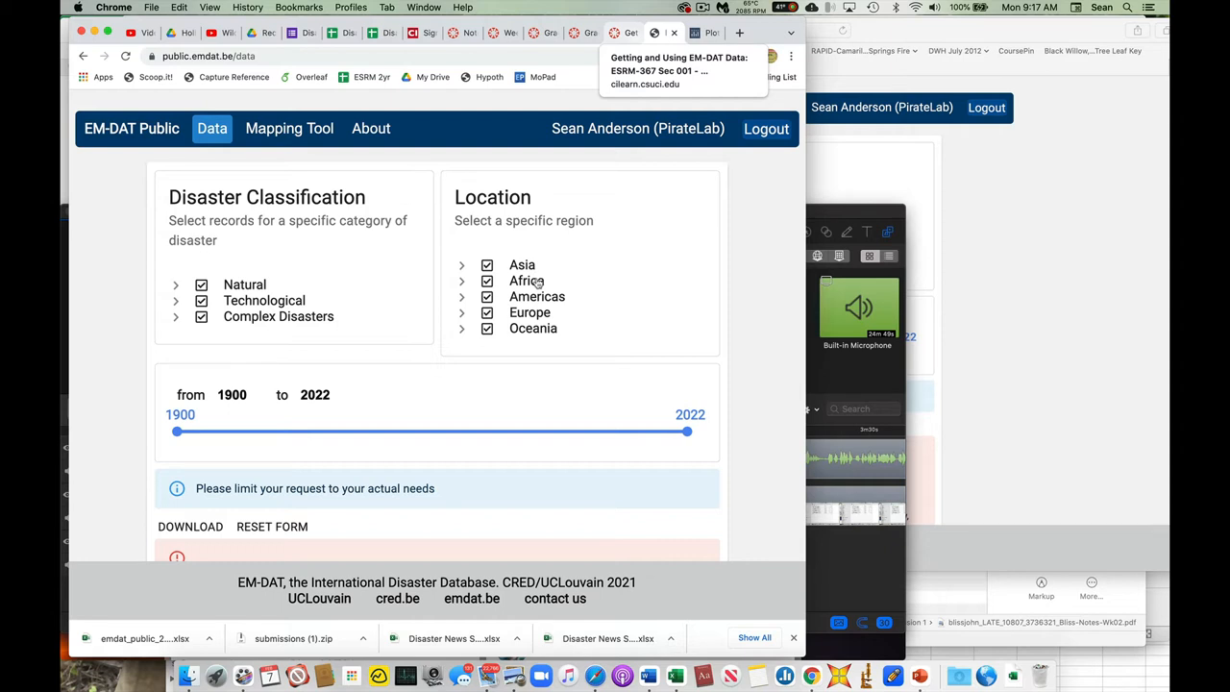
mouse_move(367, 262)
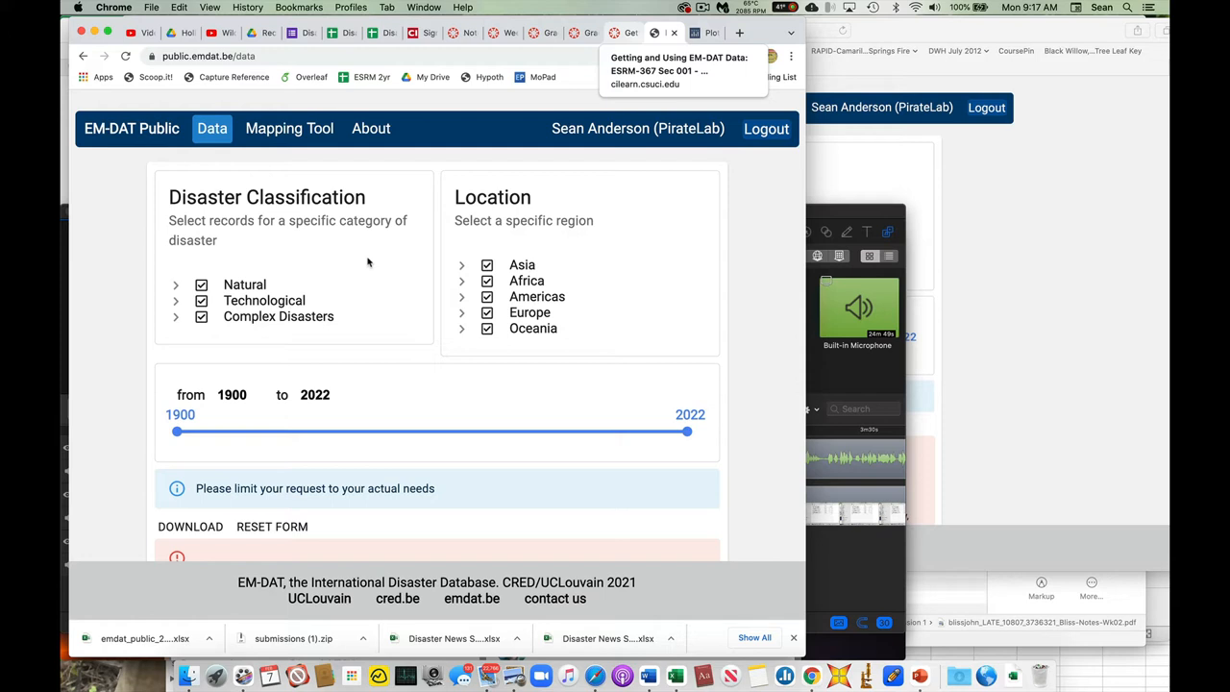
mouse_move(190, 244)
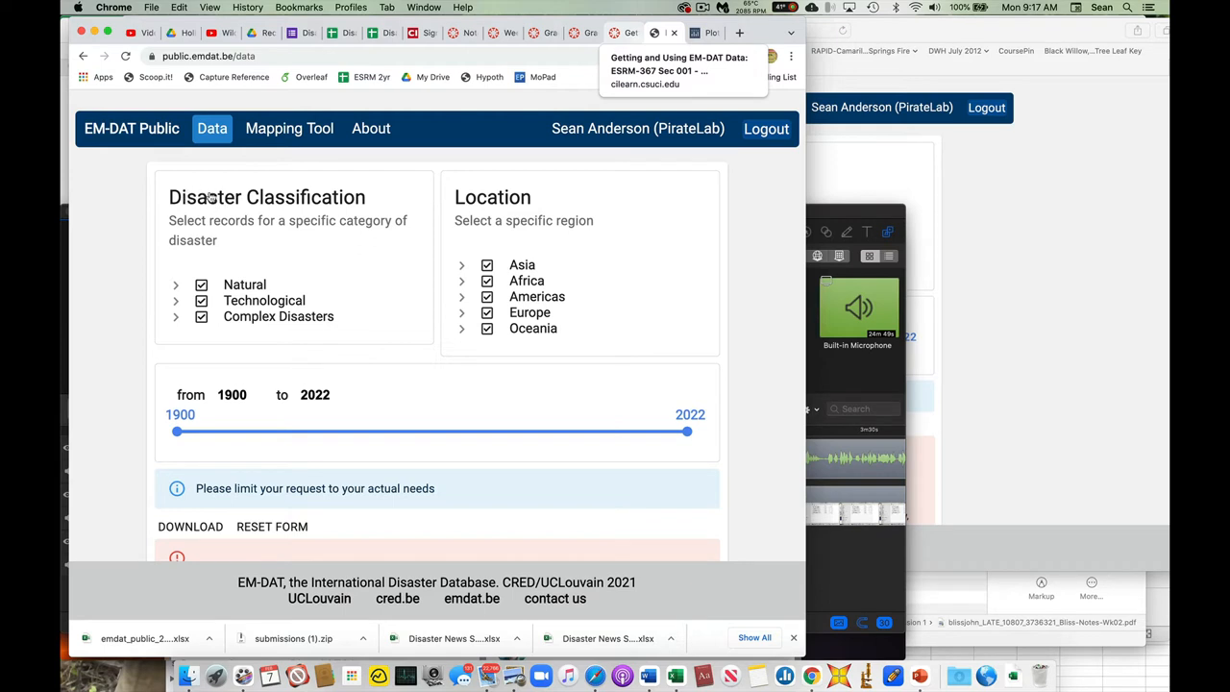
mouse_move(209, 230)
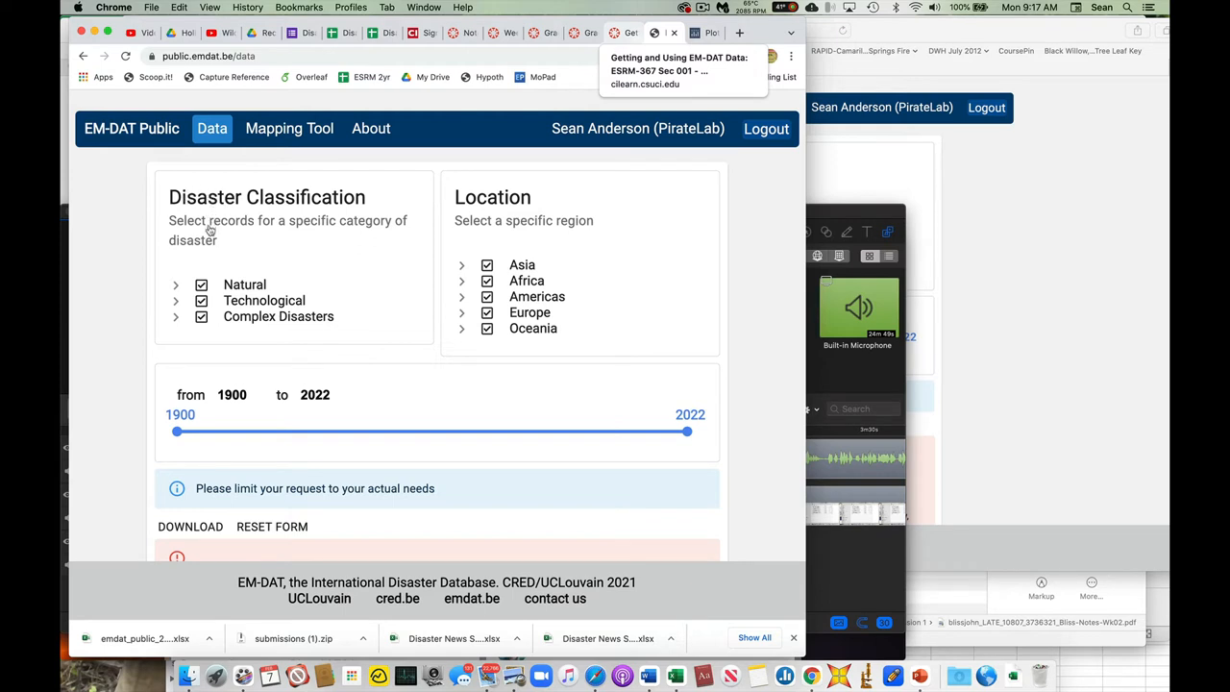
mouse_move(392, 238)
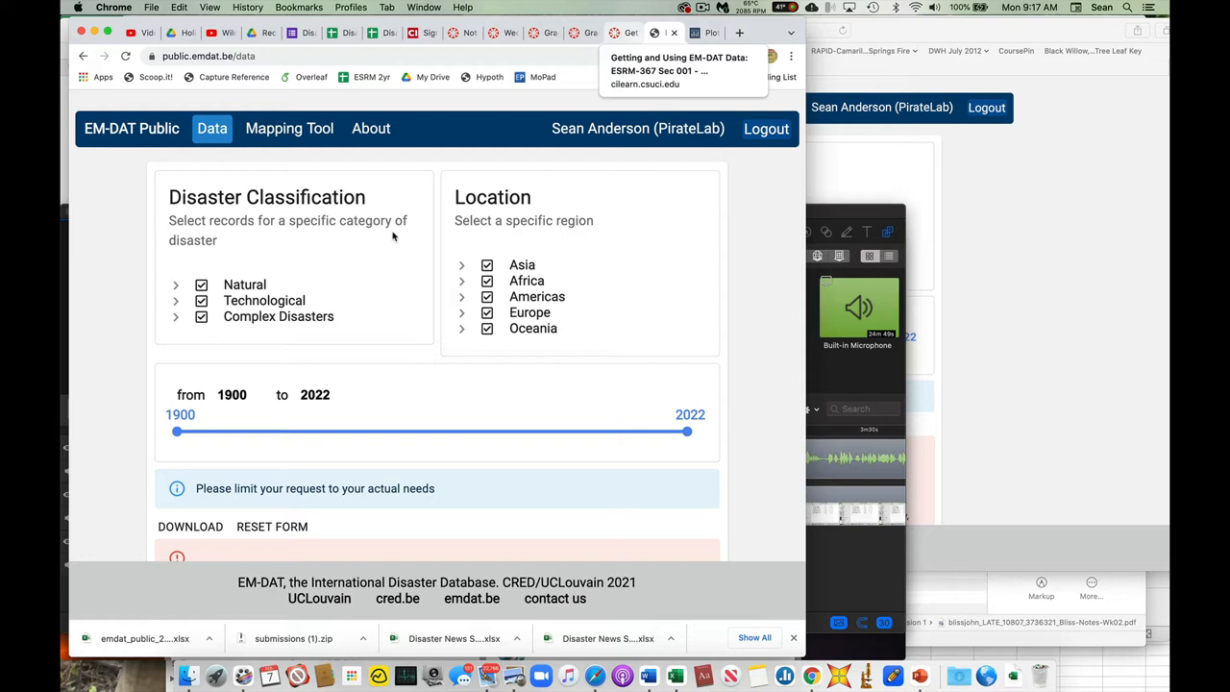
mouse_move(472, 231)
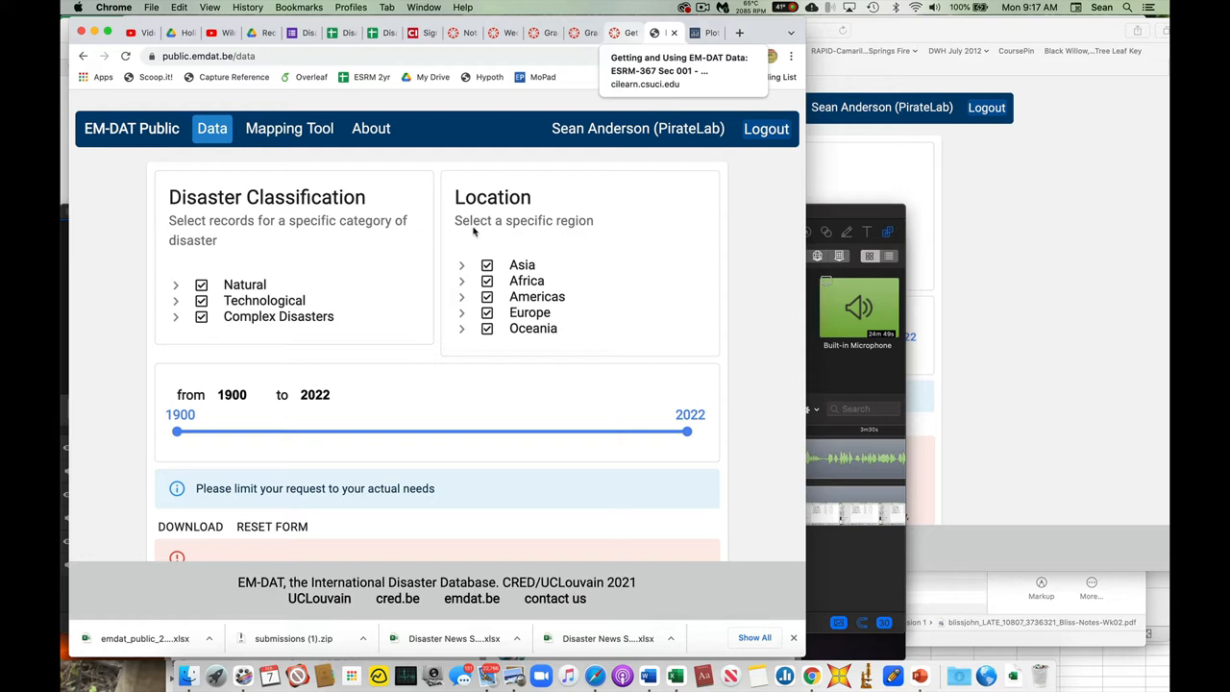
mouse_move(546, 156)
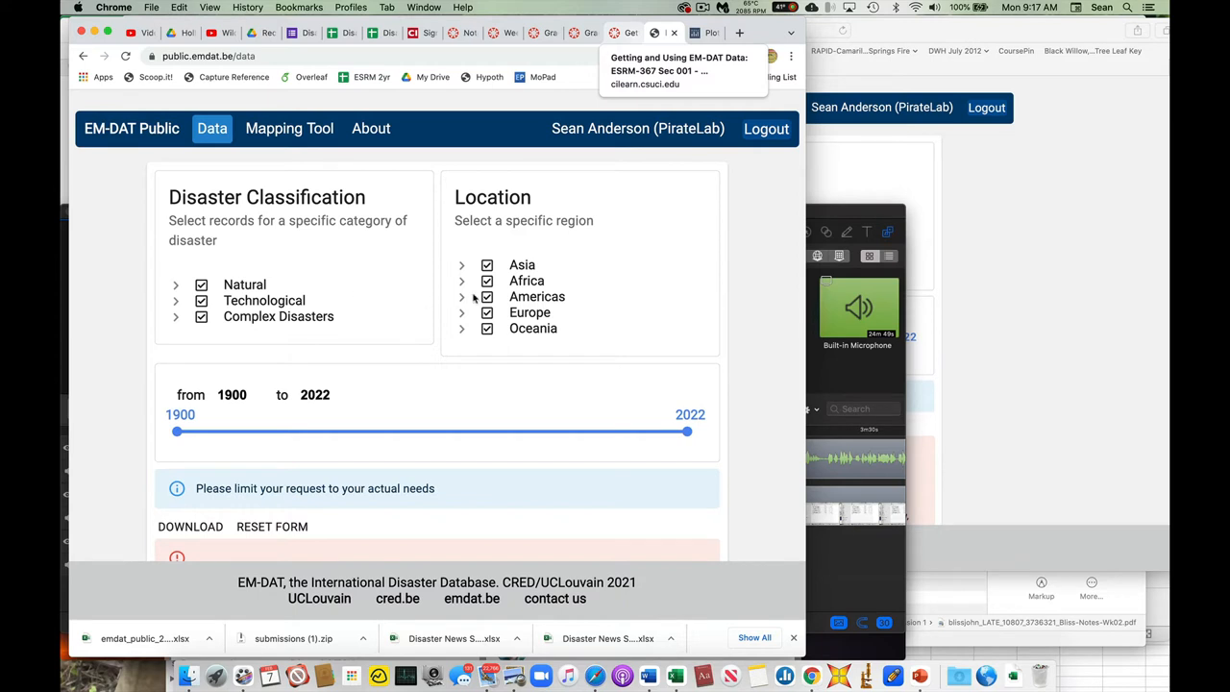
mouse_move(474, 300)
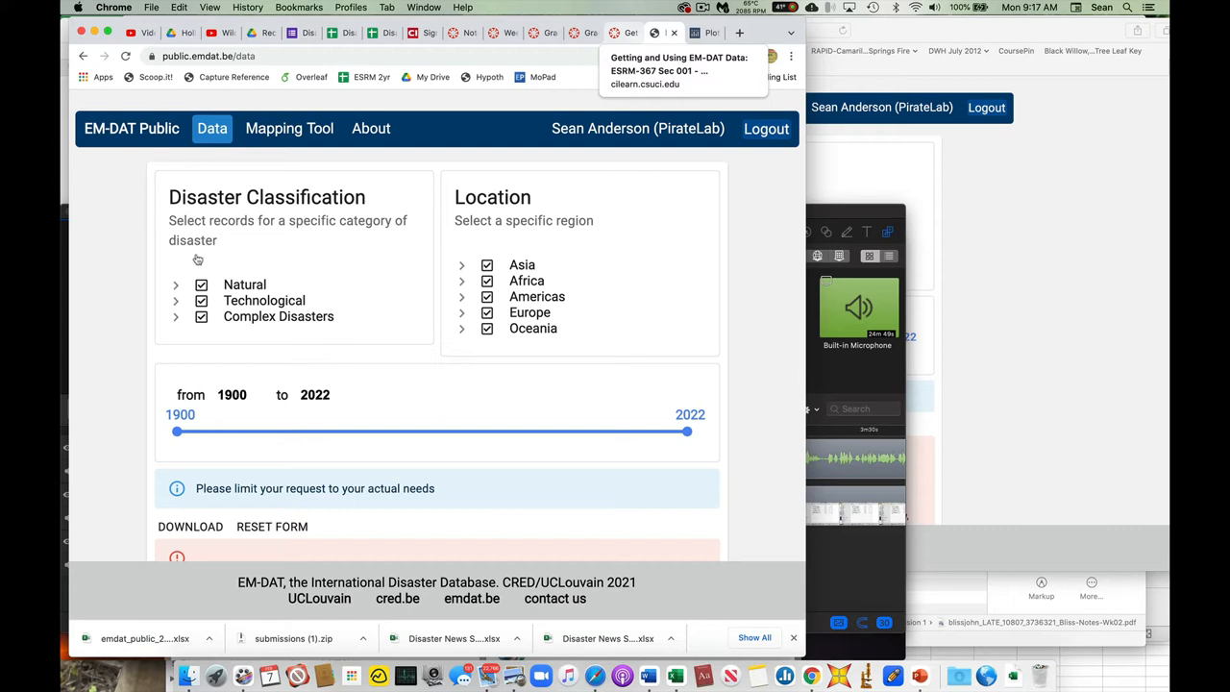
mouse_move(668, 214)
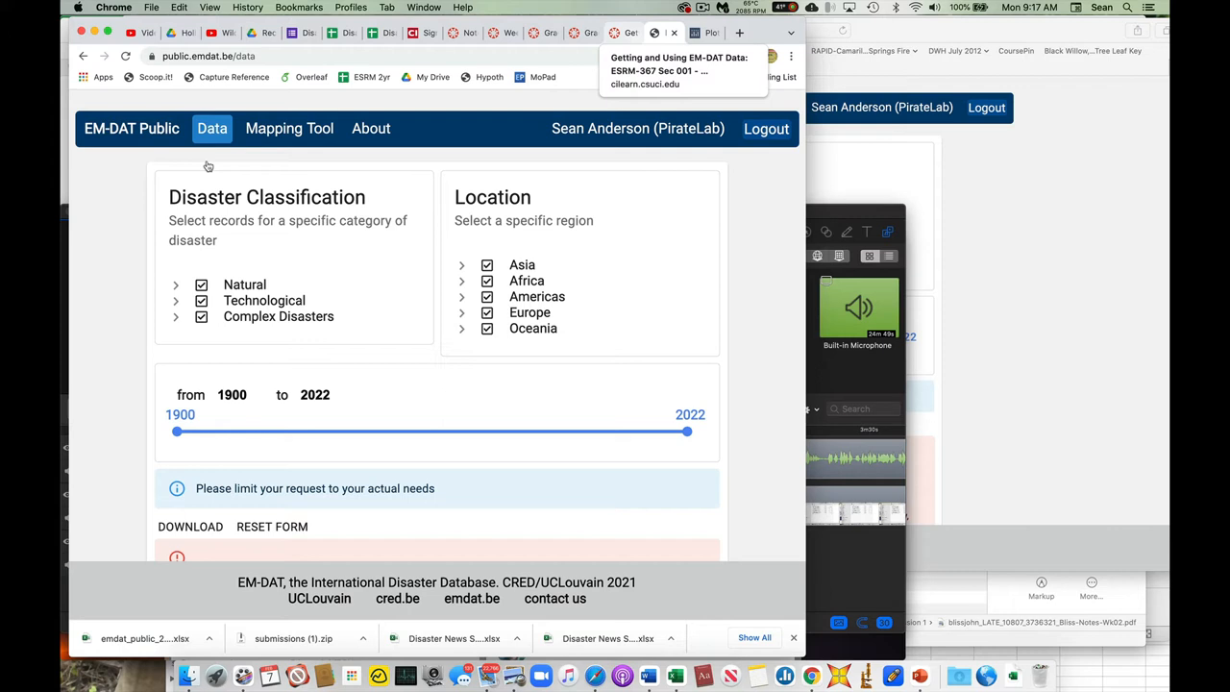
mouse_move(538, 131)
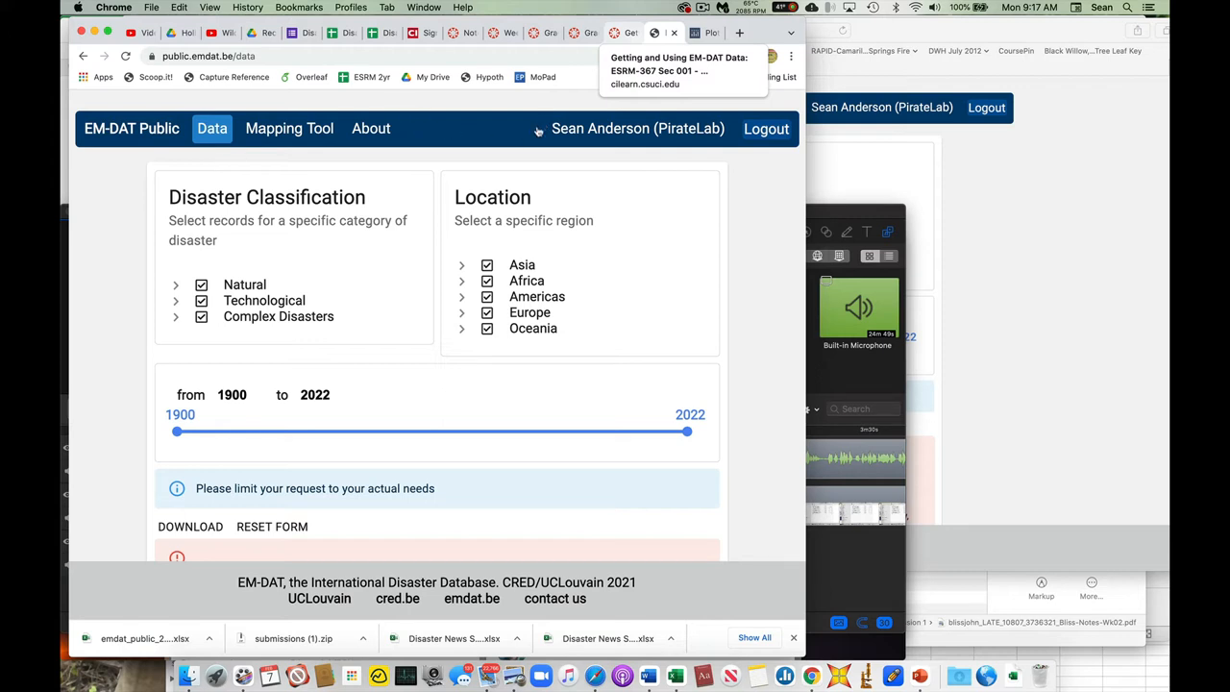
mouse_move(540, 147)
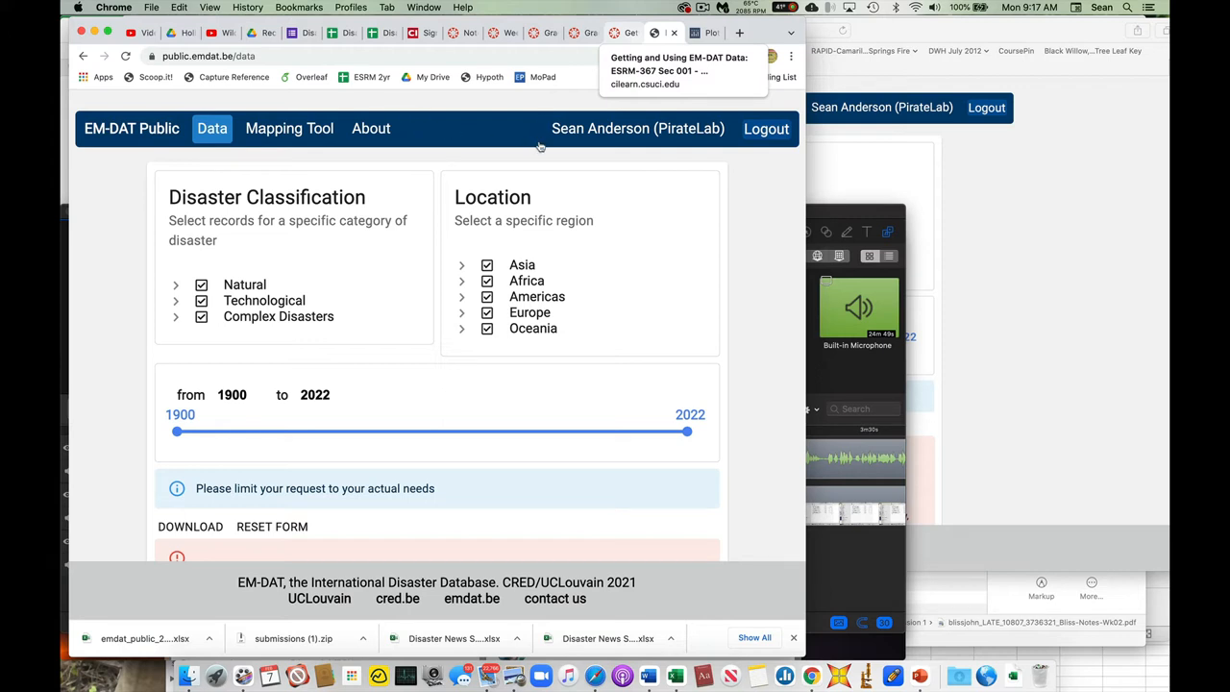
mouse_move(230, 179)
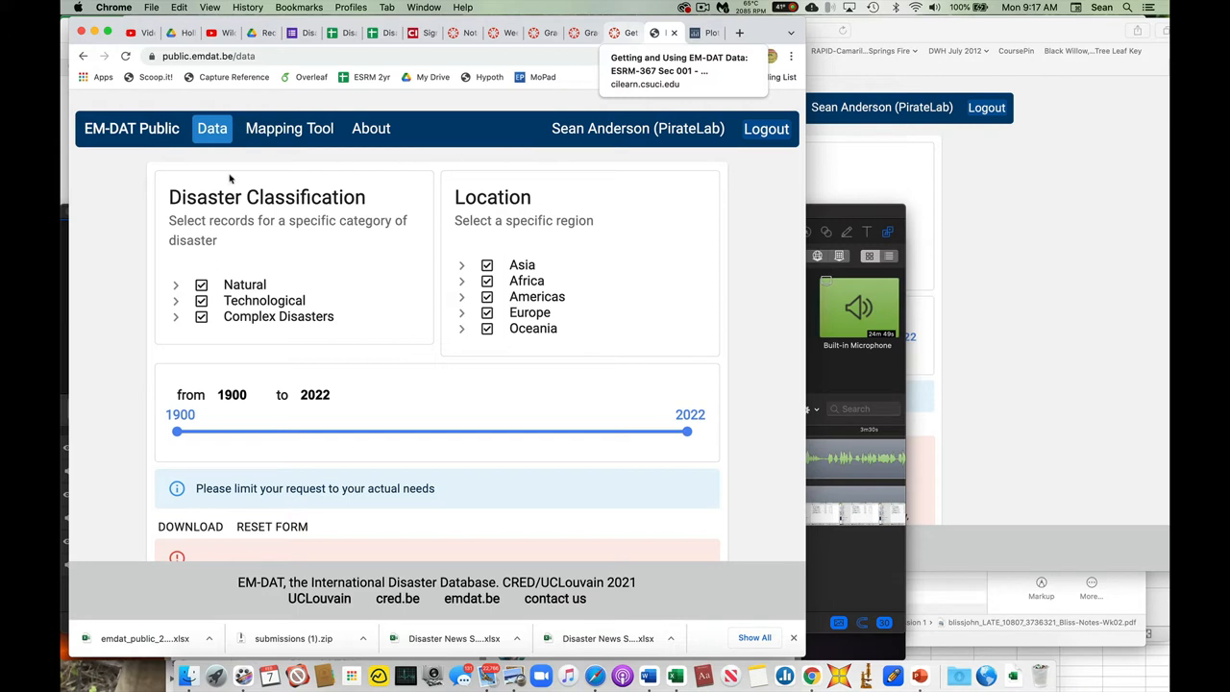
mouse_move(633, 147)
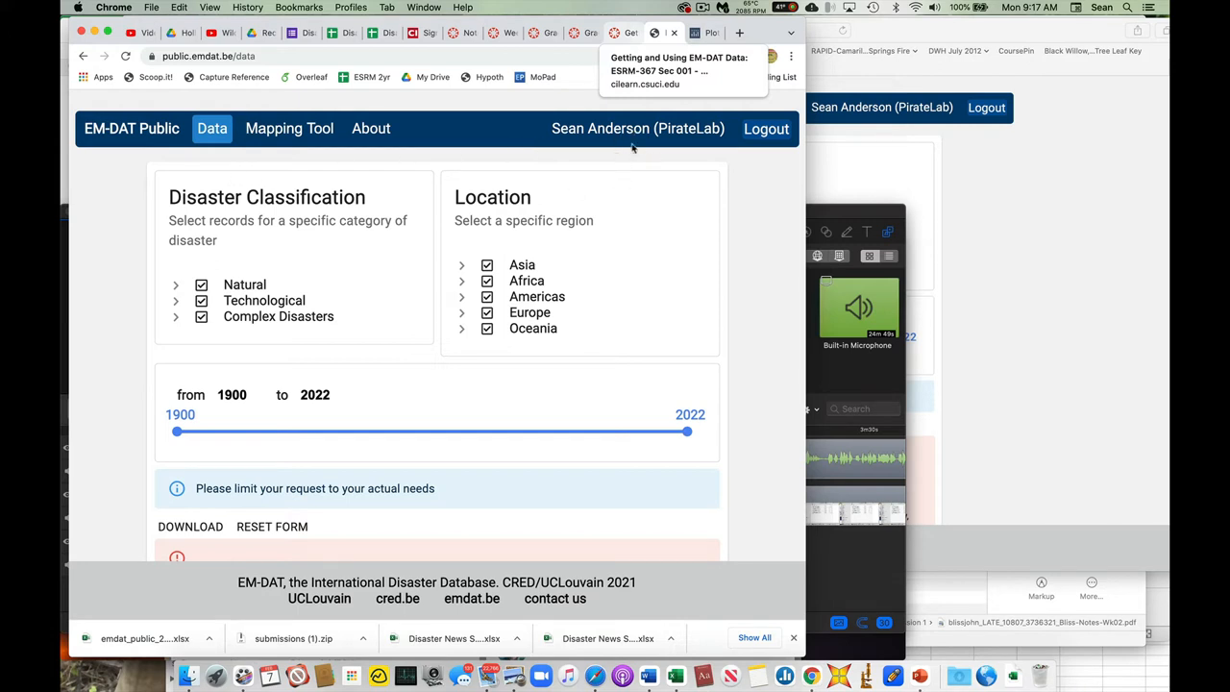
mouse_move(646, 188)
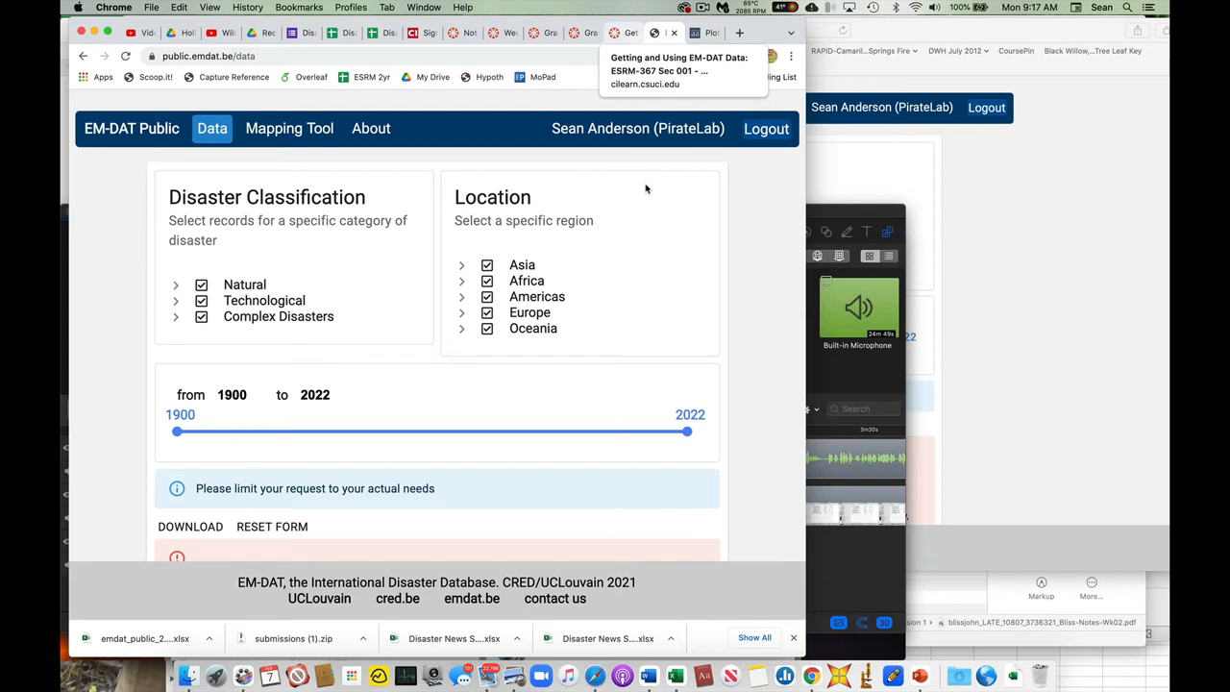
mouse_move(776, 301)
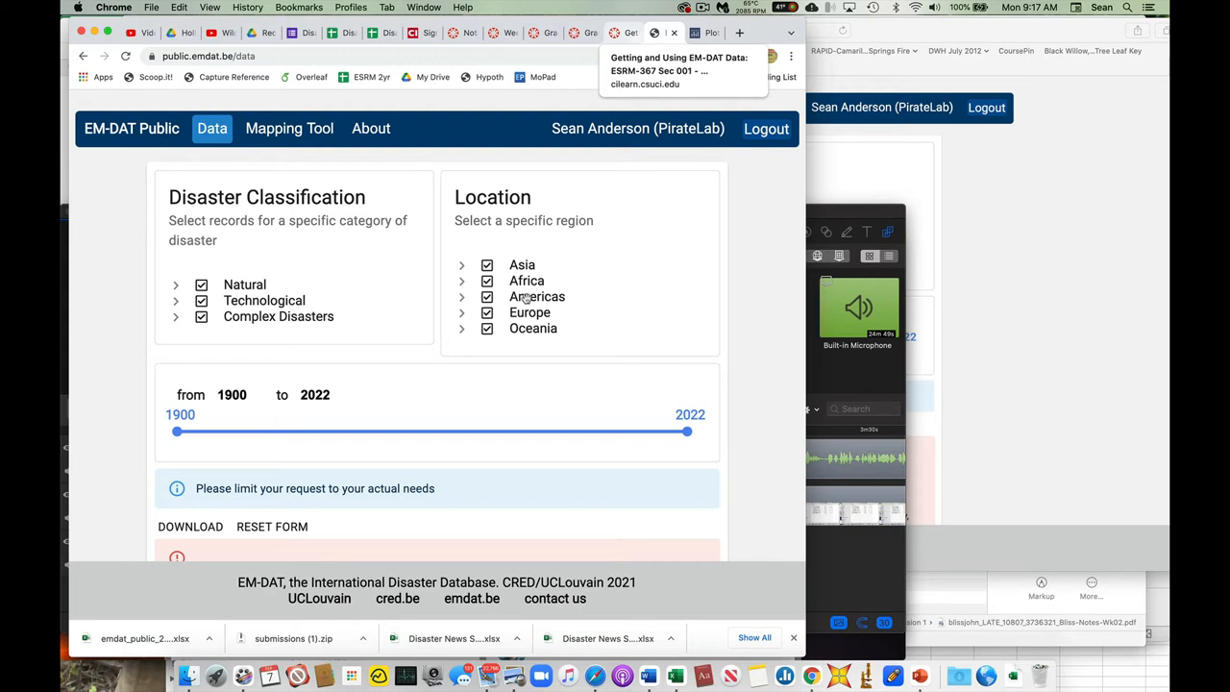
mouse_move(790, 322)
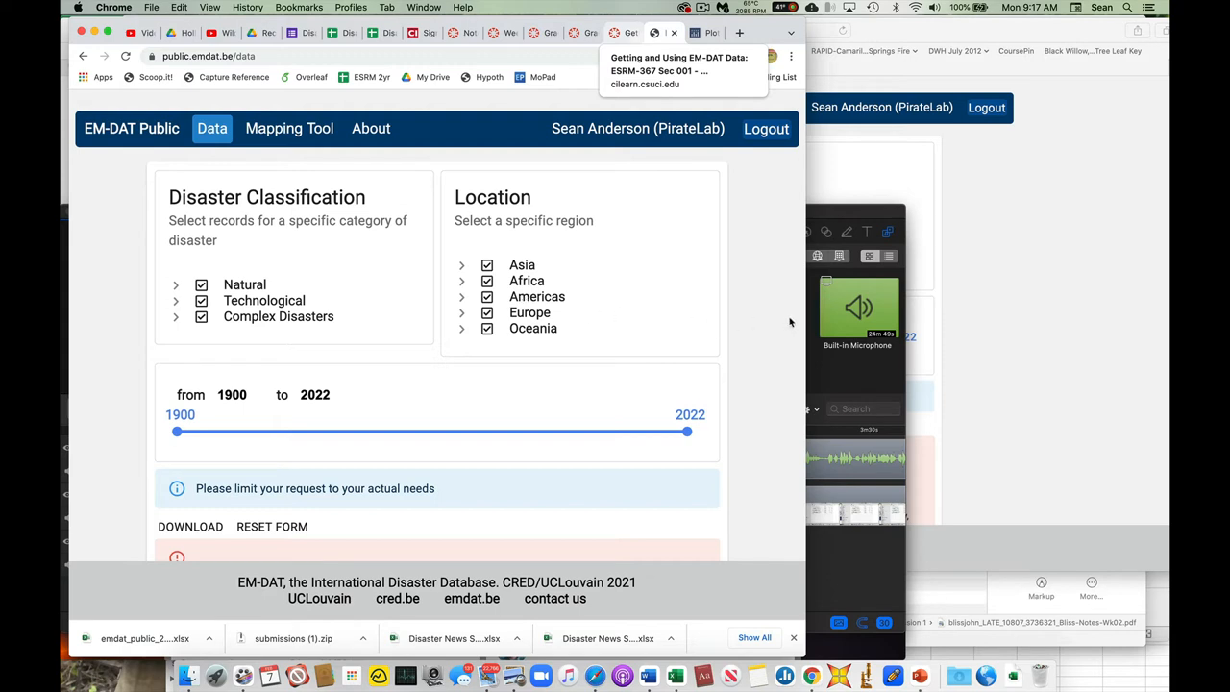
mouse_move(875, 182)
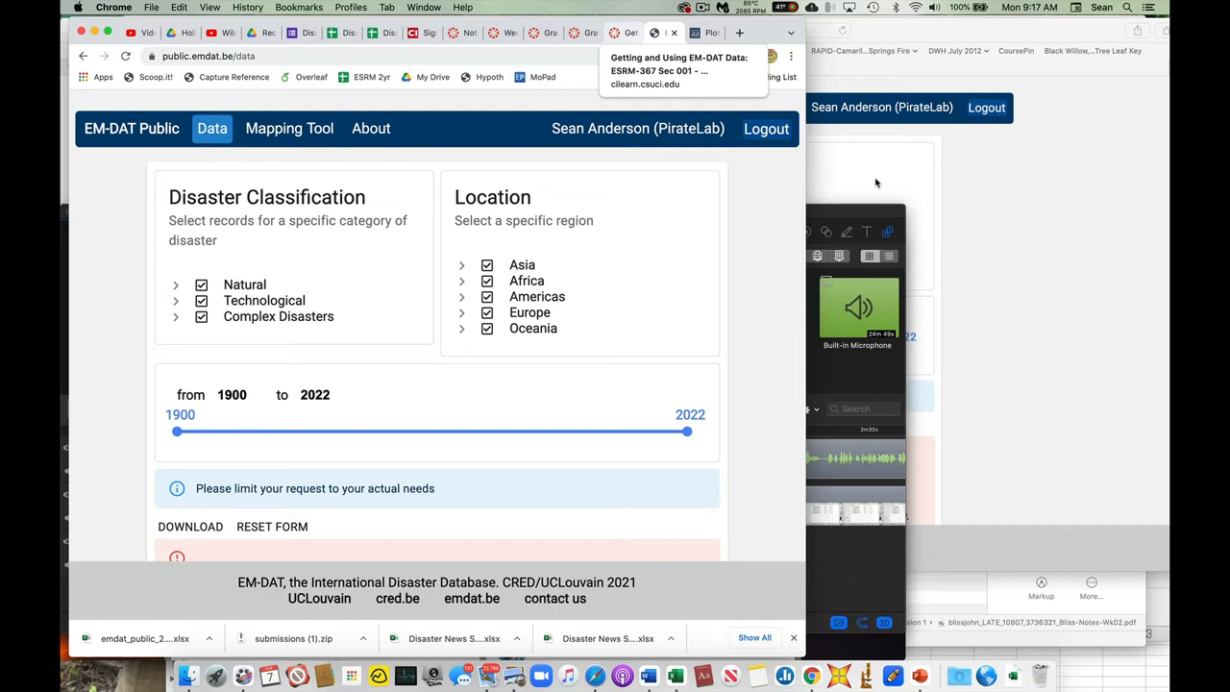
mouse_move(346, 222)
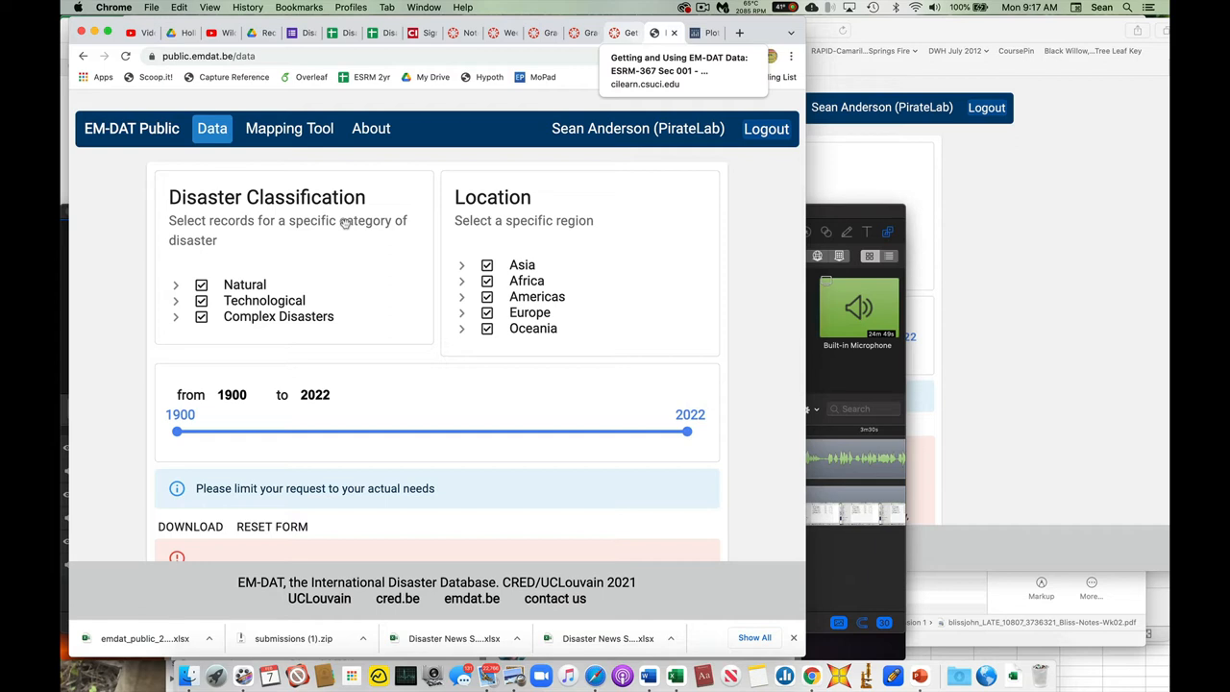
mouse_move(391, 212)
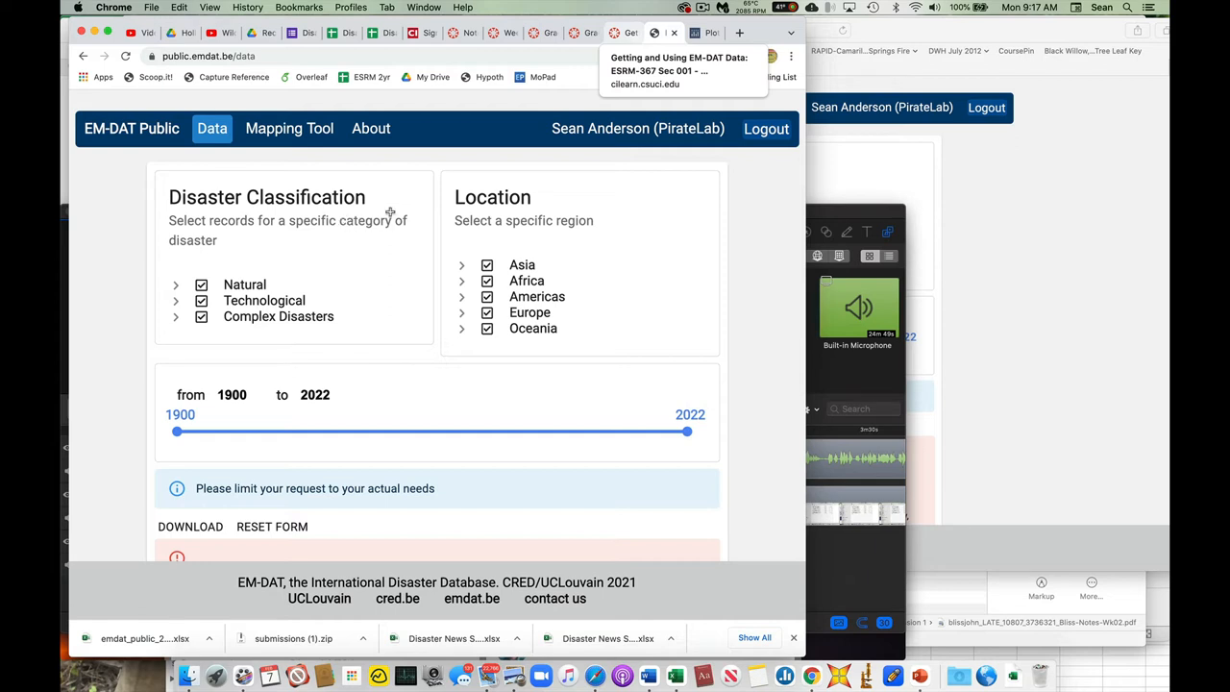
mouse_move(67, 190)
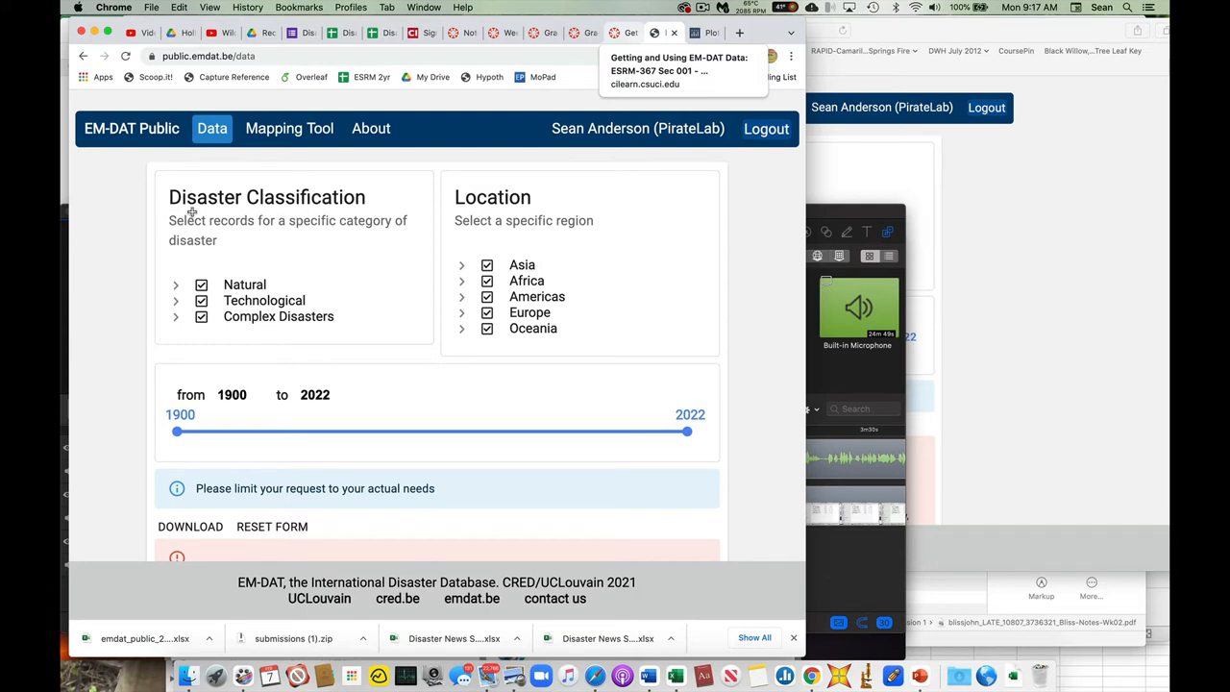
mouse_move(359, 207)
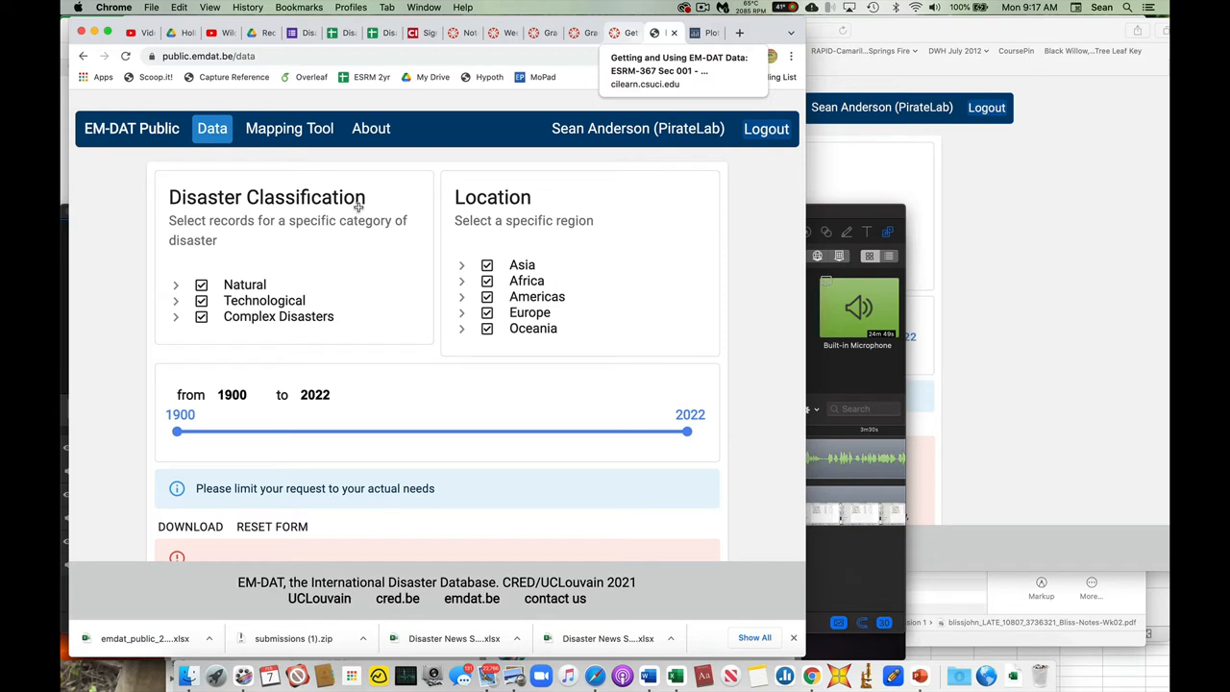
mouse_move(81, 282)
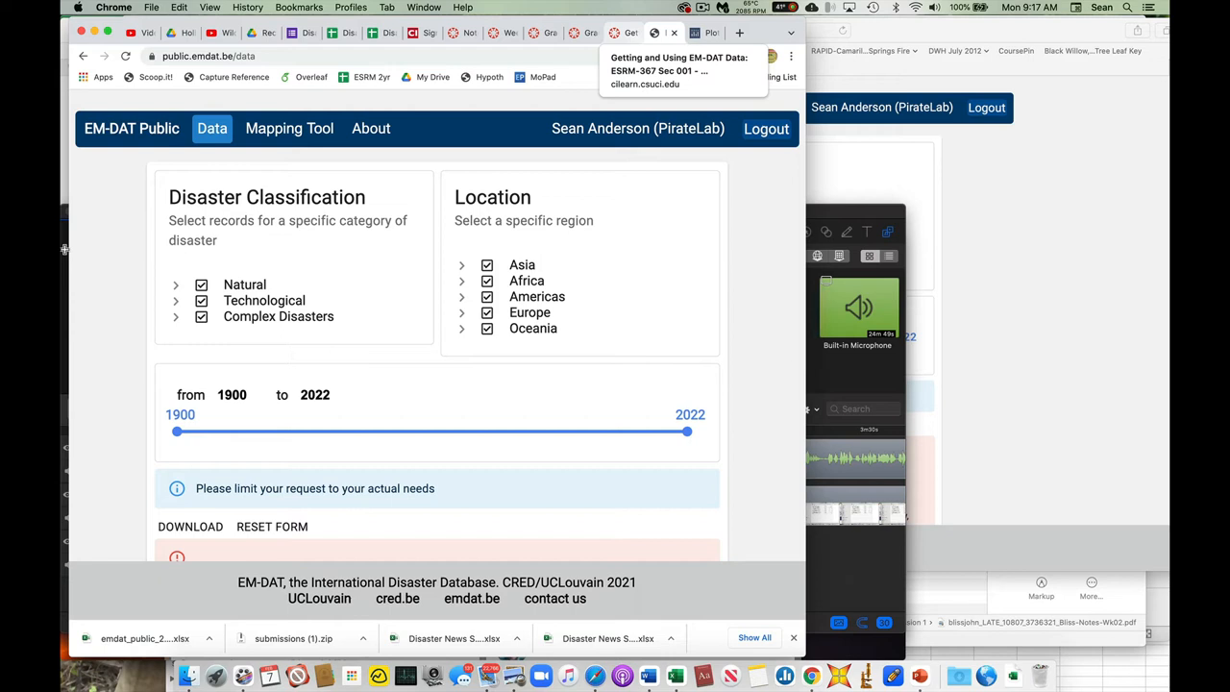
mouse_move(650, 386)
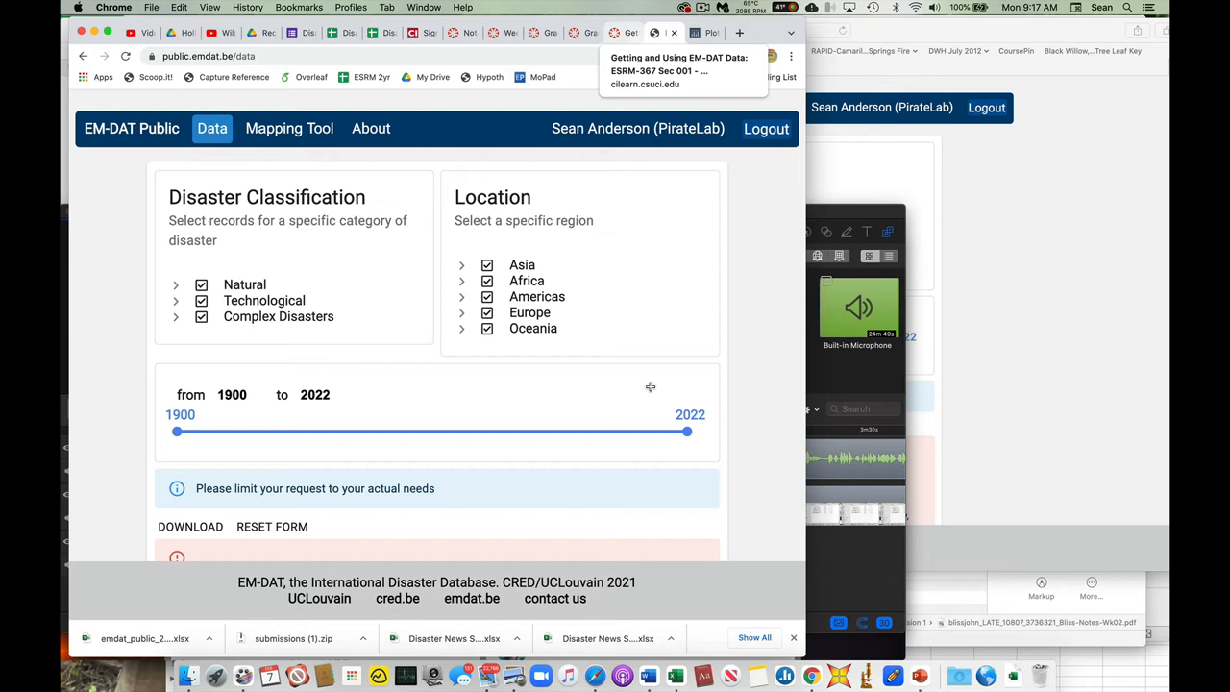
mouse_move(743, 431)
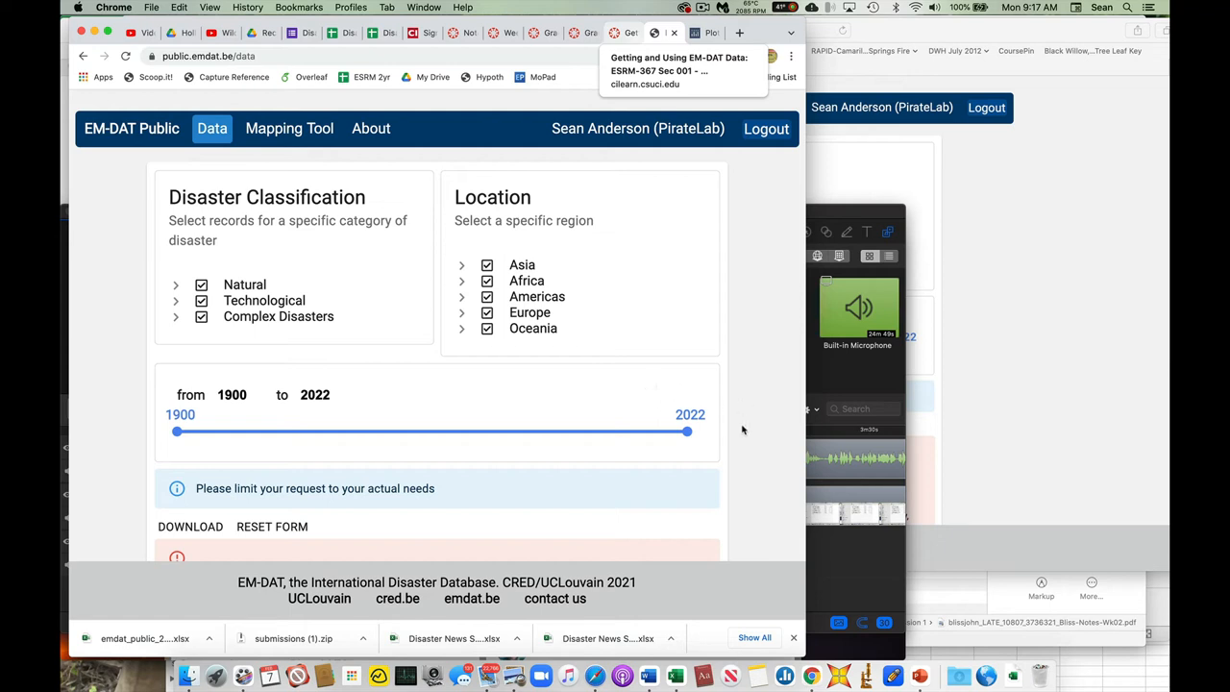
mouse_move(663, 452)
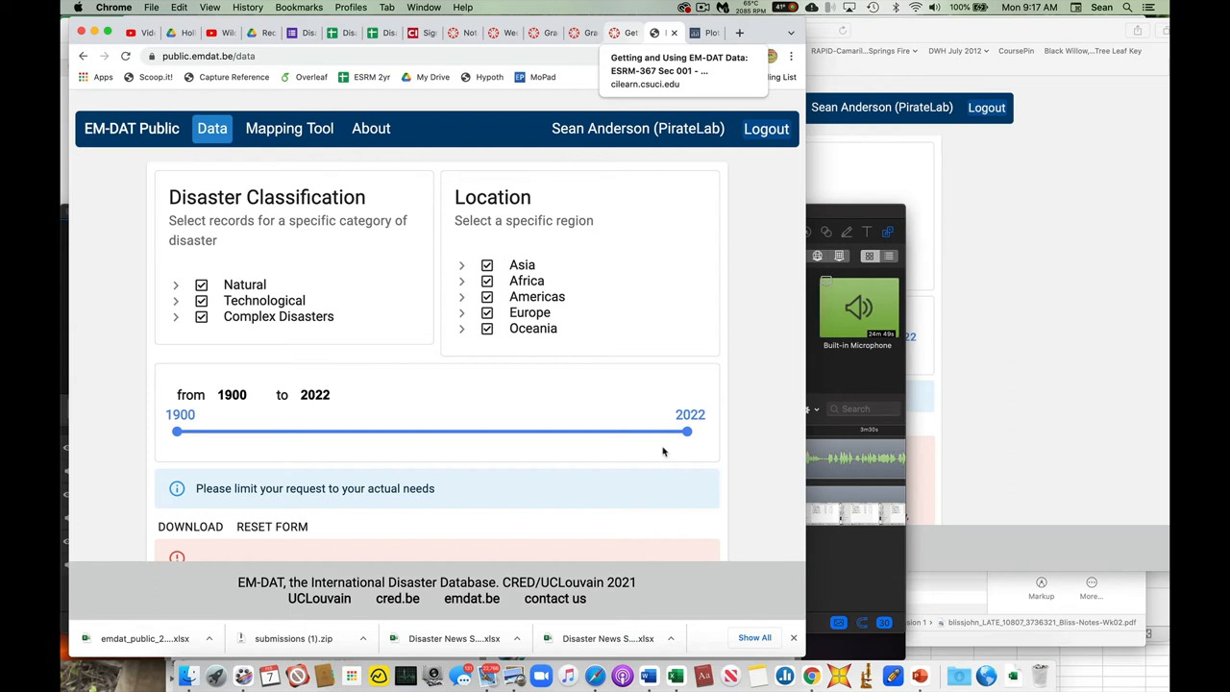
mouse_move(801, 57)
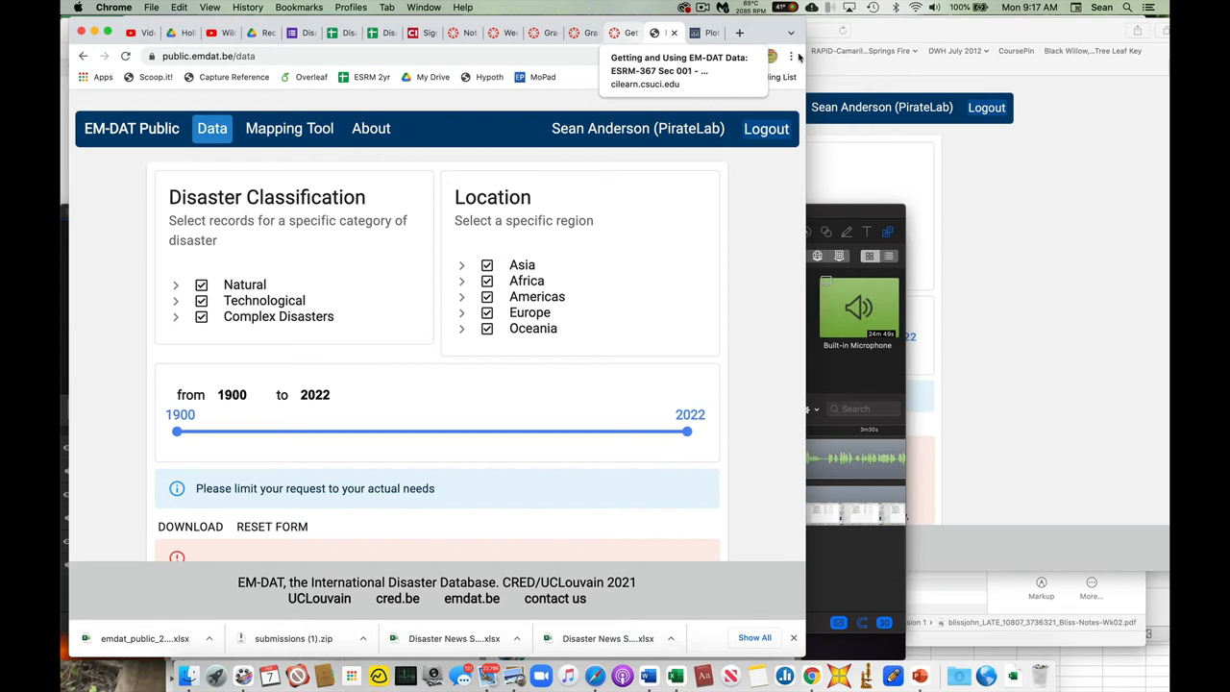
mouse_move(888, 185)
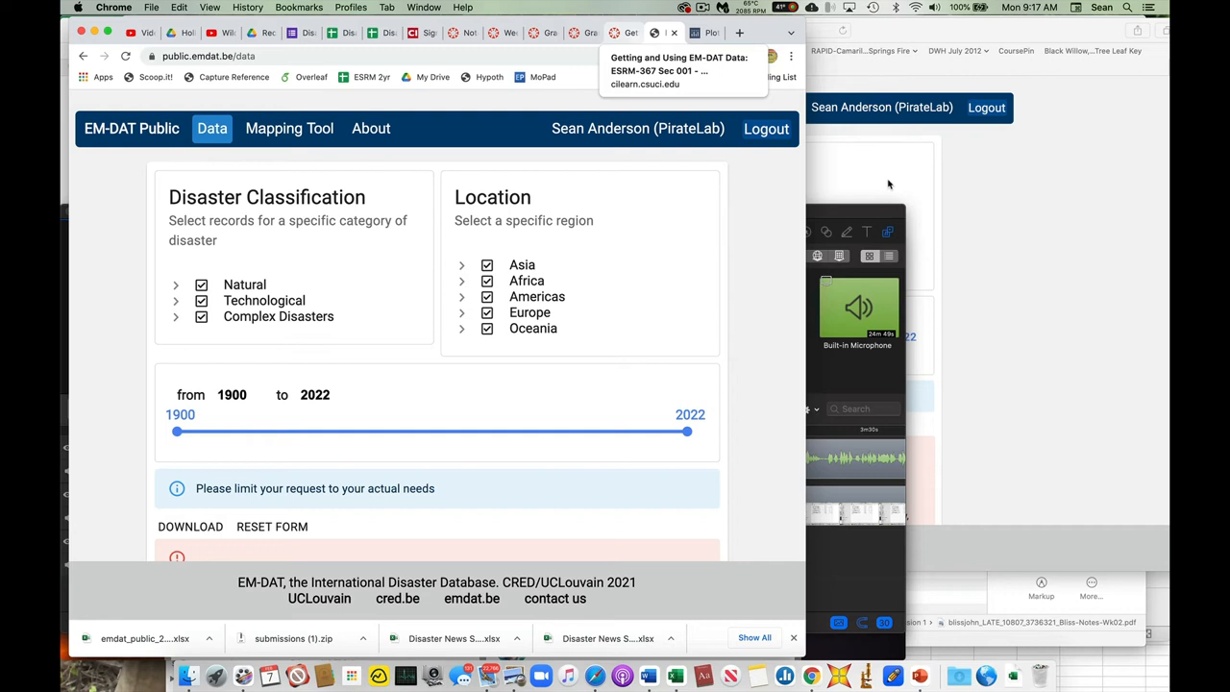
mouse_move(803, 125)
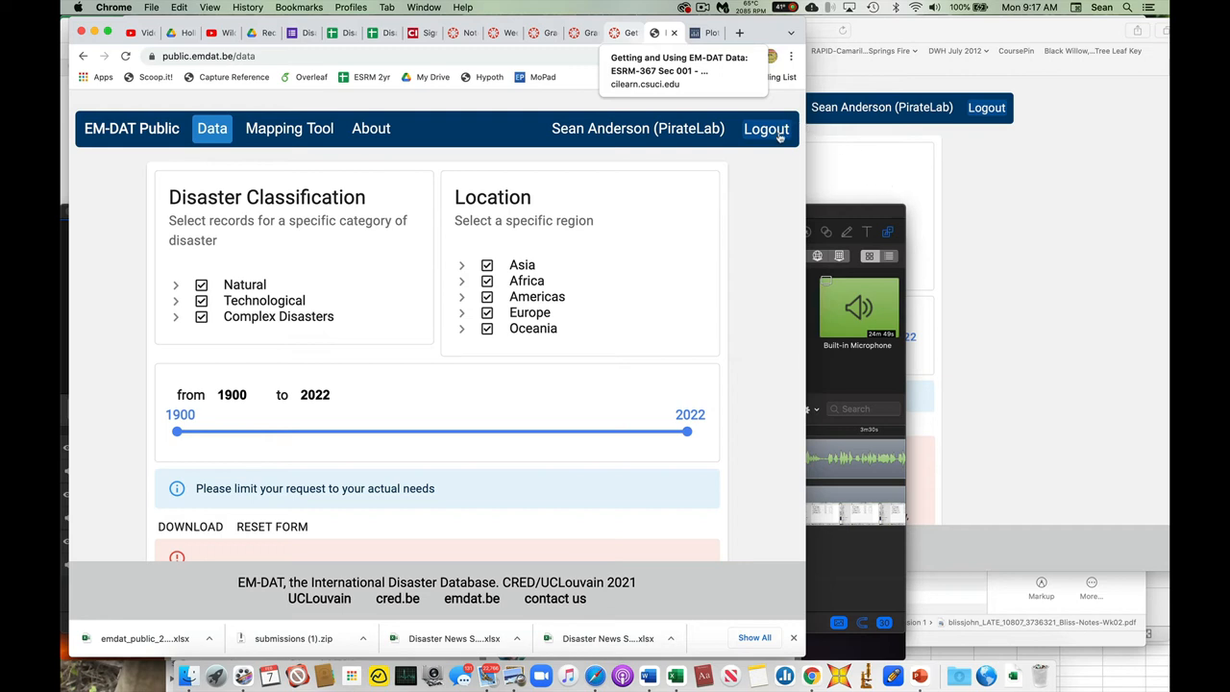
mouse_move(777, 165)
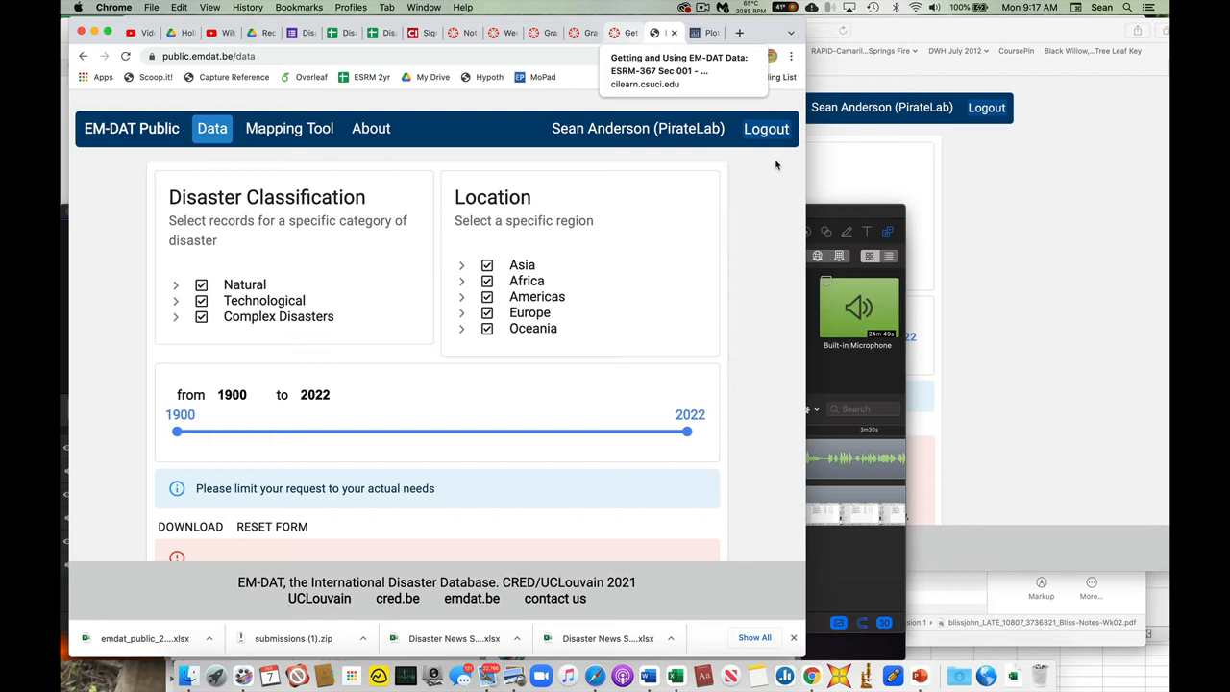
mouse_move(688, 185)
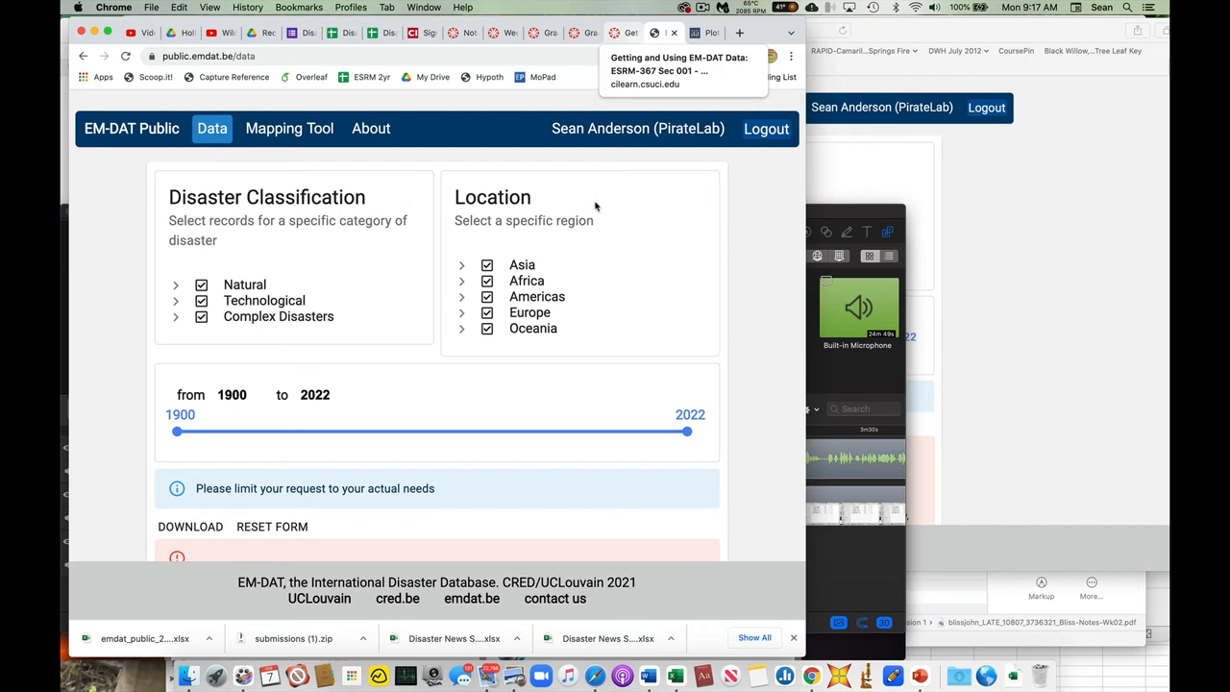
mouse_move(578, 168)
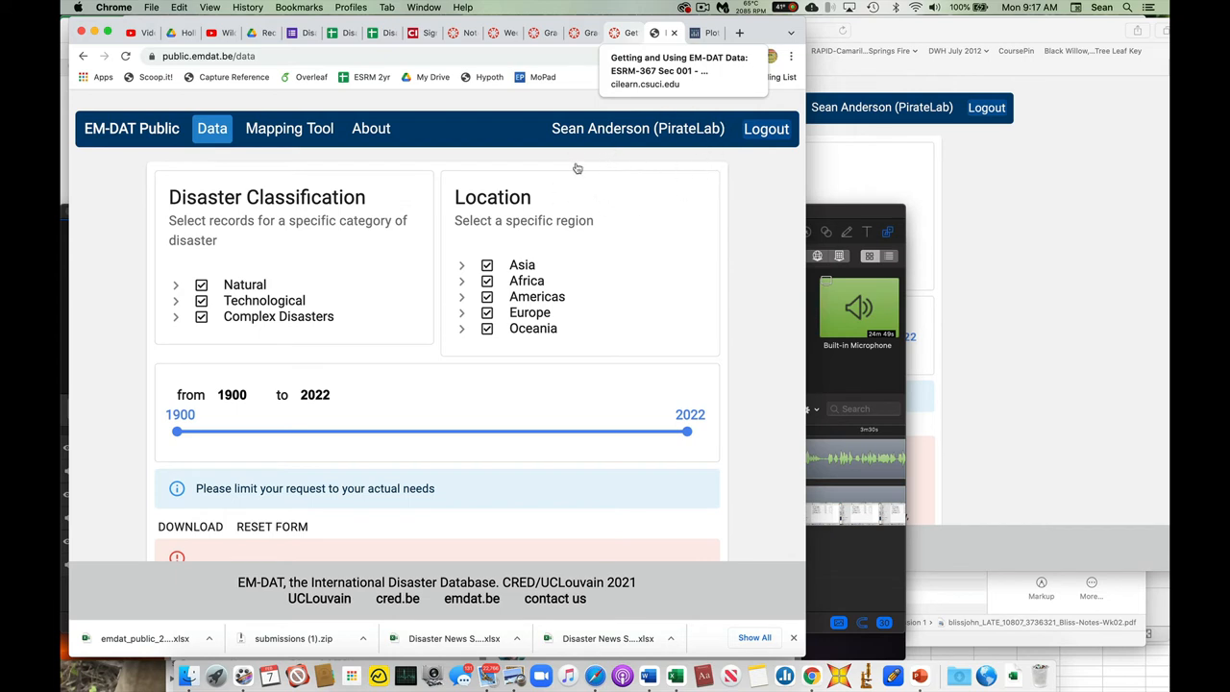
mouse_move(599, 378)
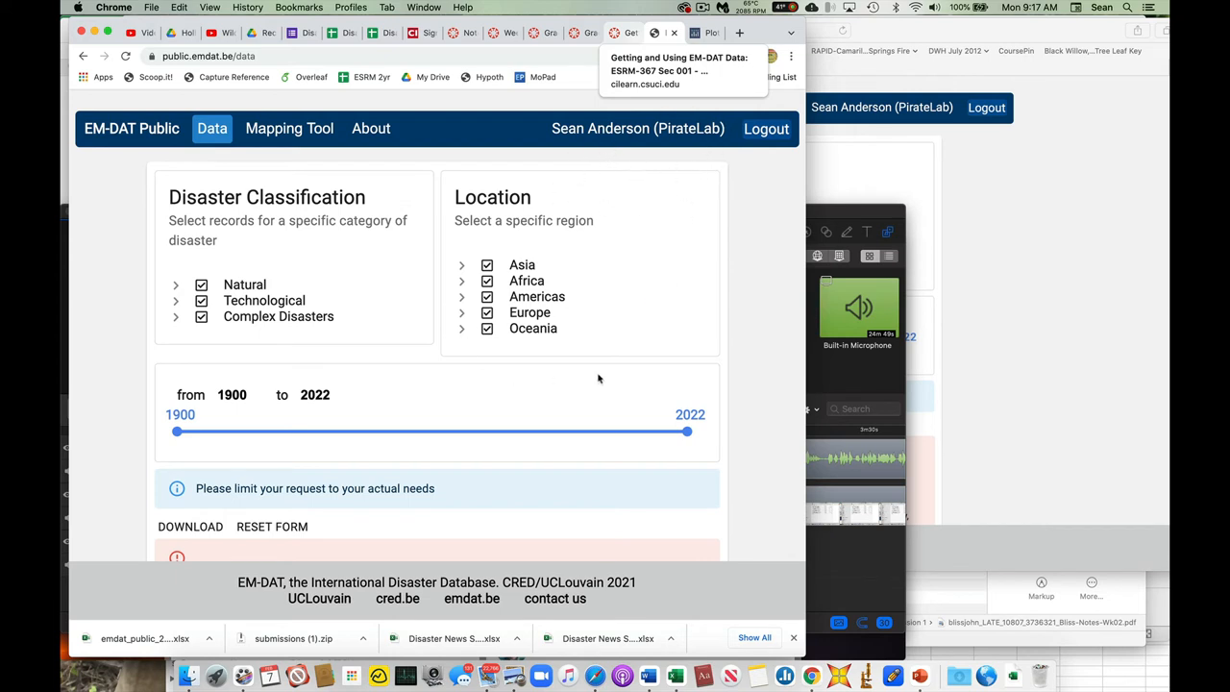
mouse_move(648, 340)
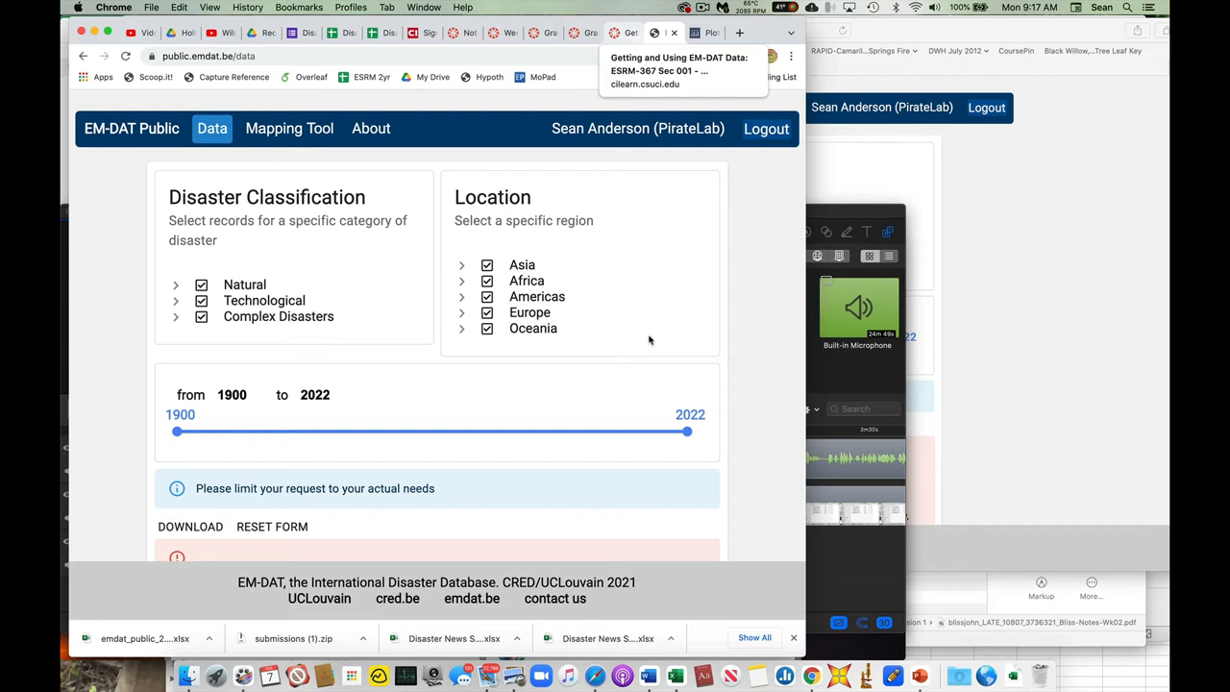
mouse_move(401, 223)
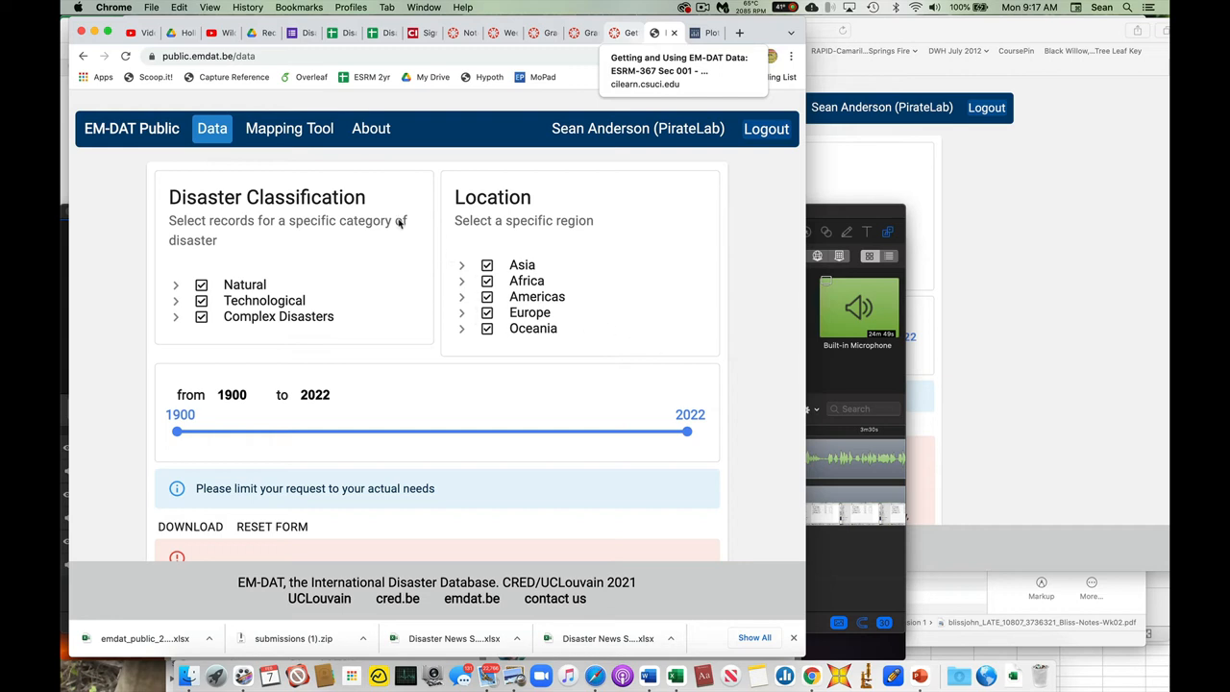
mouse_move(410, 228)
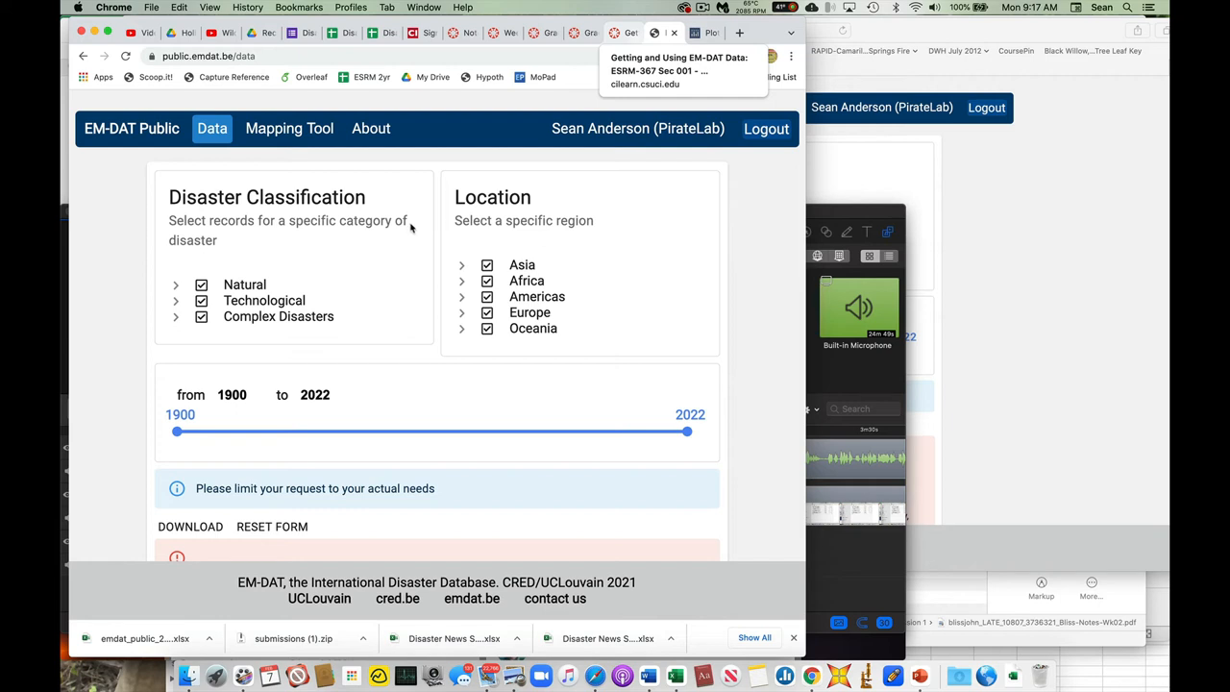
mouse_move(405, 244)
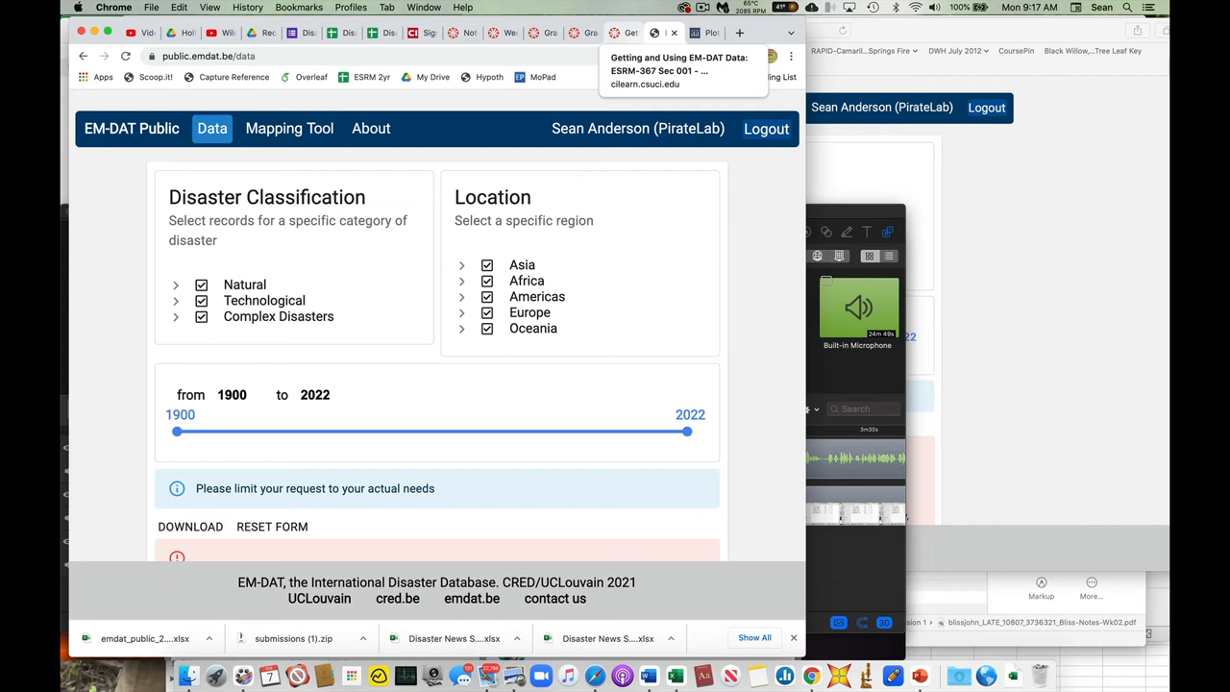
mouse_move(465, 166)
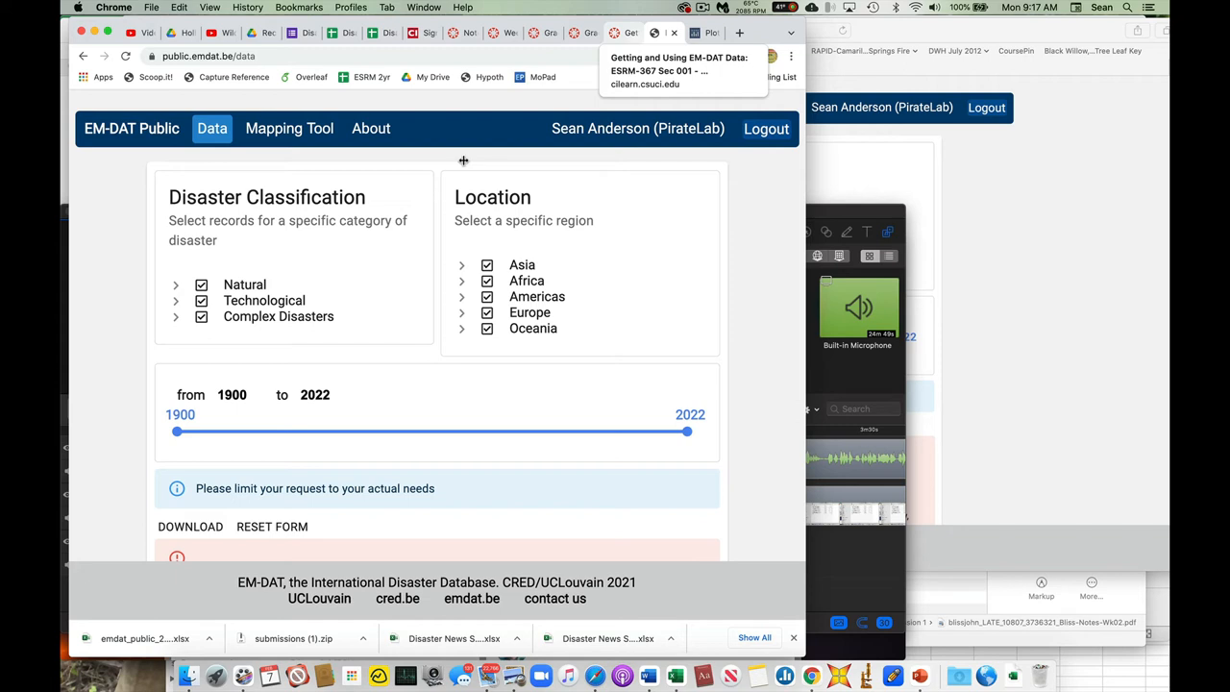
mouse_move(465, 178)
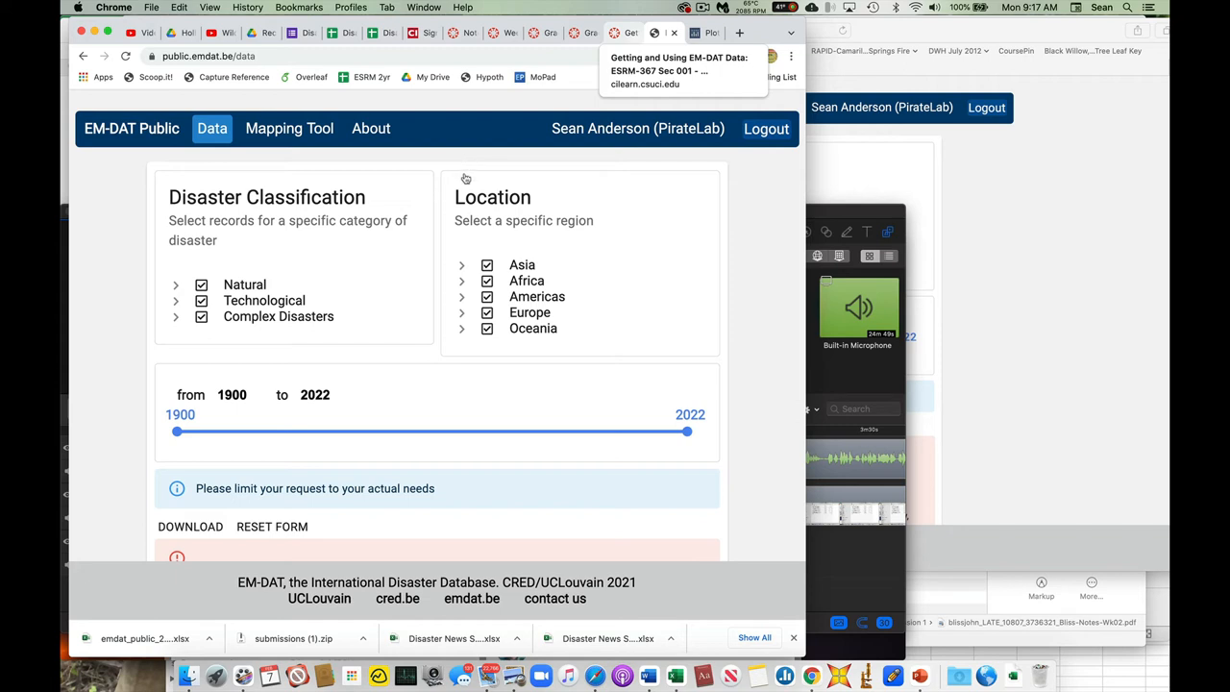
mouse_move(609, 220)
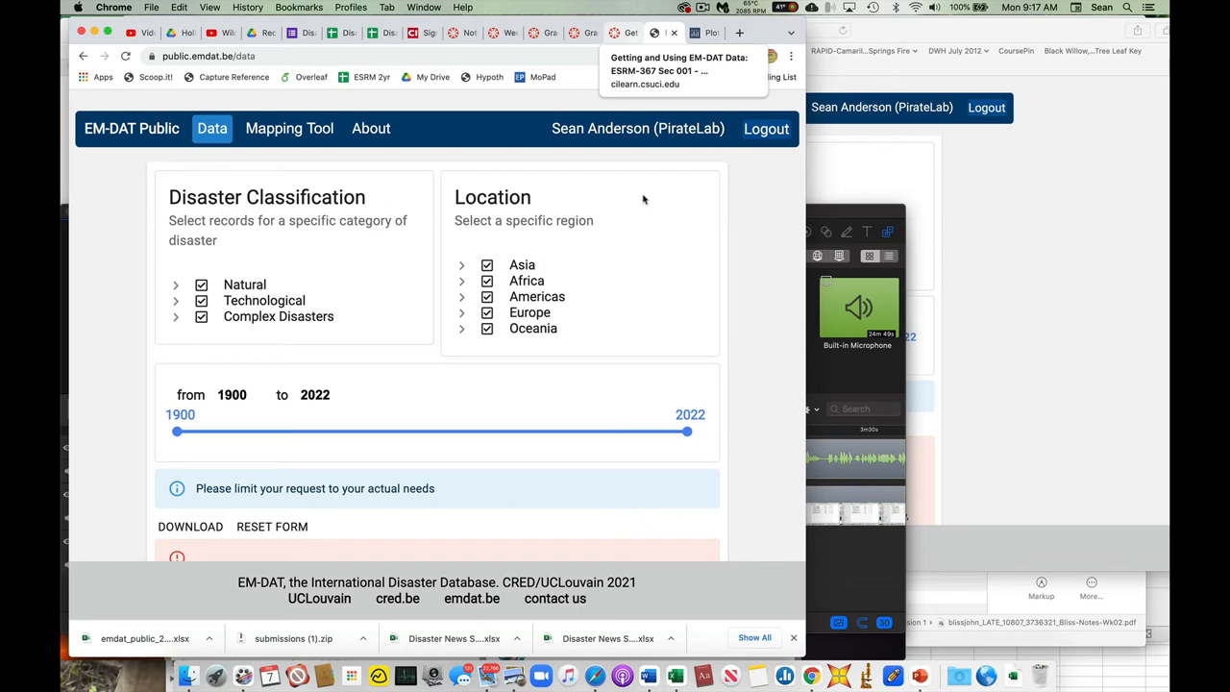
mouse_move(662, 228)
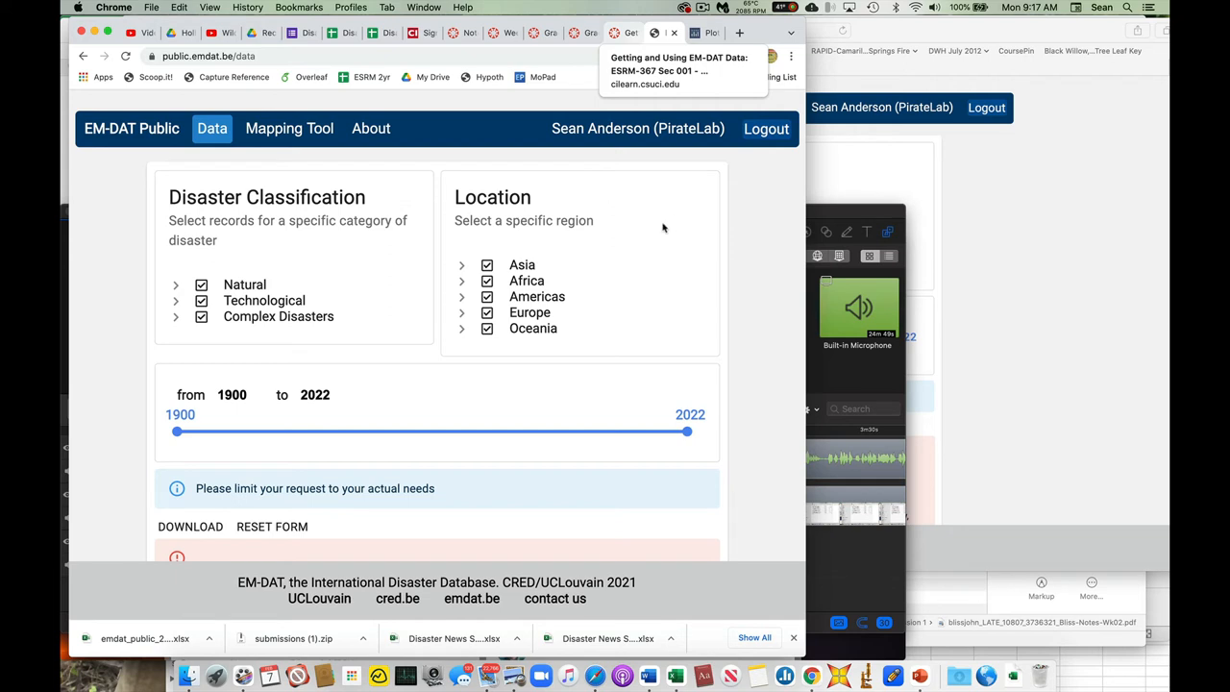
mouse_move(497, 169)
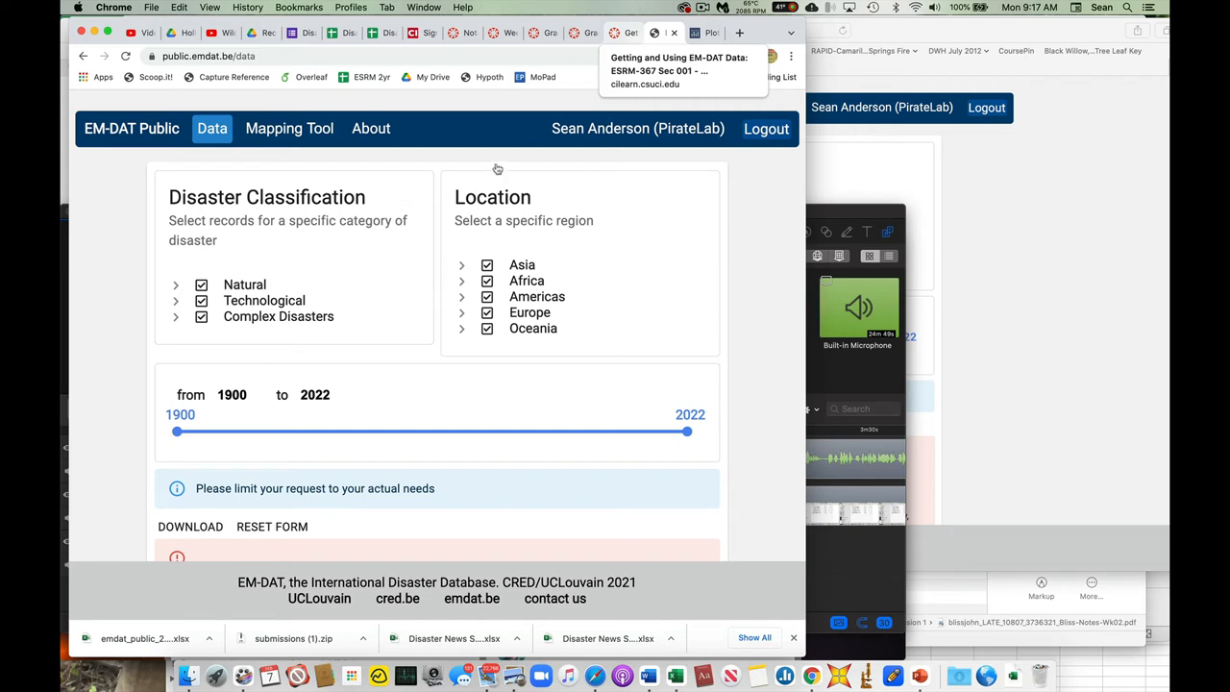
mouse_move(683, 200)
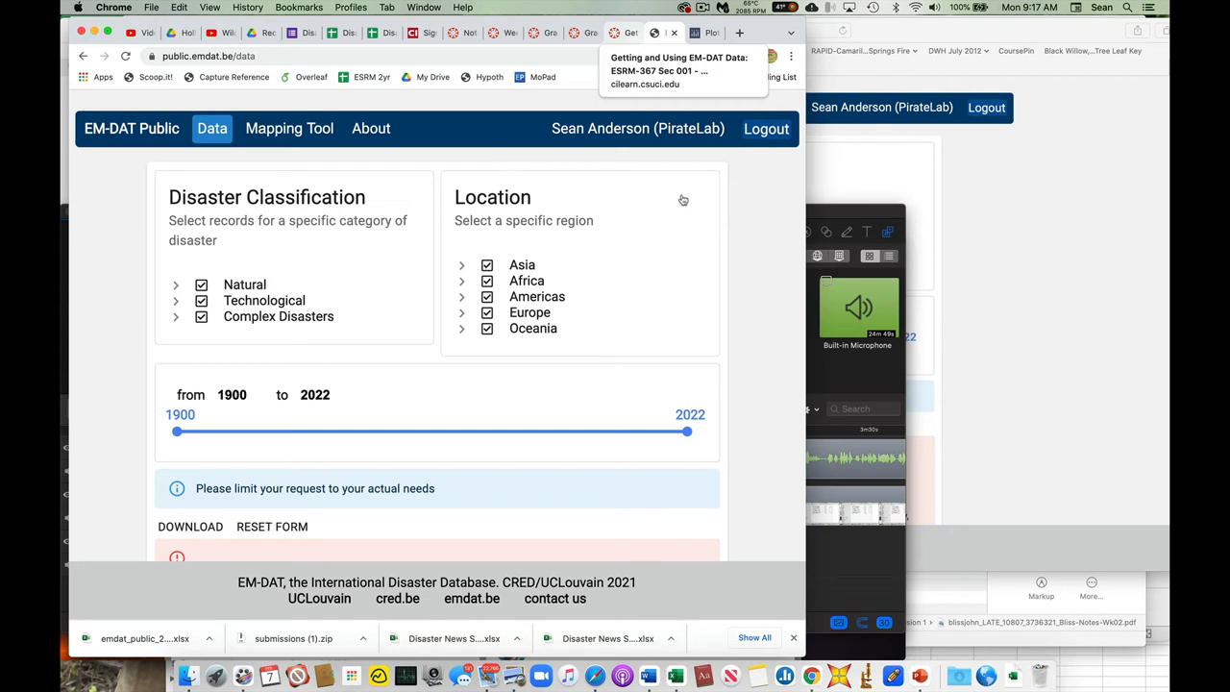
mouse_move(683, 200)
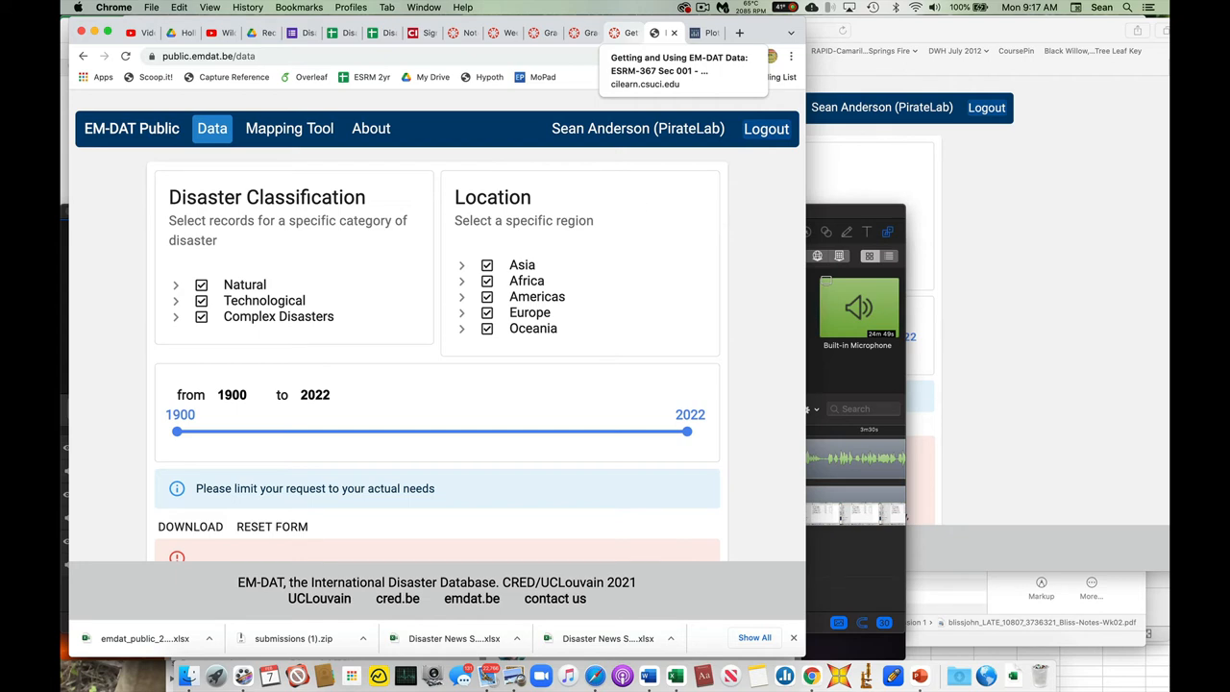
mouse_move(464, 280)
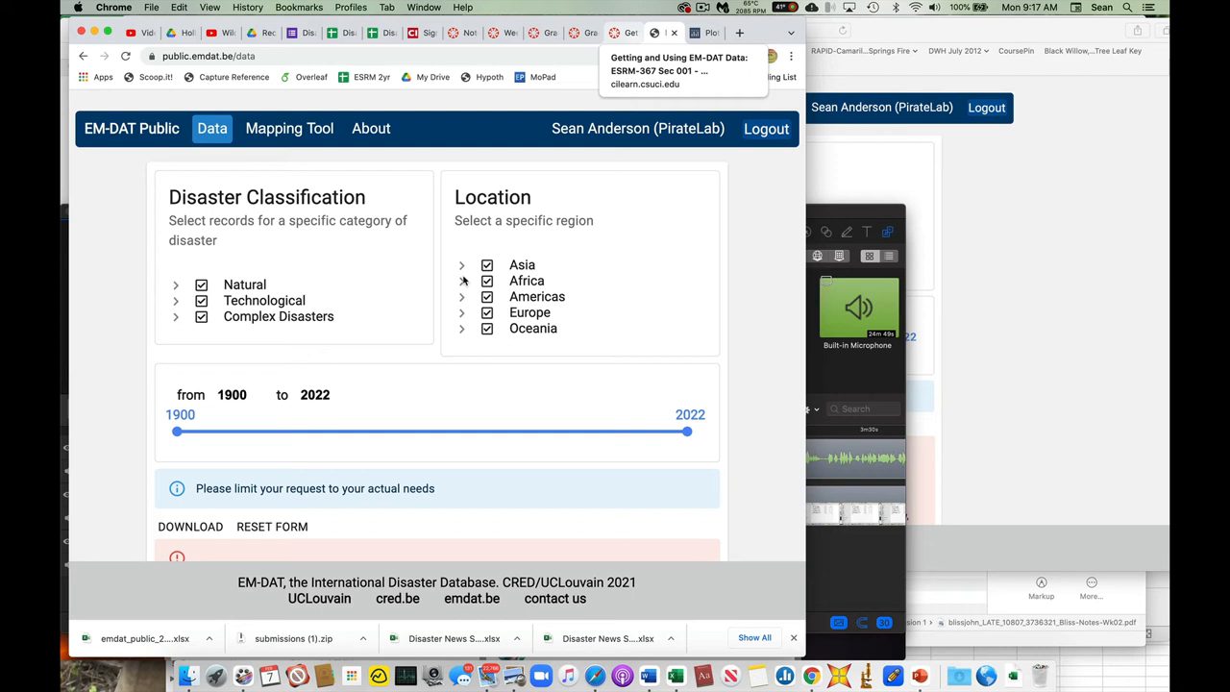
mouse_move(755, 151)
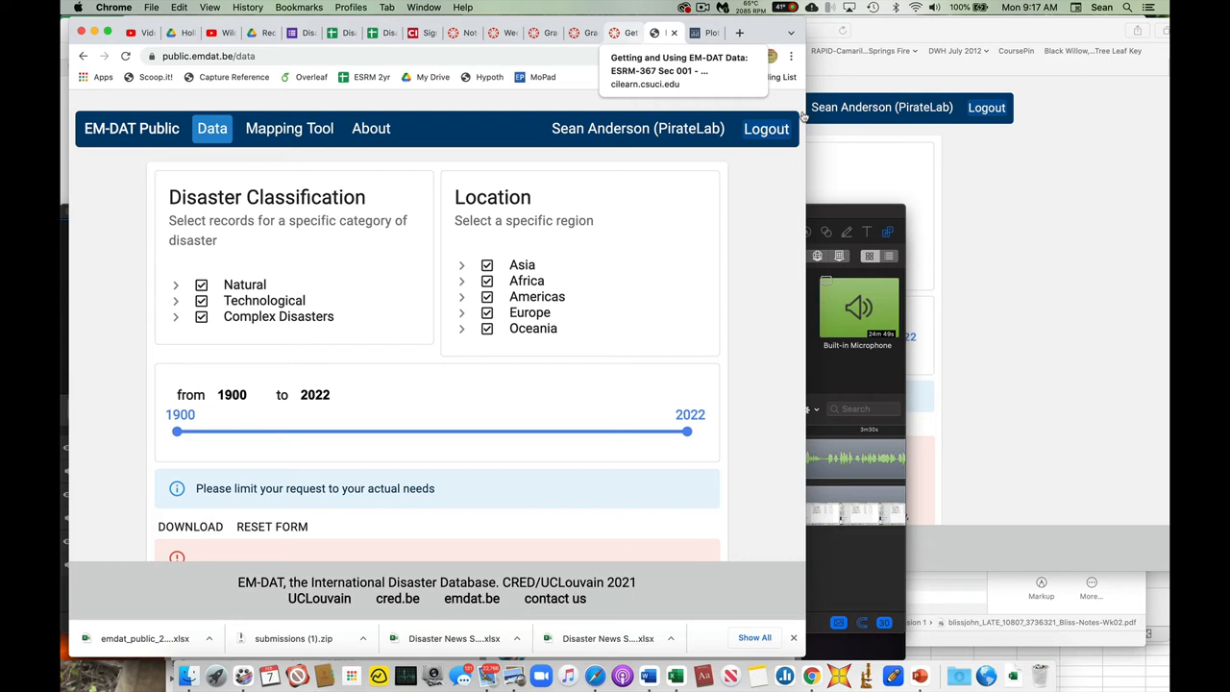
mouse_move(643, 170)
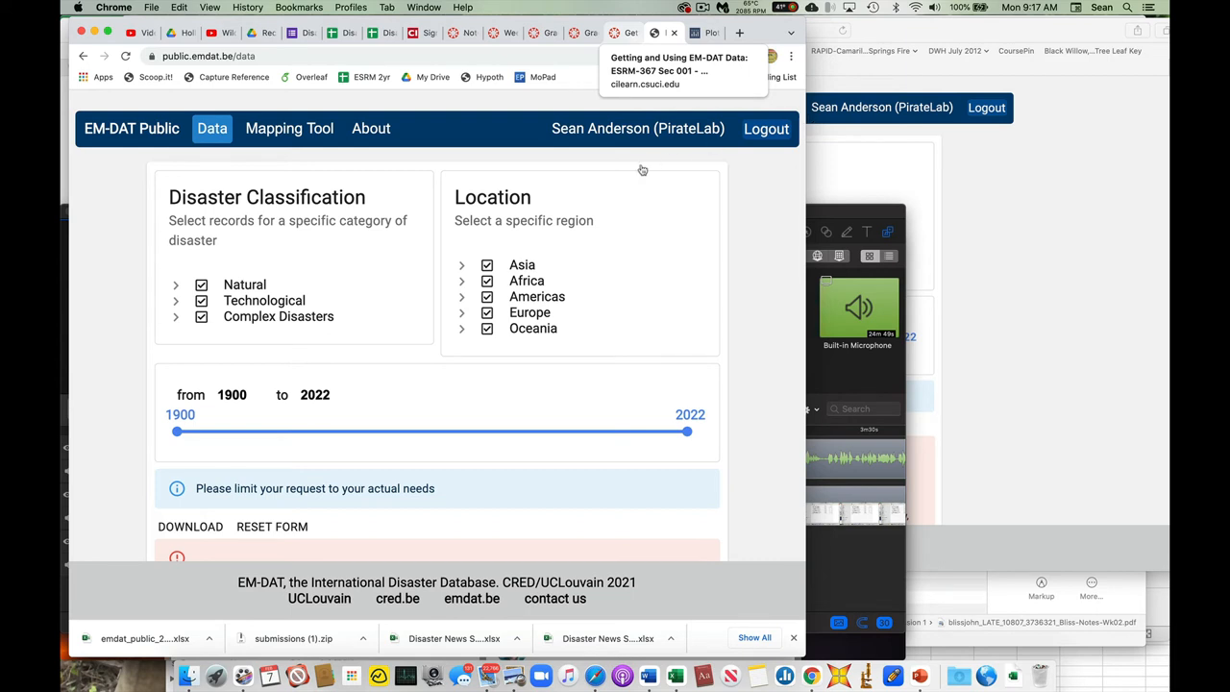
mouse_move(605, 197)
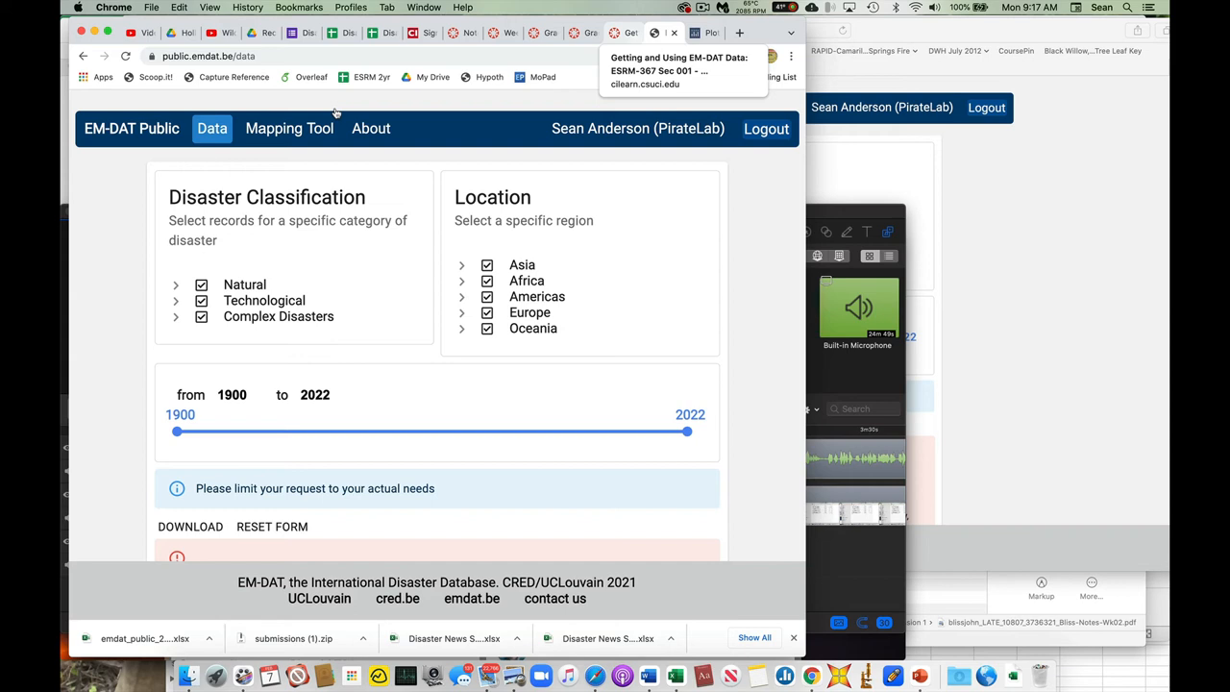
mouse_move(301, 181)
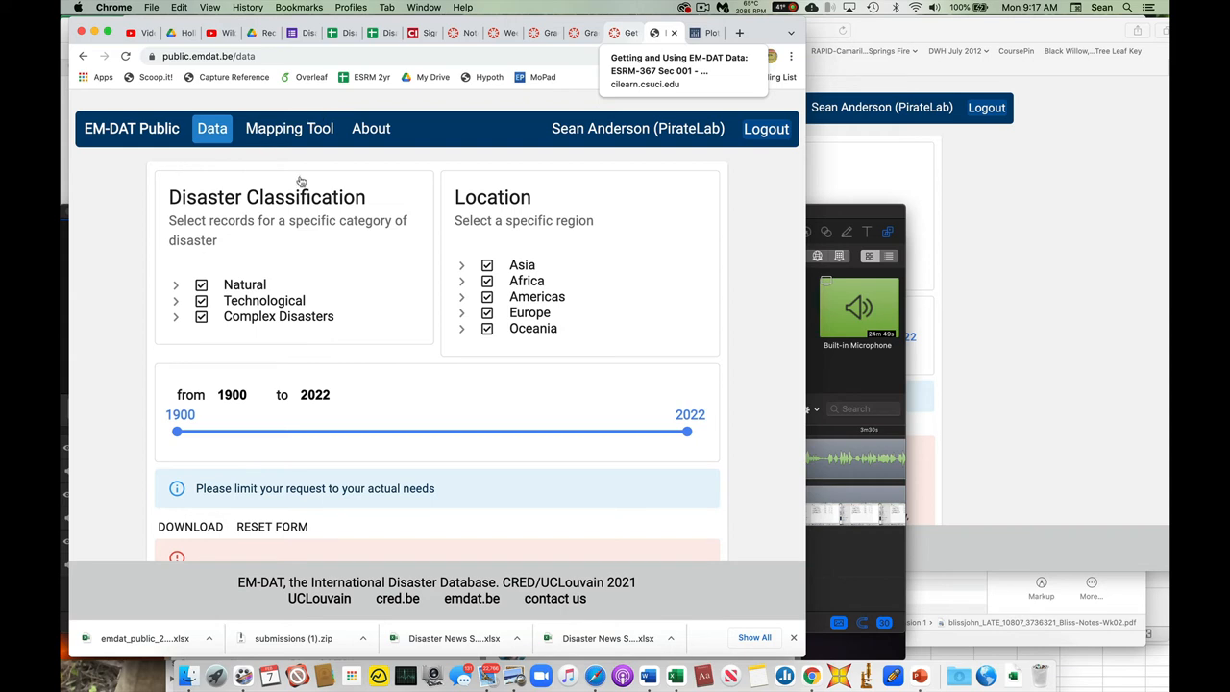
mouse_move(362, 185)
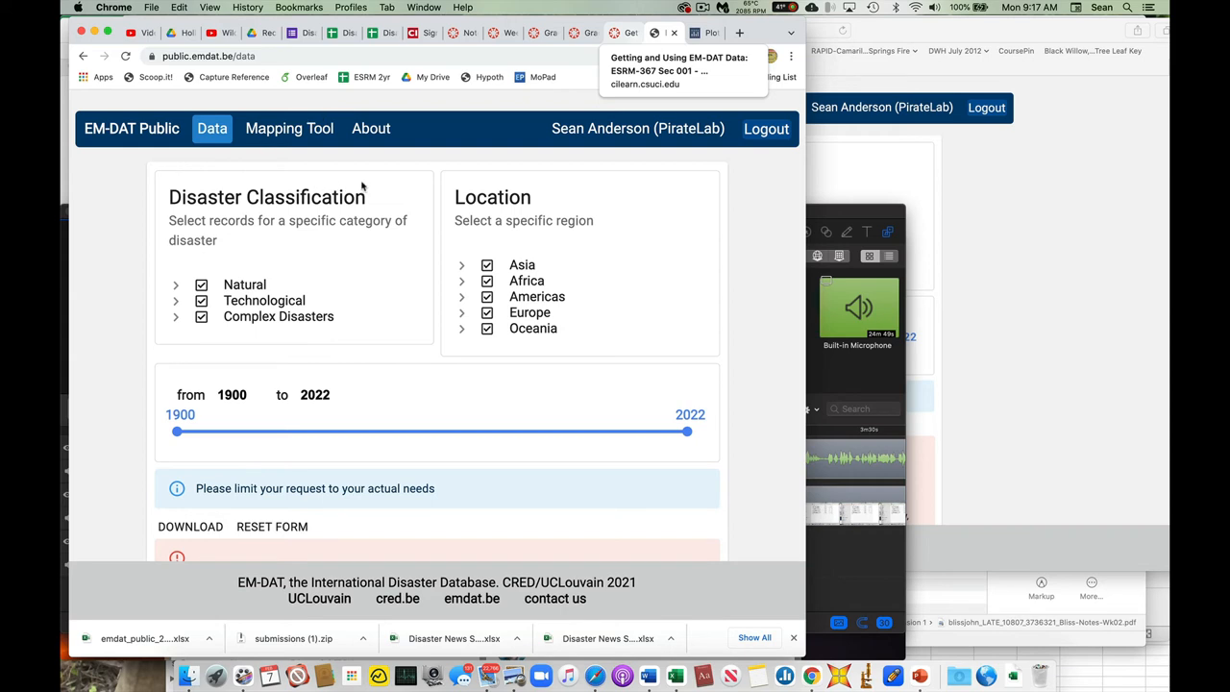
mouse_move(354, 214)
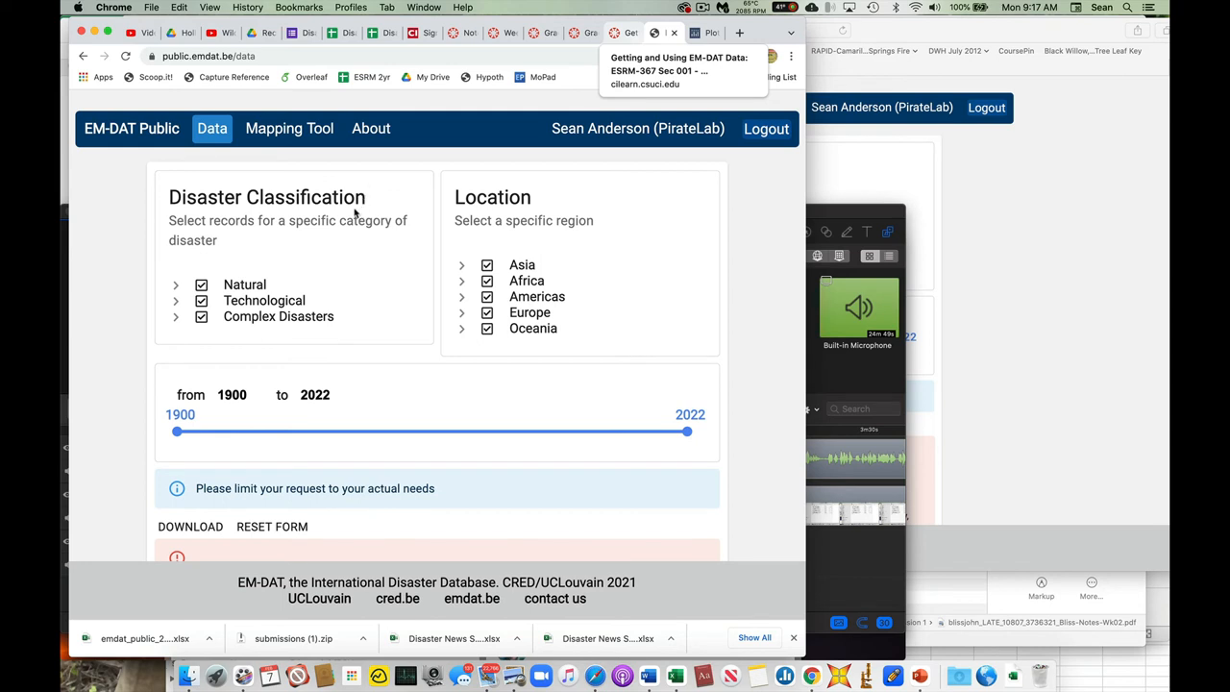
mouse_move(345, 232)
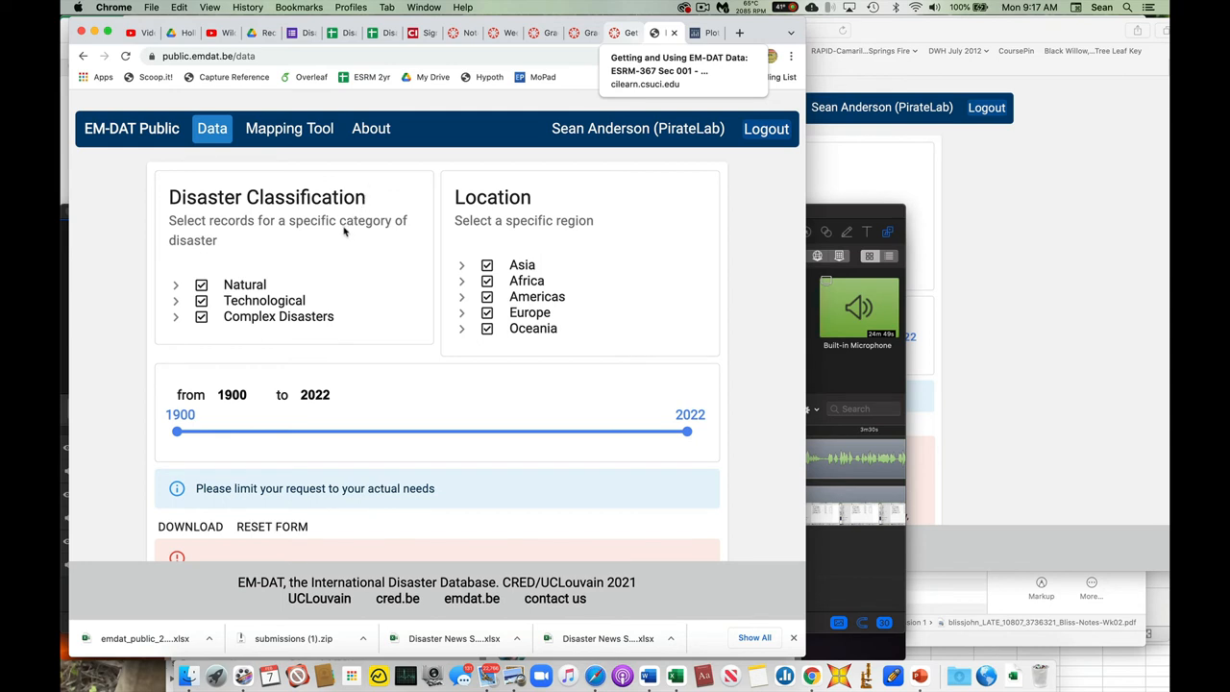
mouse_move(357, 246)
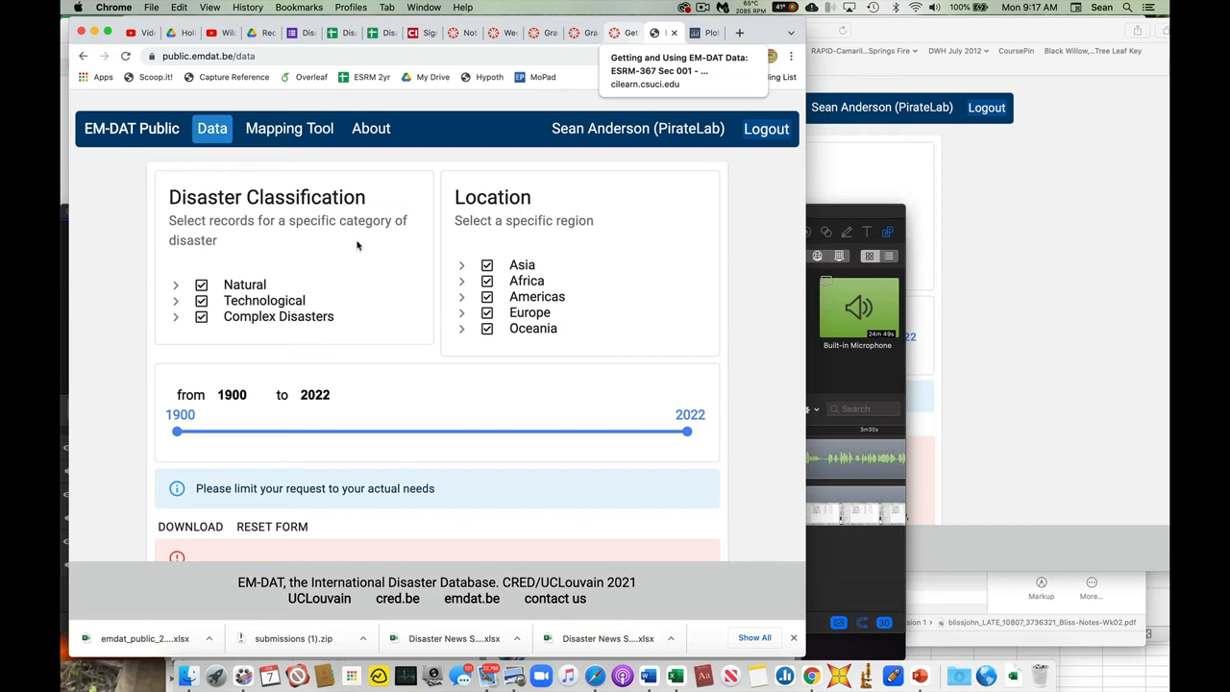
mouse_move(337, 286)
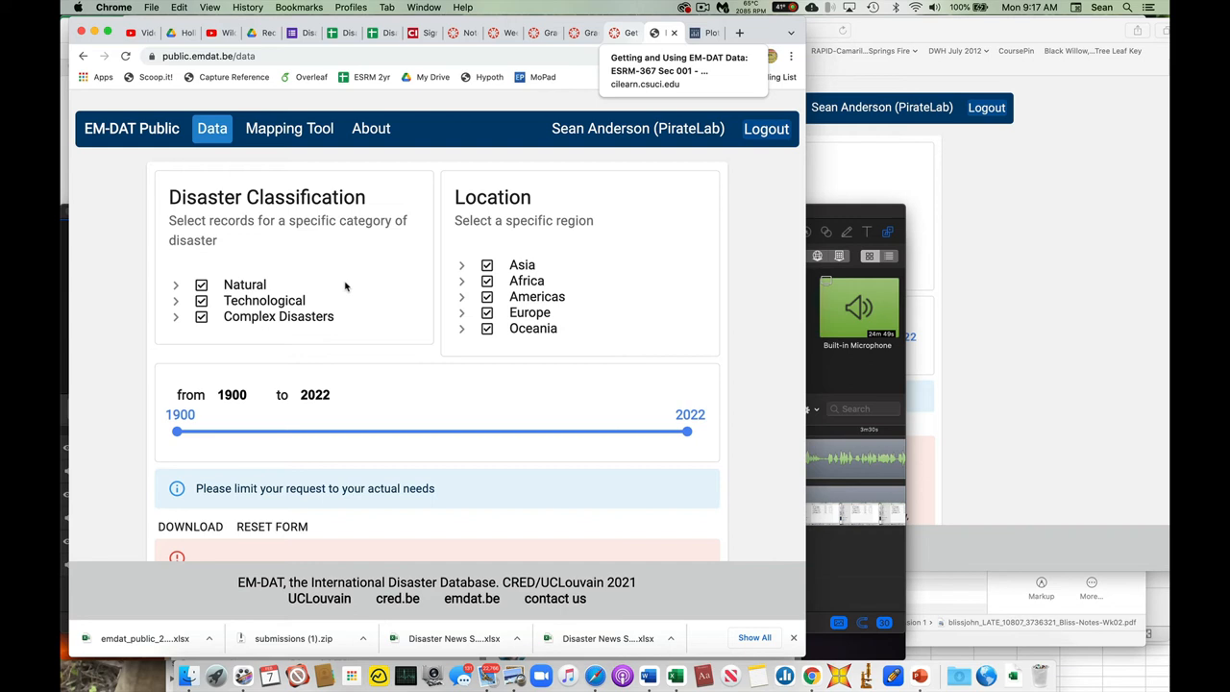
mouse_move(599, 281)
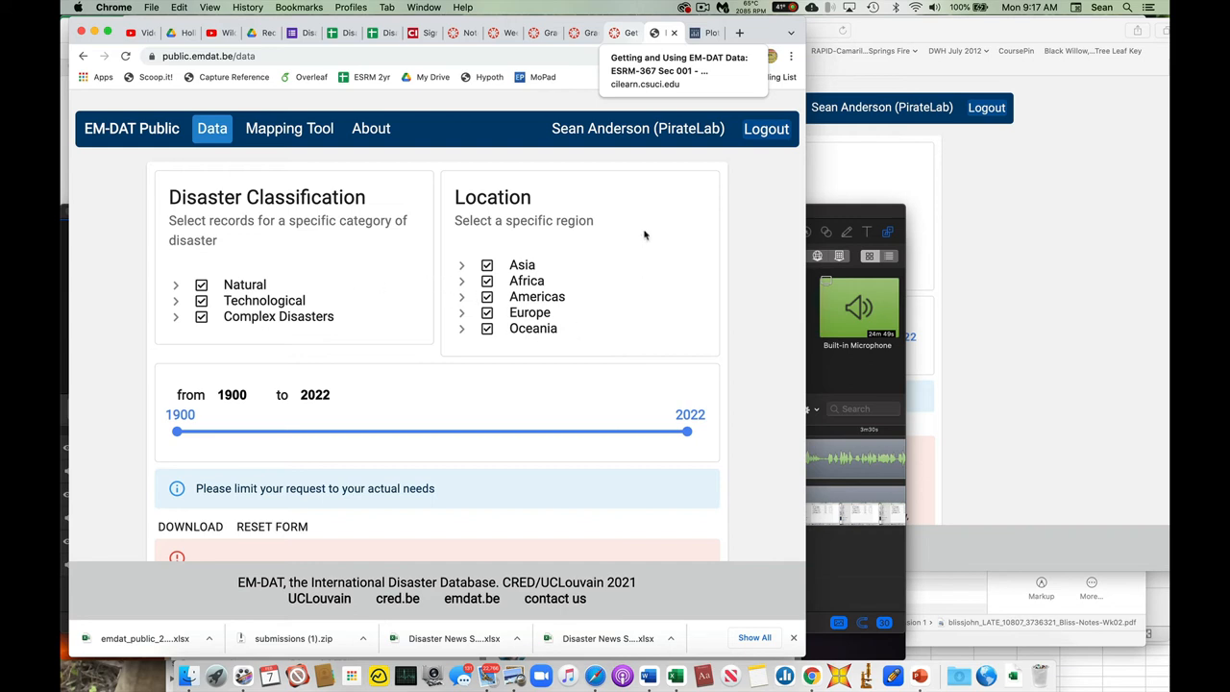
mouse_move(626, 286)
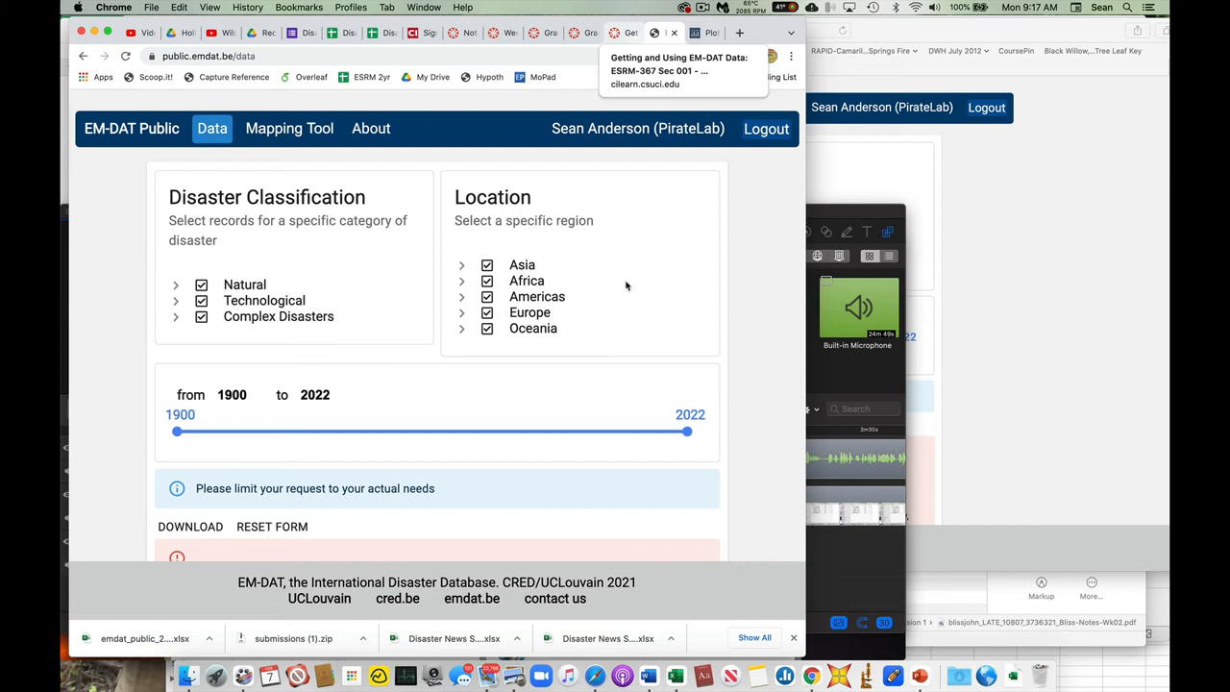
mouse_move(644, 223)
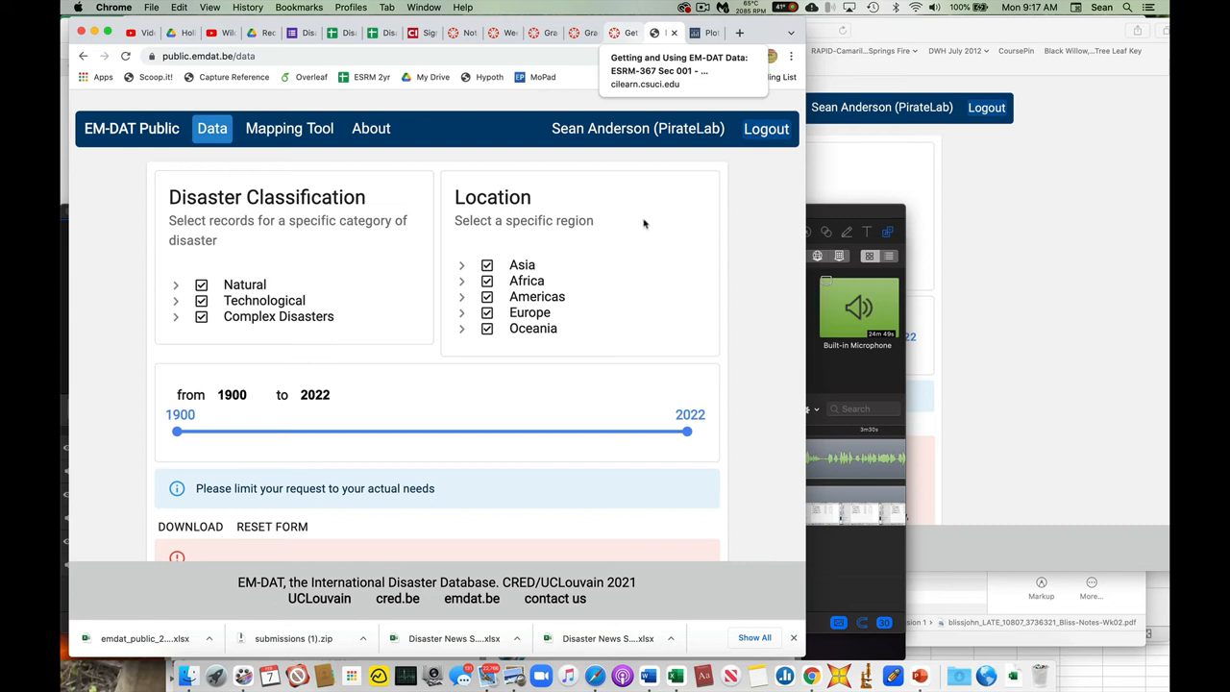
mouse_move(643, 199)
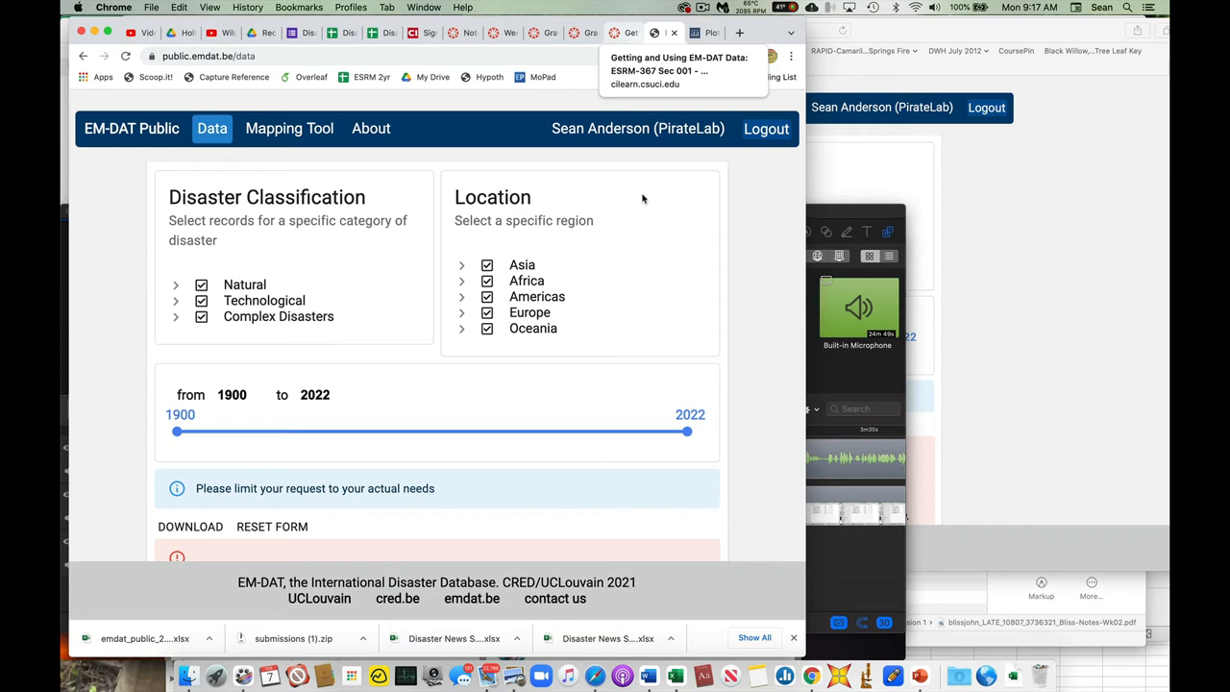
mouse_move(677, 295)
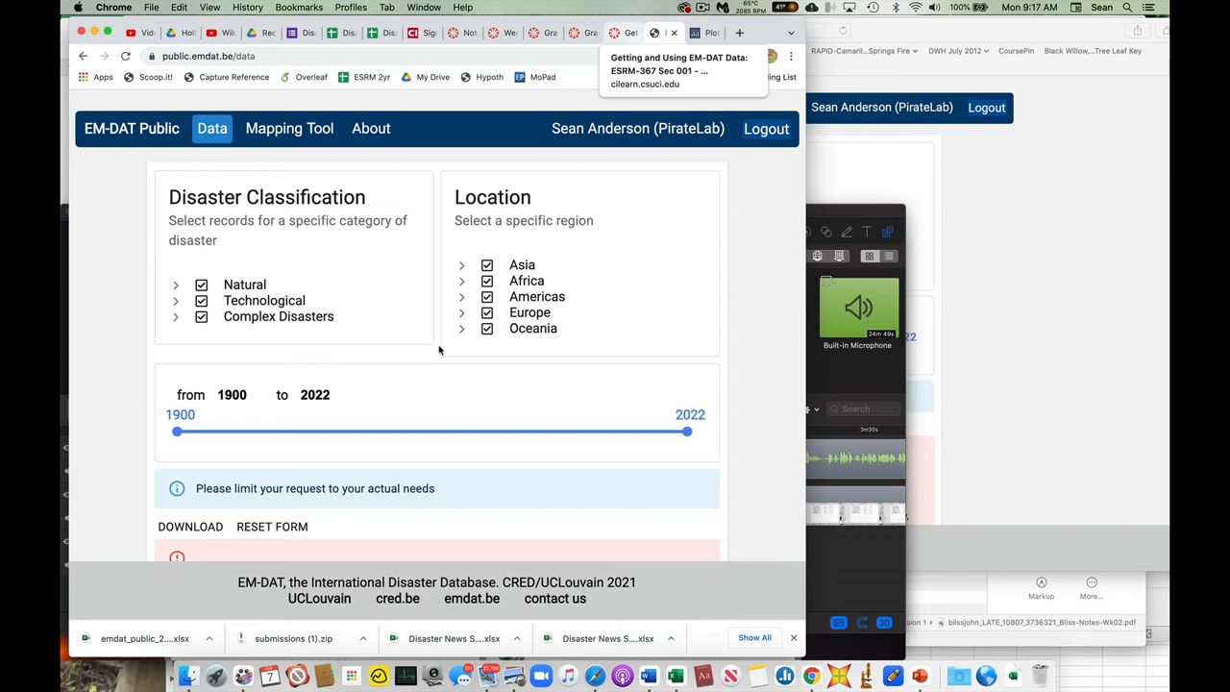
mouse_move(678, 346)
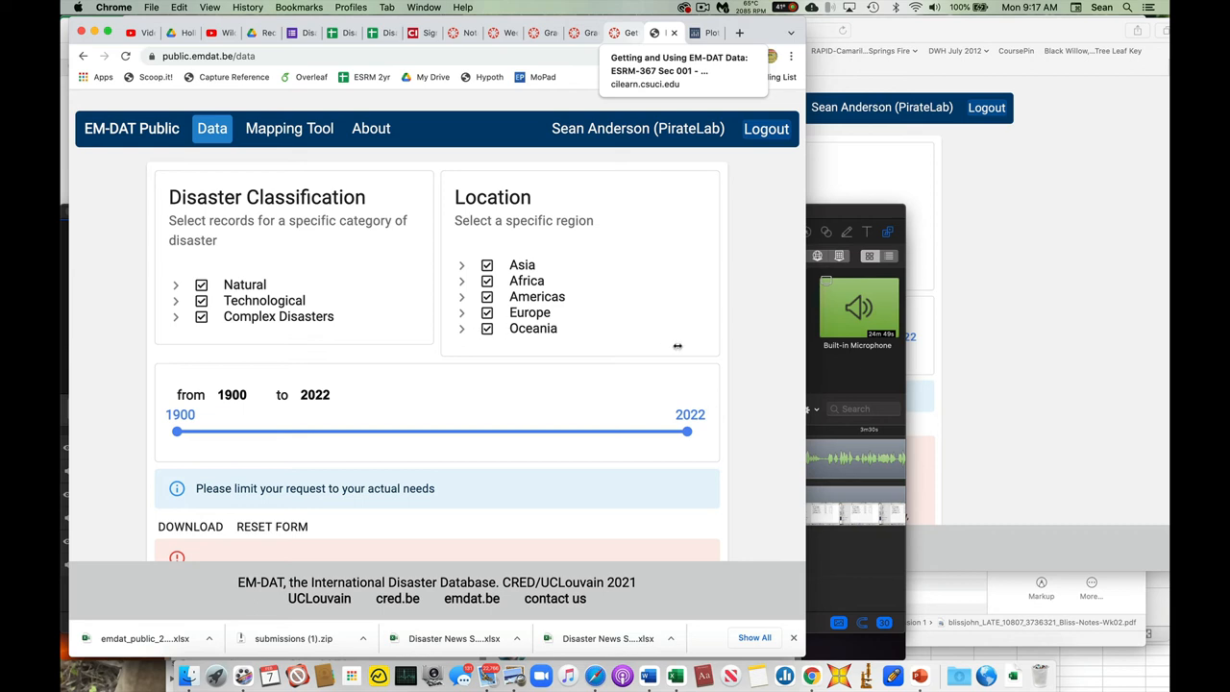
mouse_move(684, 347)
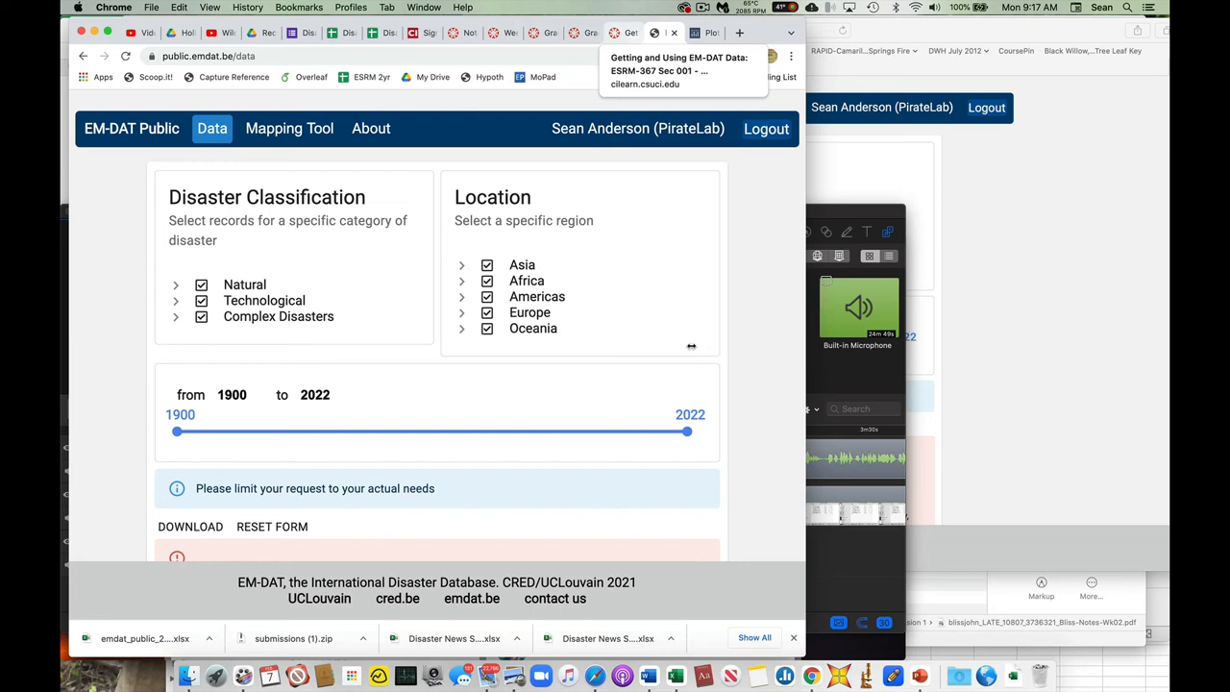
mouse_move(388, 293)
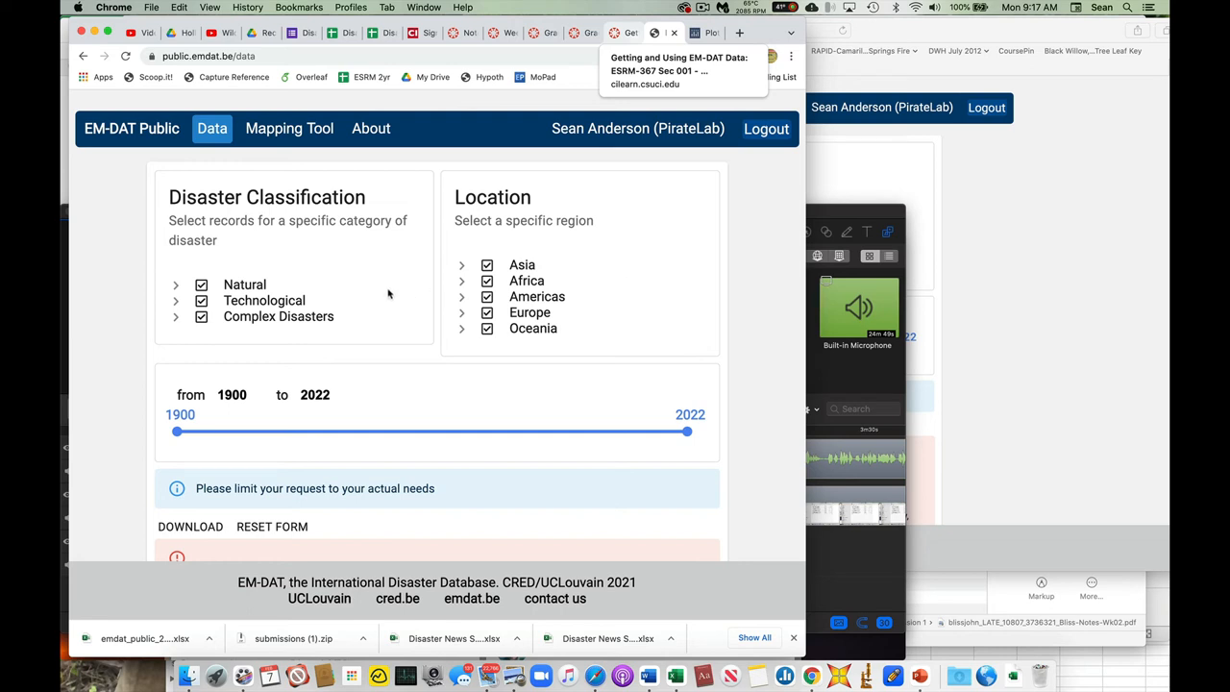
mouse_move(370, 294)
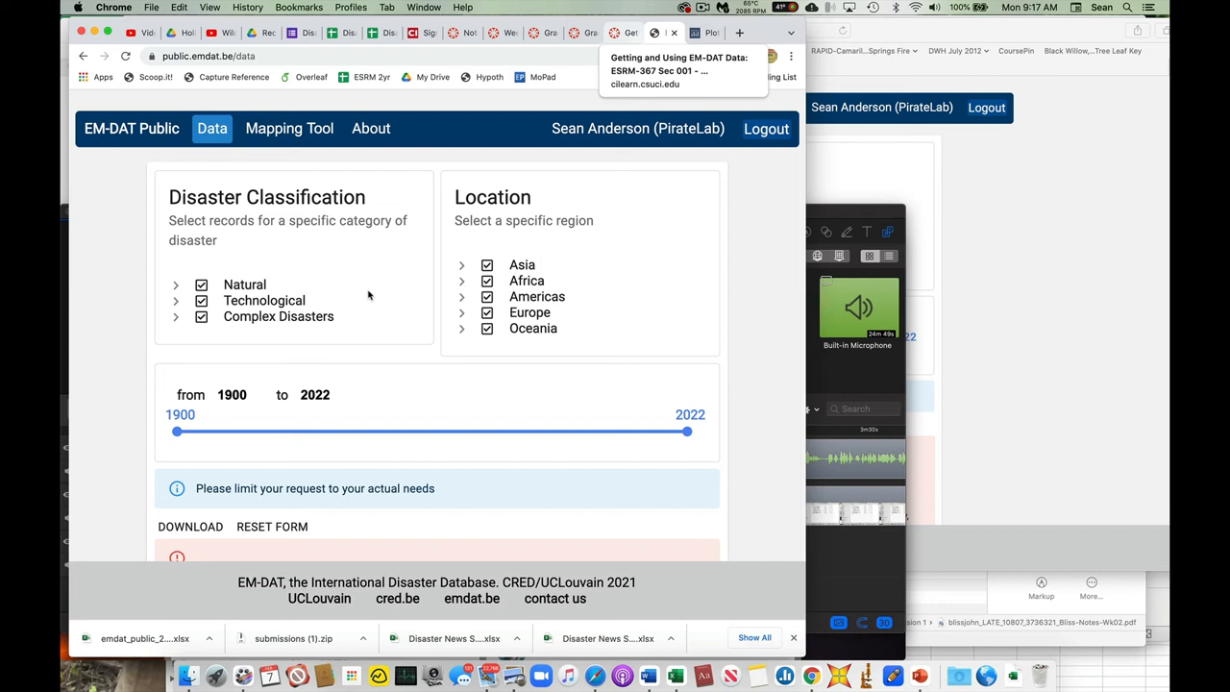
mouse_move(88, 265)
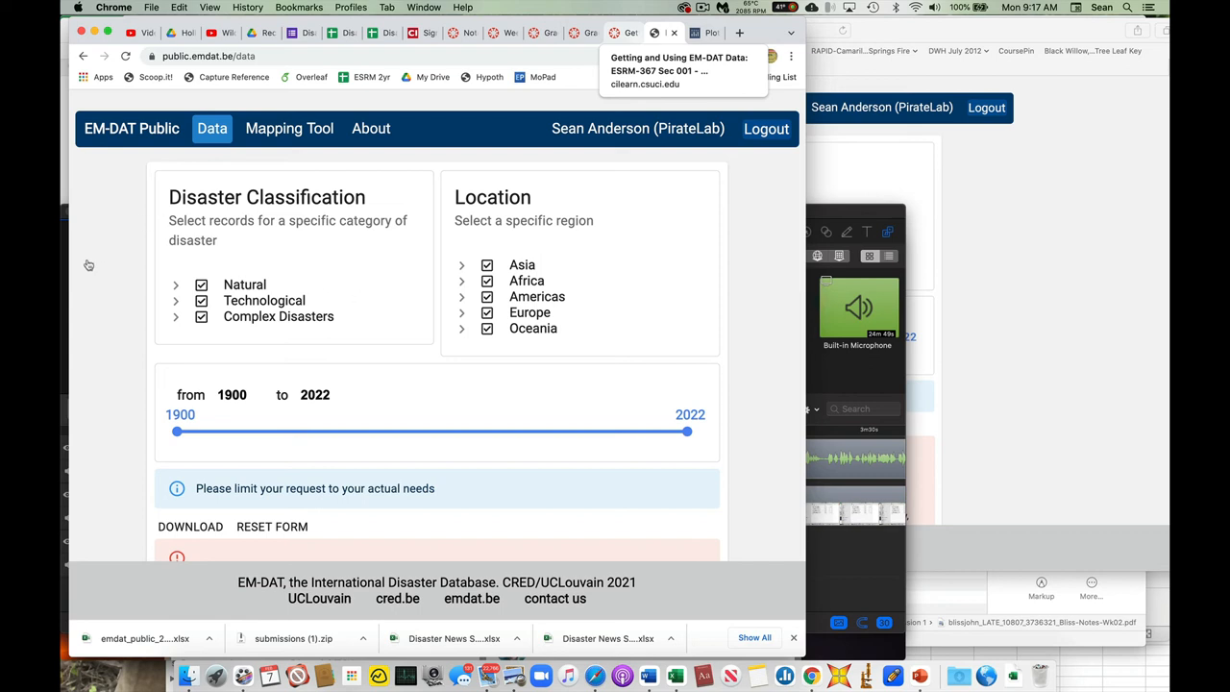
mouse_move(110, 314)
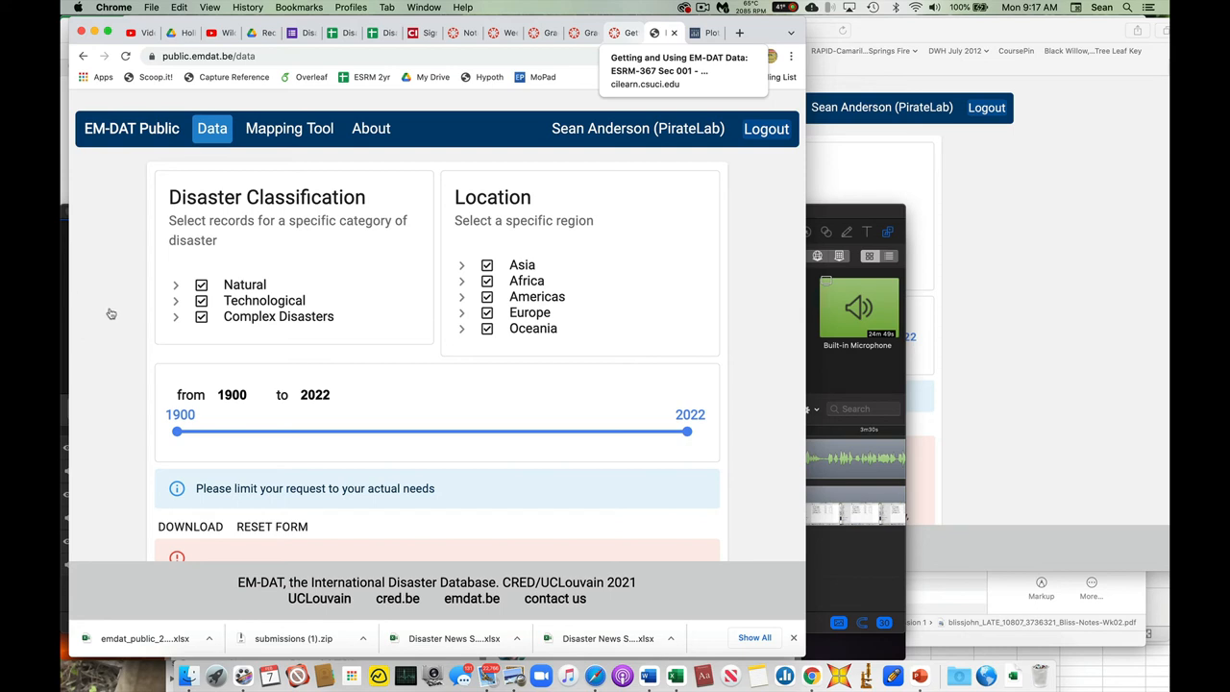
mouse_move(115, 361)
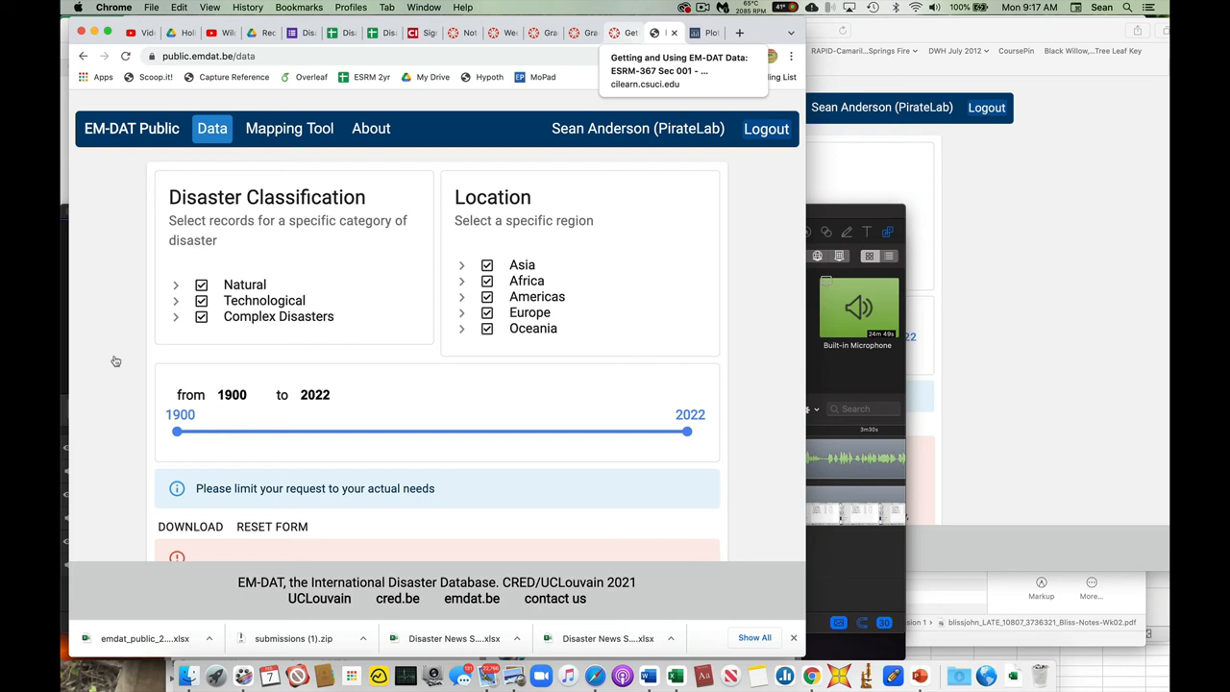
mouse_move(86, 282)
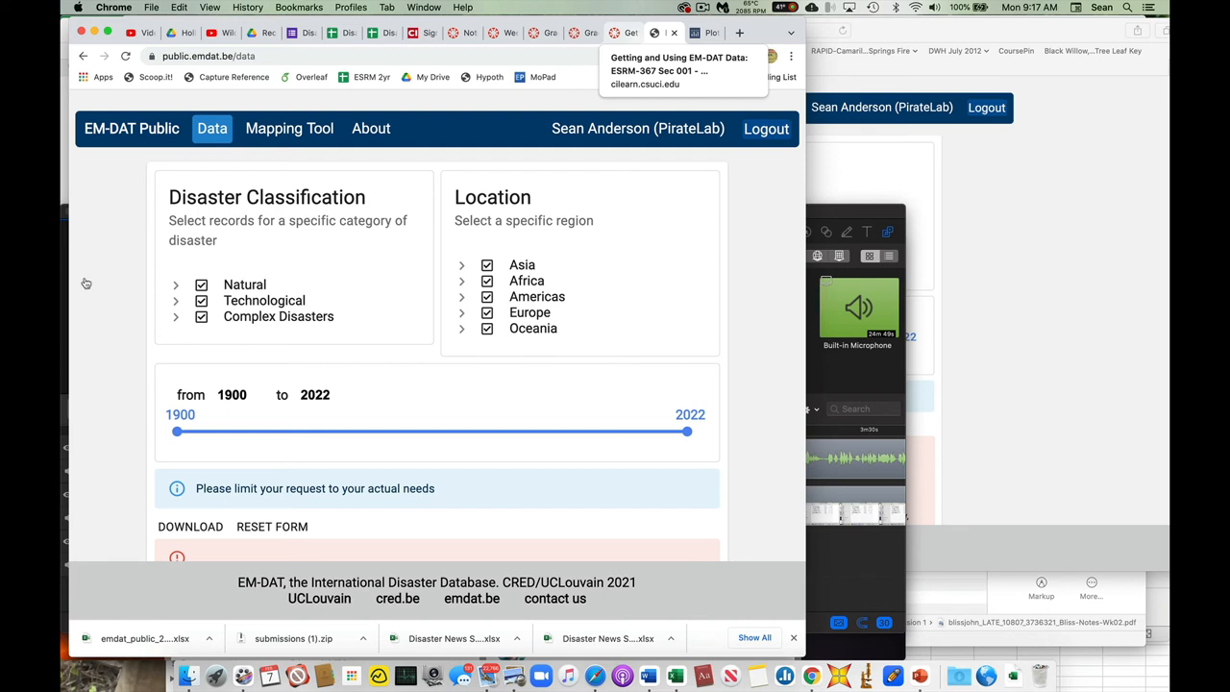
mouse_move(109, 288)
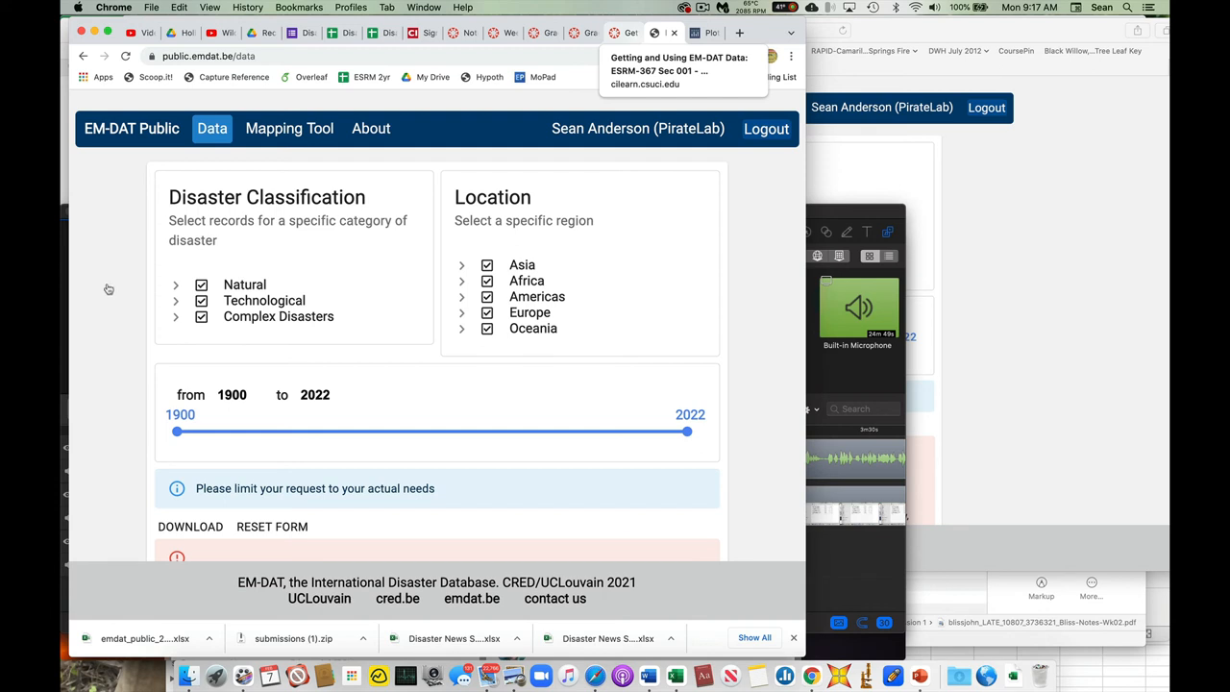
mouse_move(109, 334)
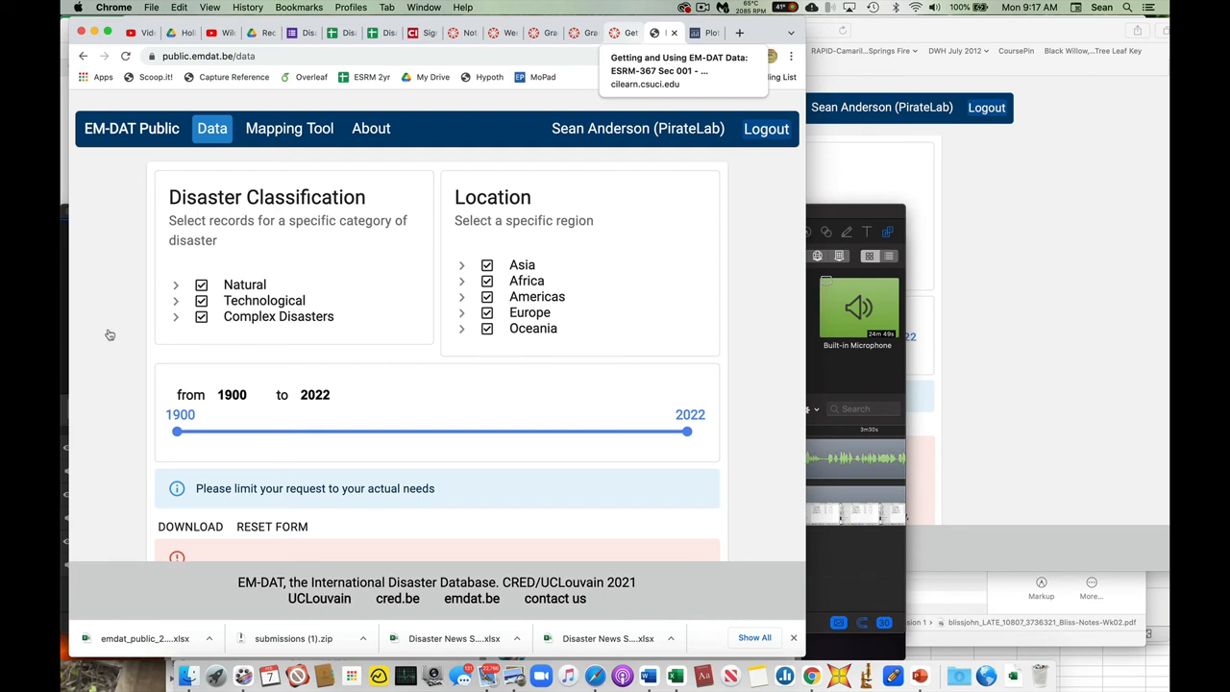
mouse_move(112, 364)
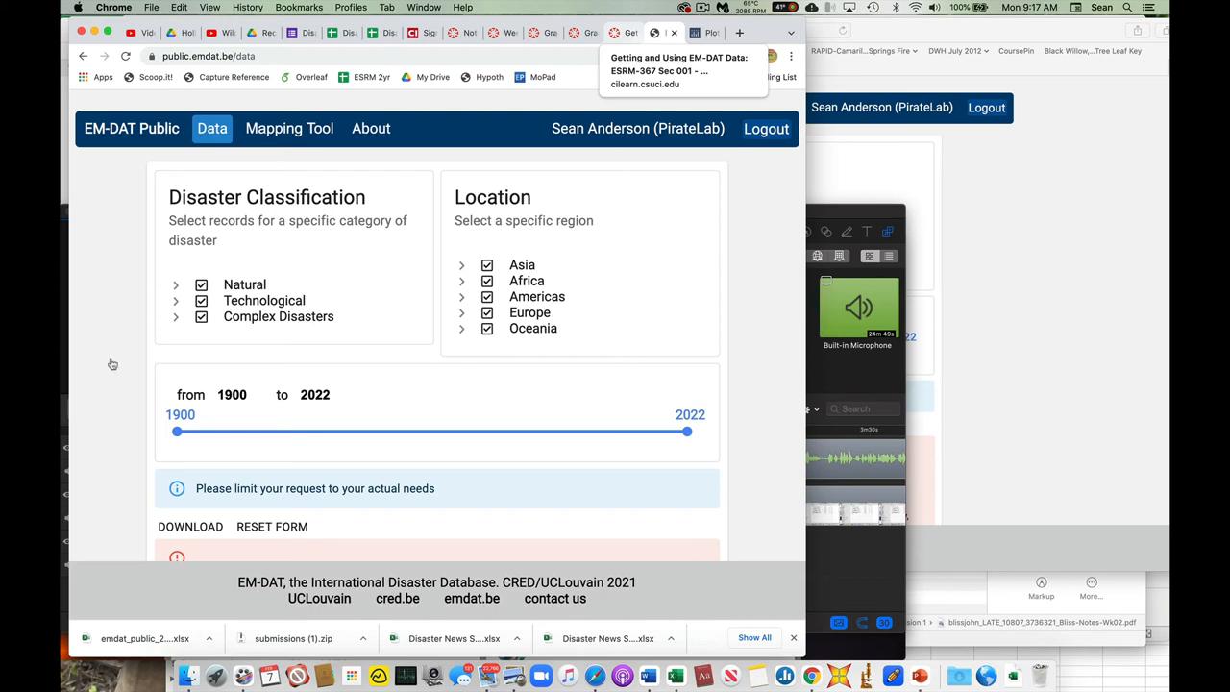
mouse_move(368, 198)
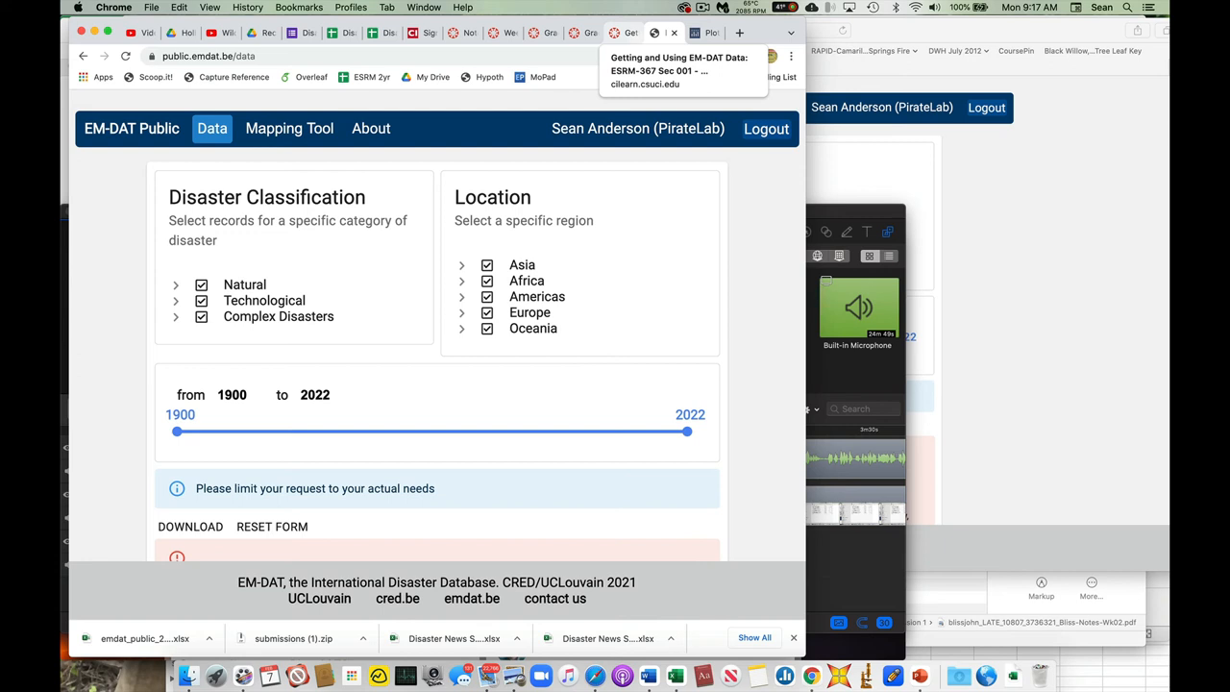
mouse_move(427, 215)
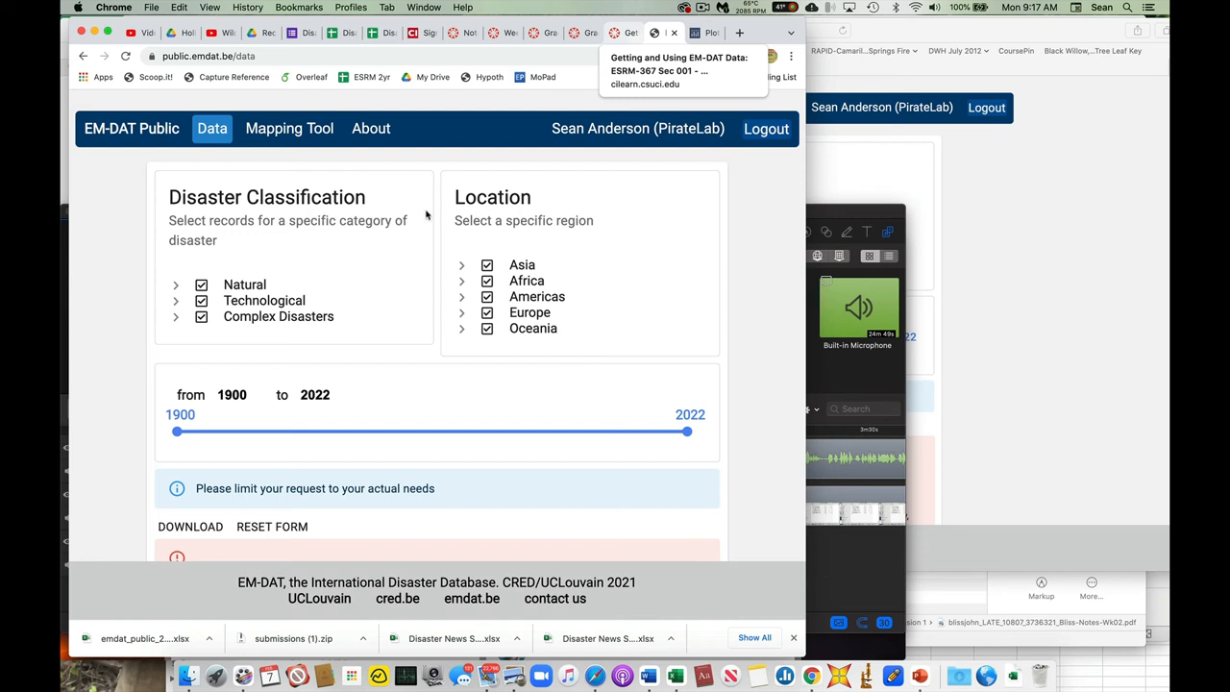
mouse_move(400, 234)
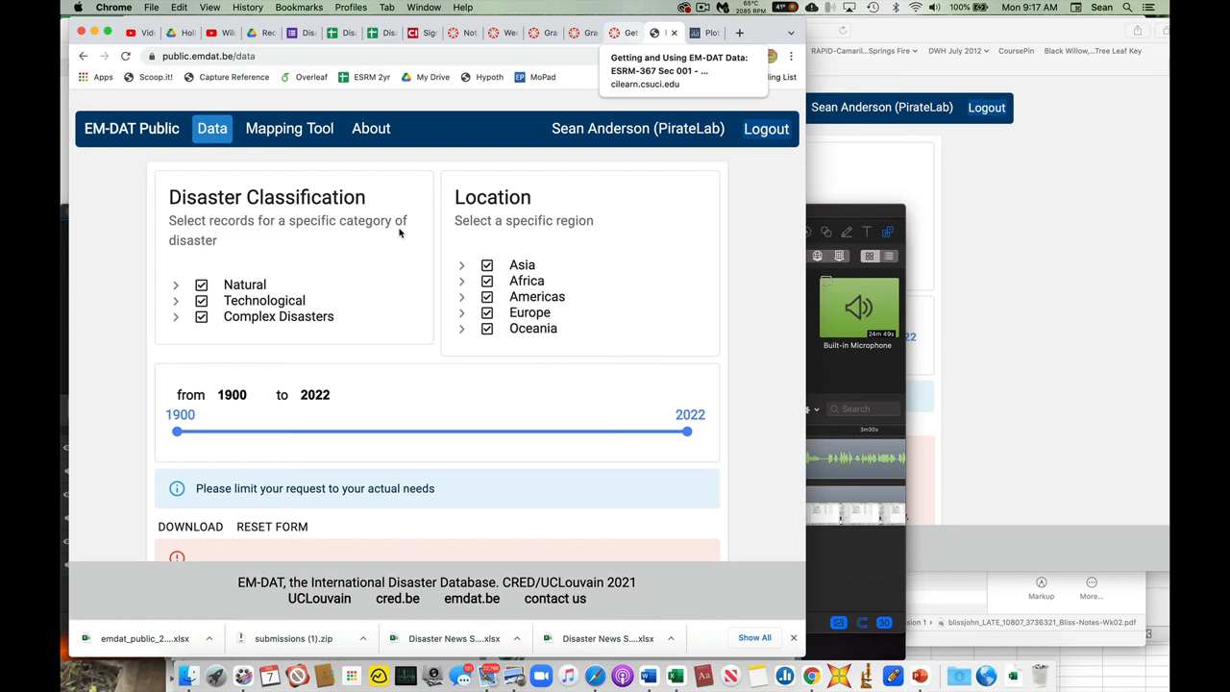
mouse_move(400, 235)
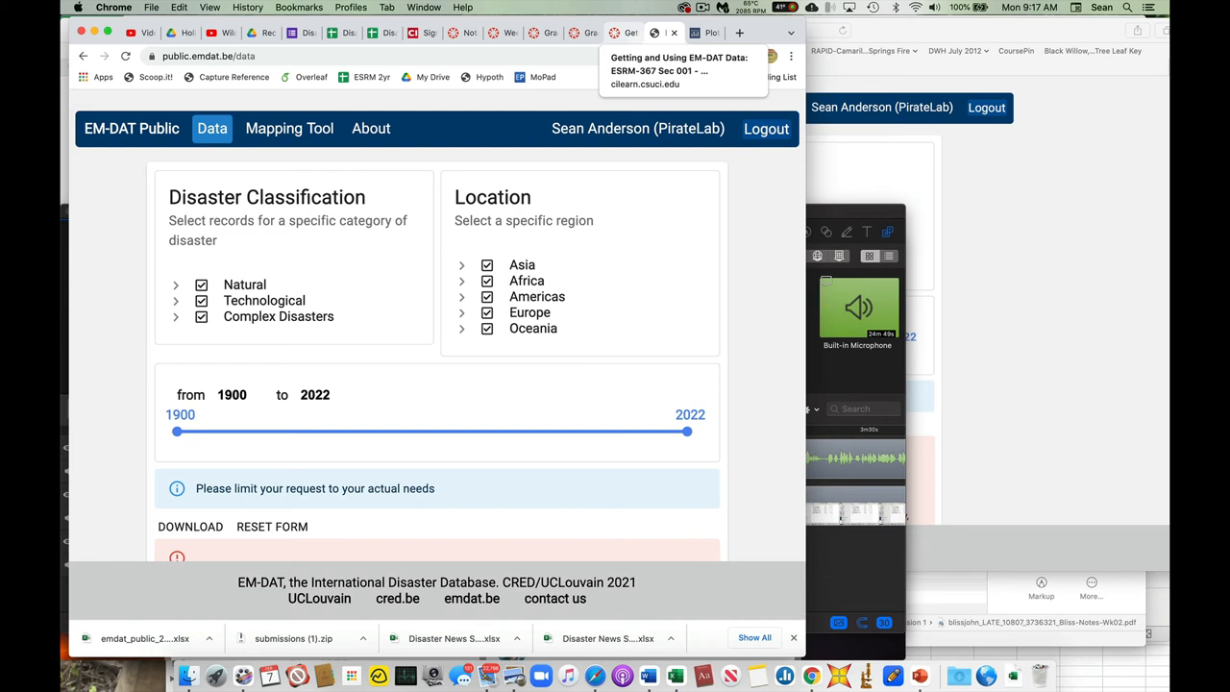
mouse_move(386, 203)
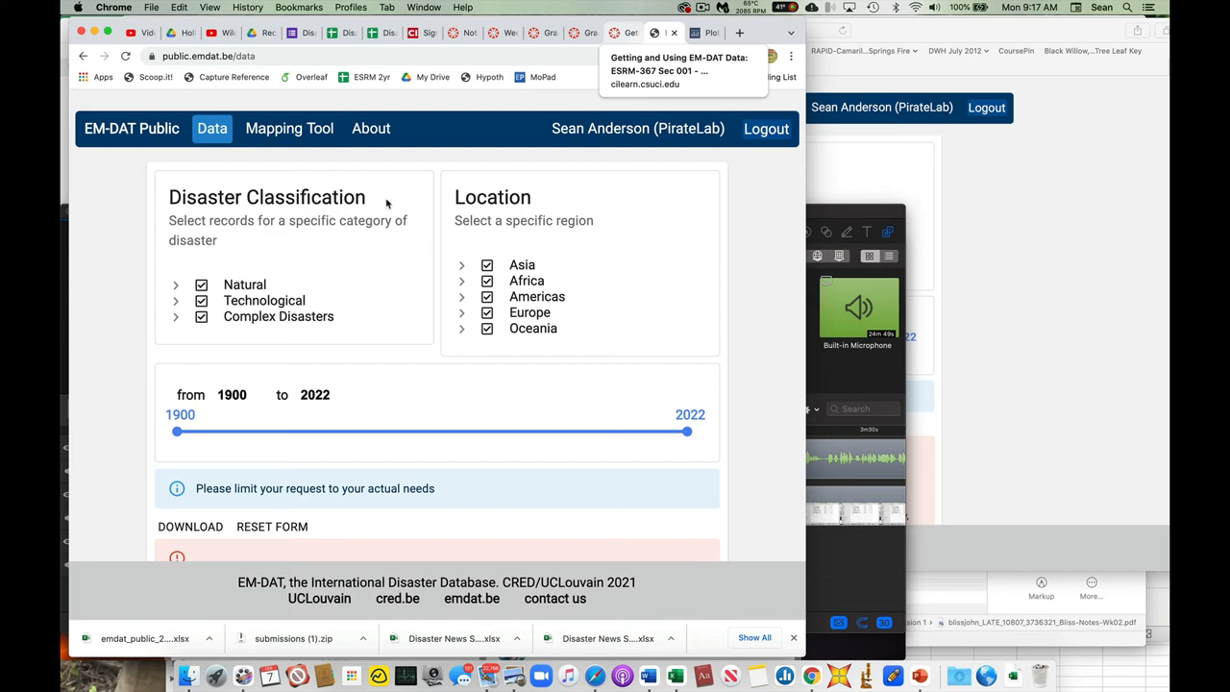
mouse_move(403, 205)
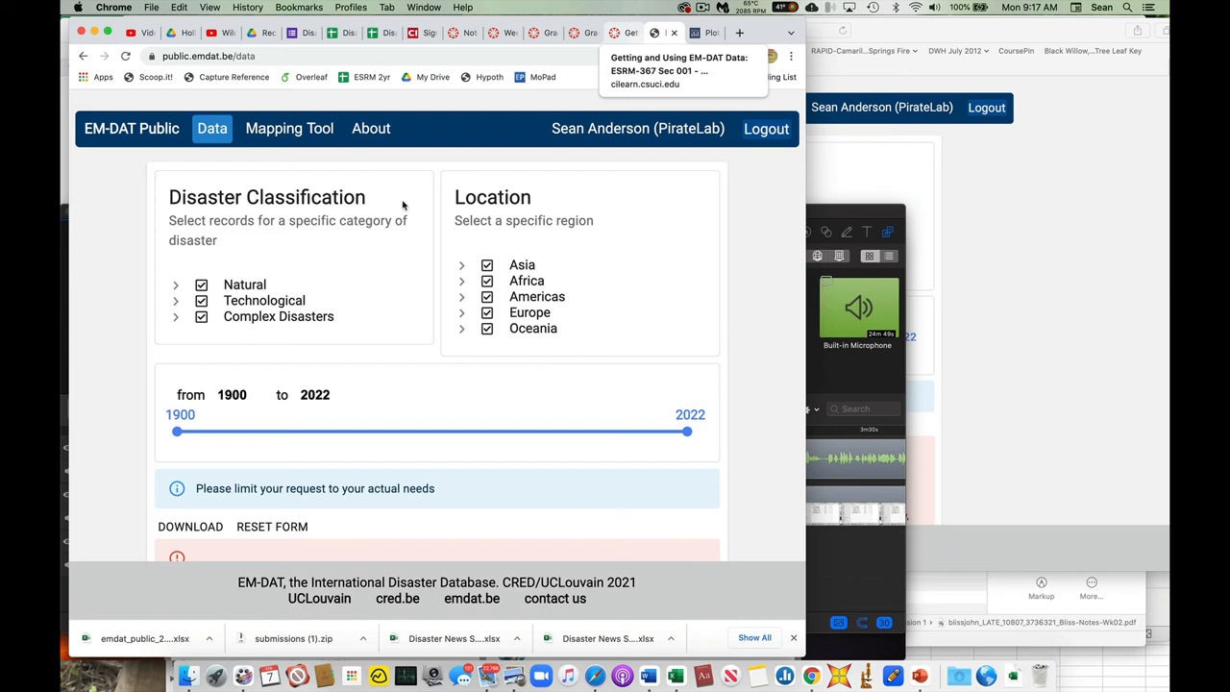
mouse_move(490, 359)
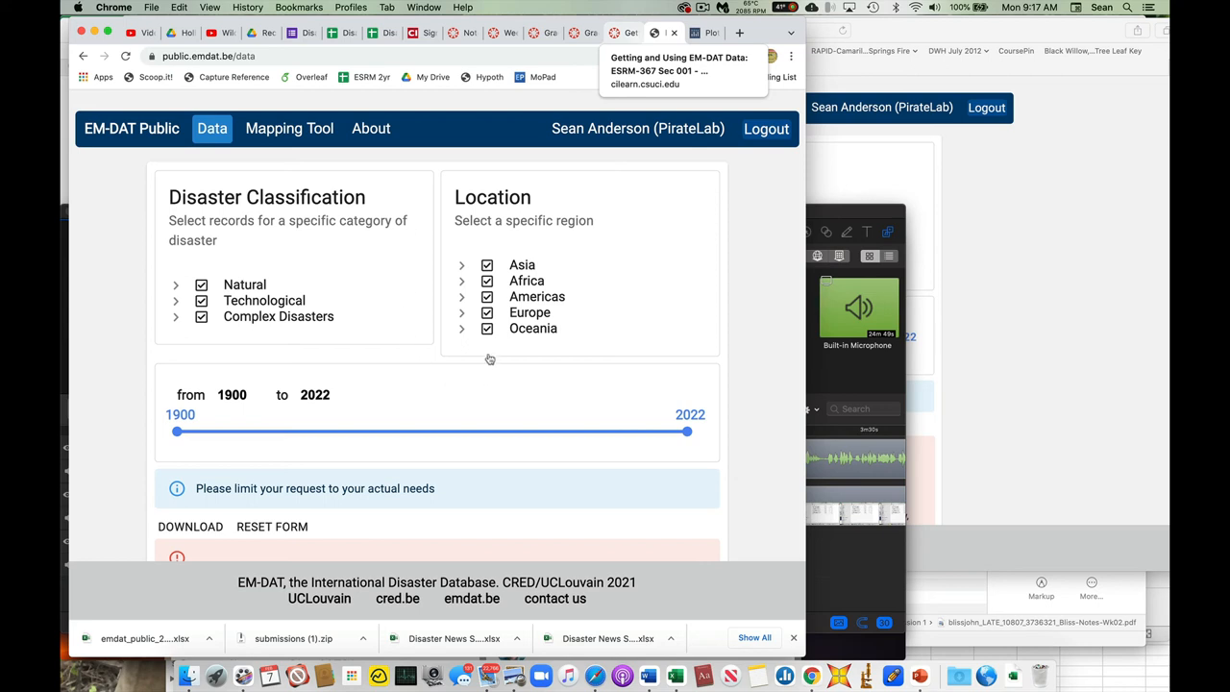
mouse_move(491, 357)
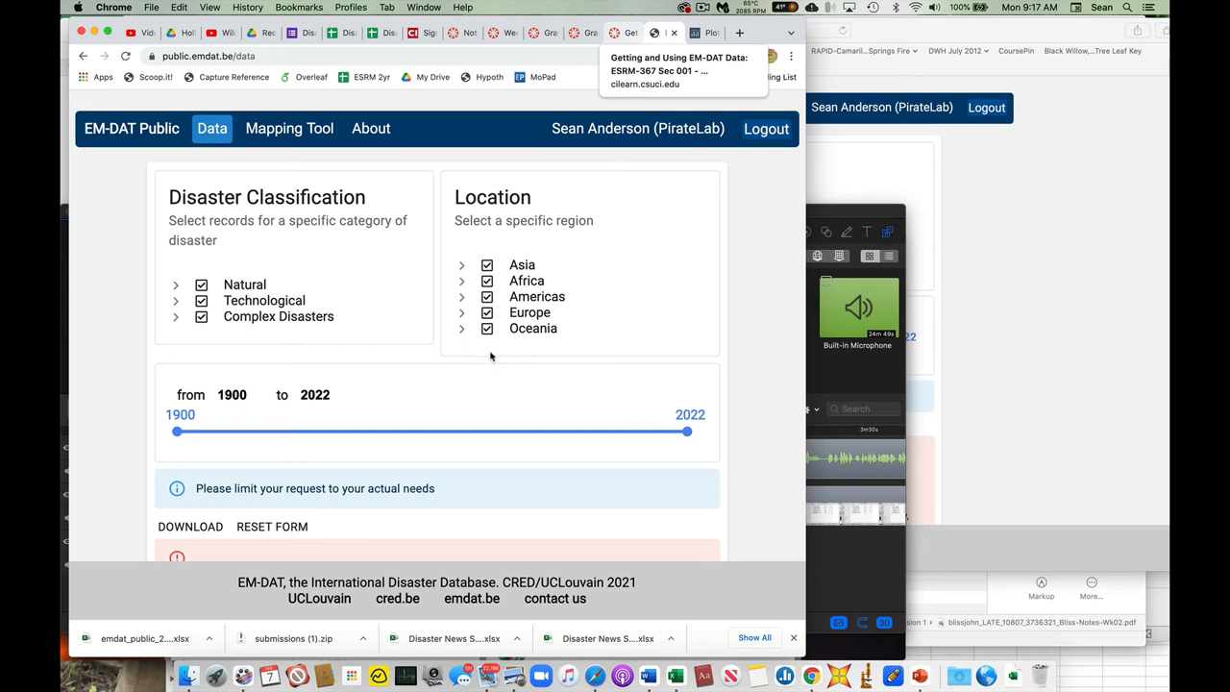
mouse_move(665, 237)
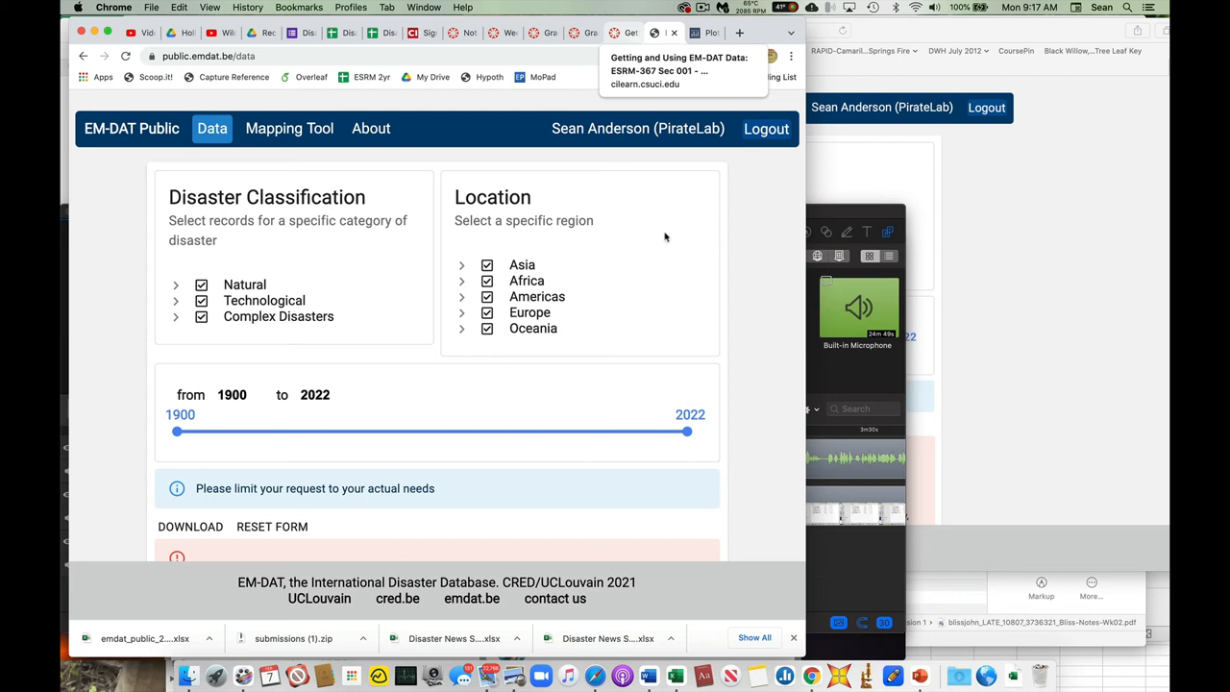
mouse_move(629, 334)
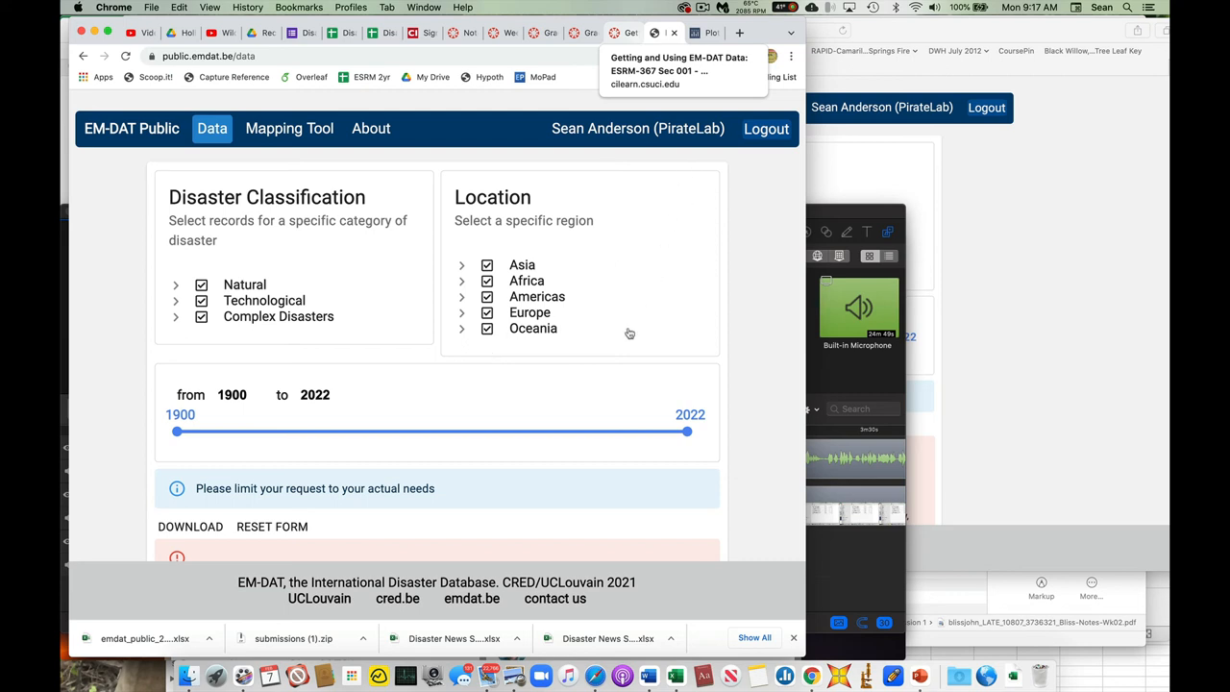
mouse_move(685, 164)
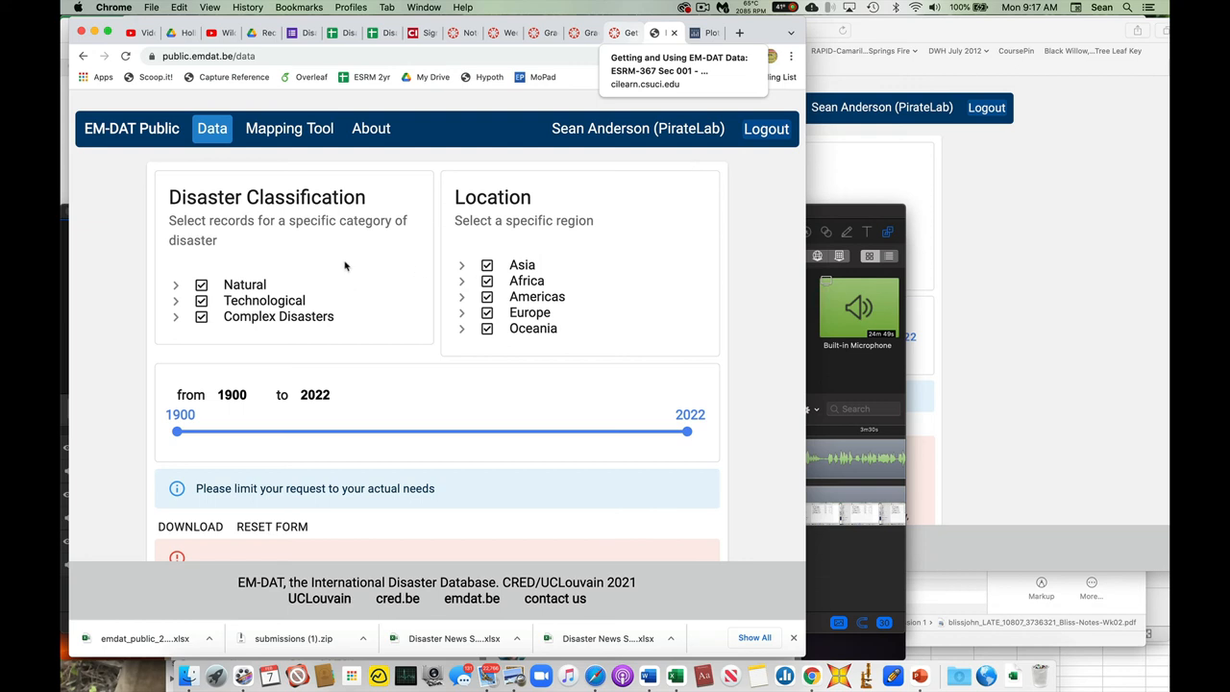
mouse_move(451, 271)
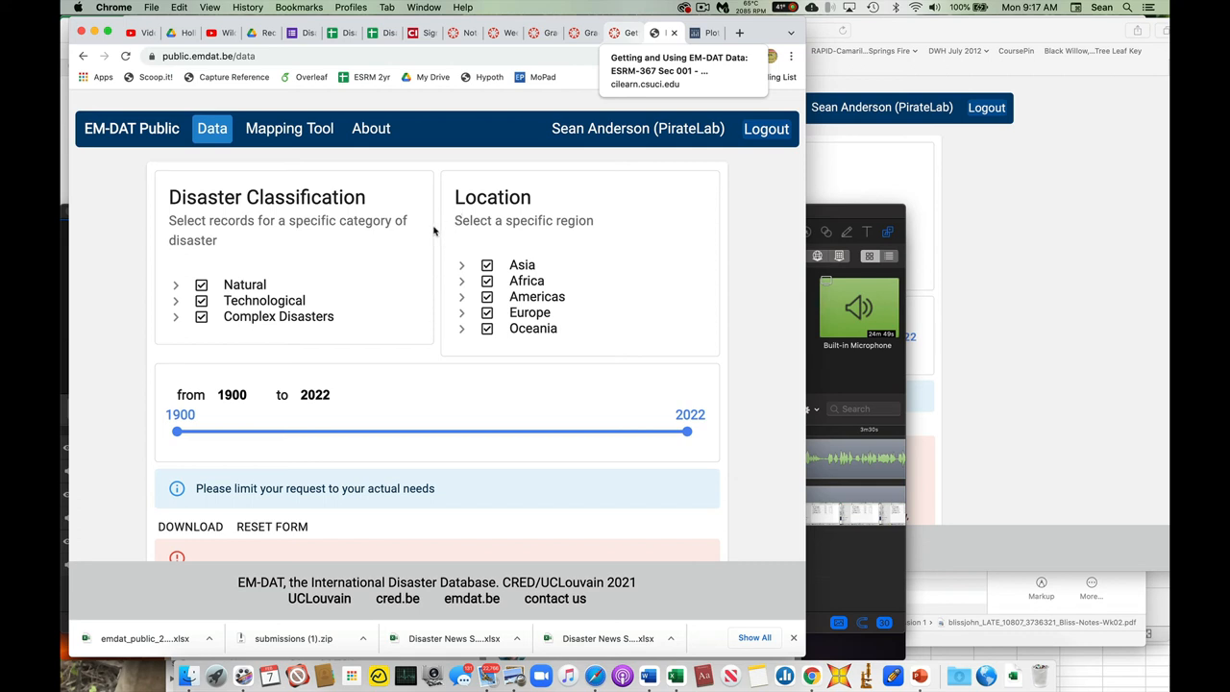
mouse_move(479, 350)
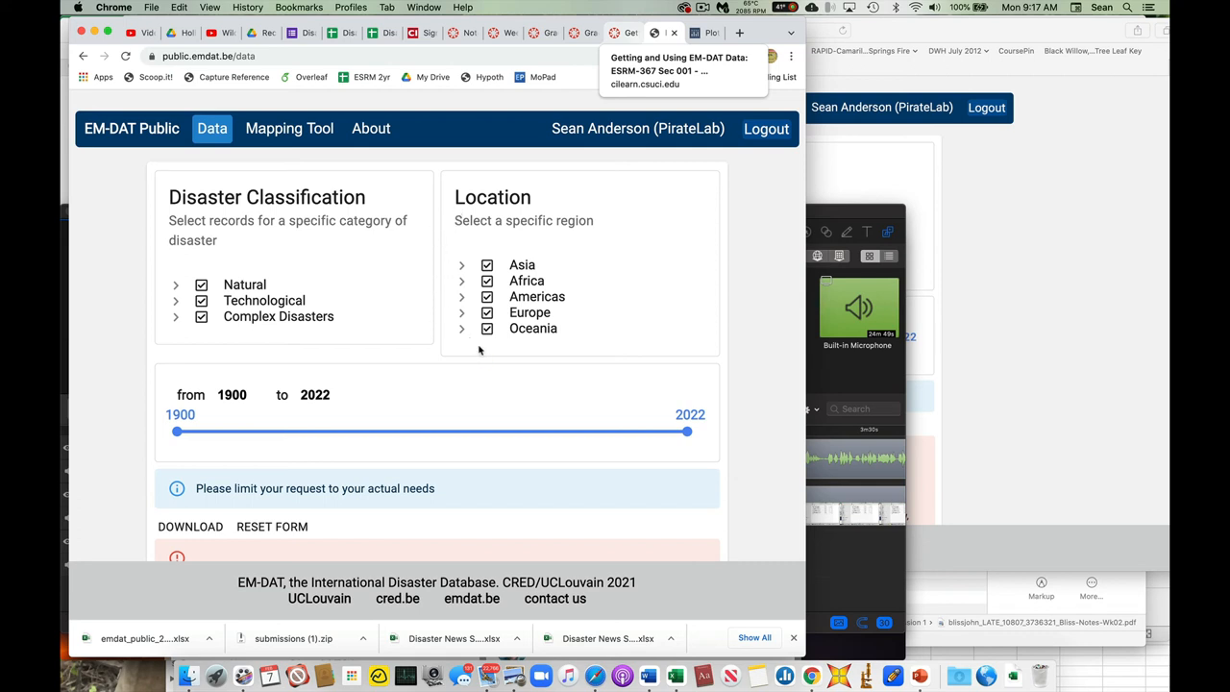
mouse_move(652, 230)
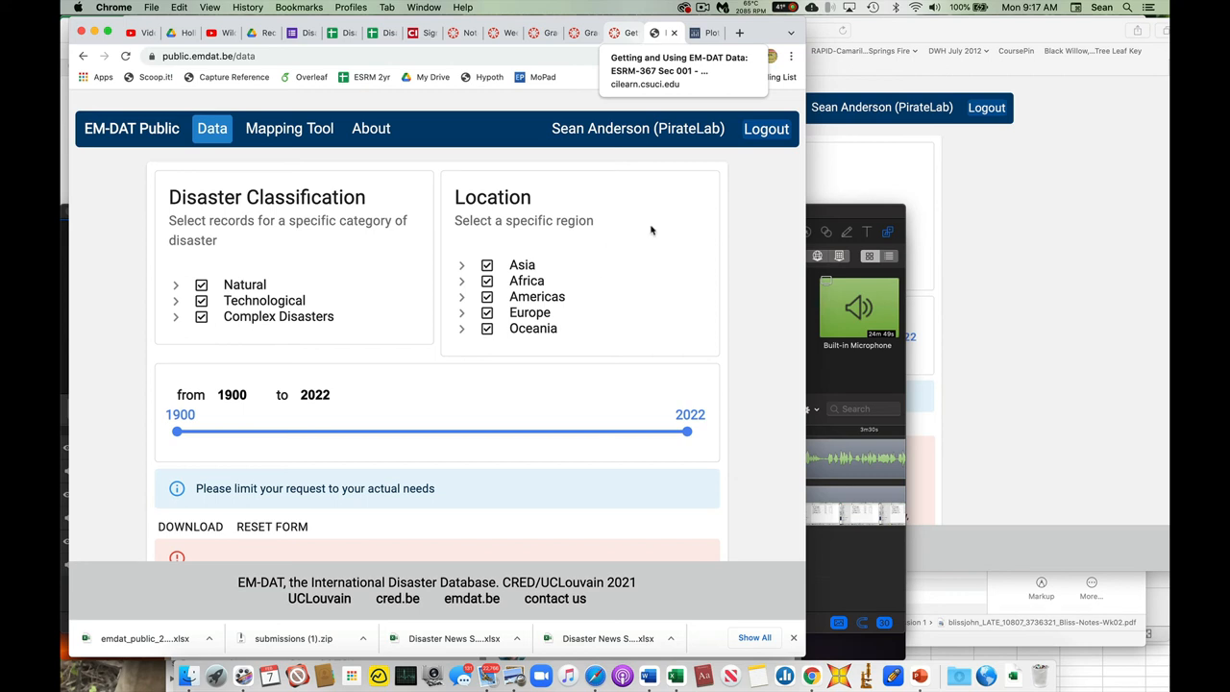
mouse_move(545, 221)
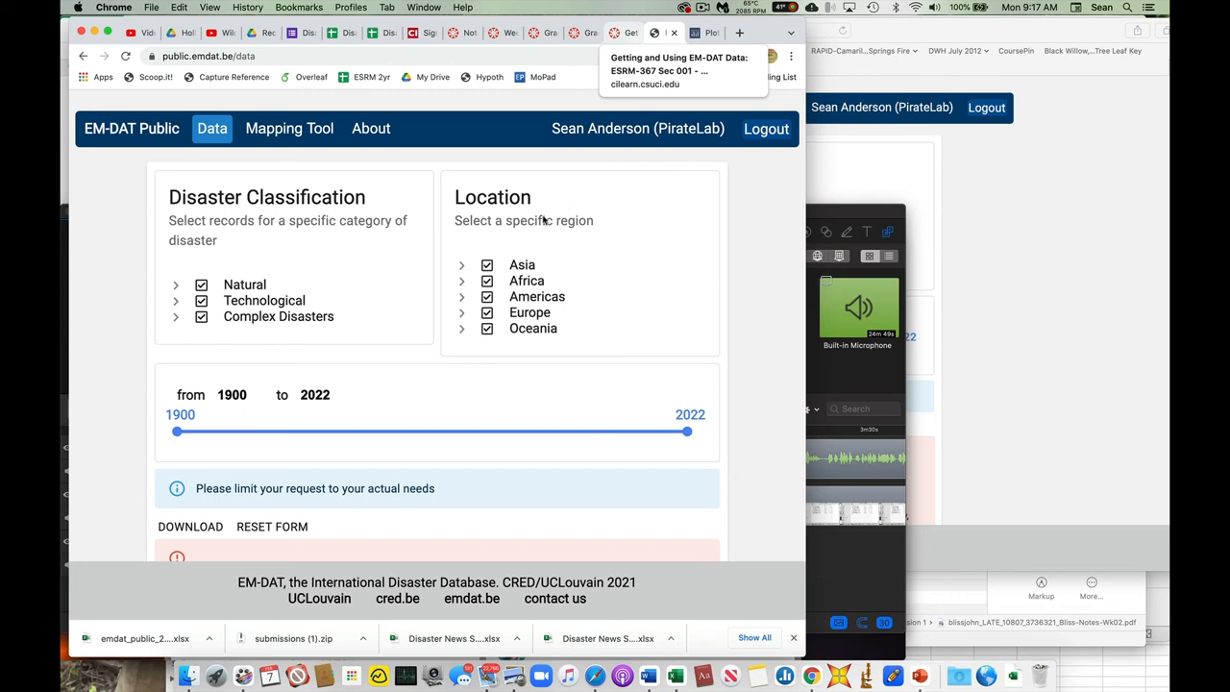
mouse_move(376, 257)
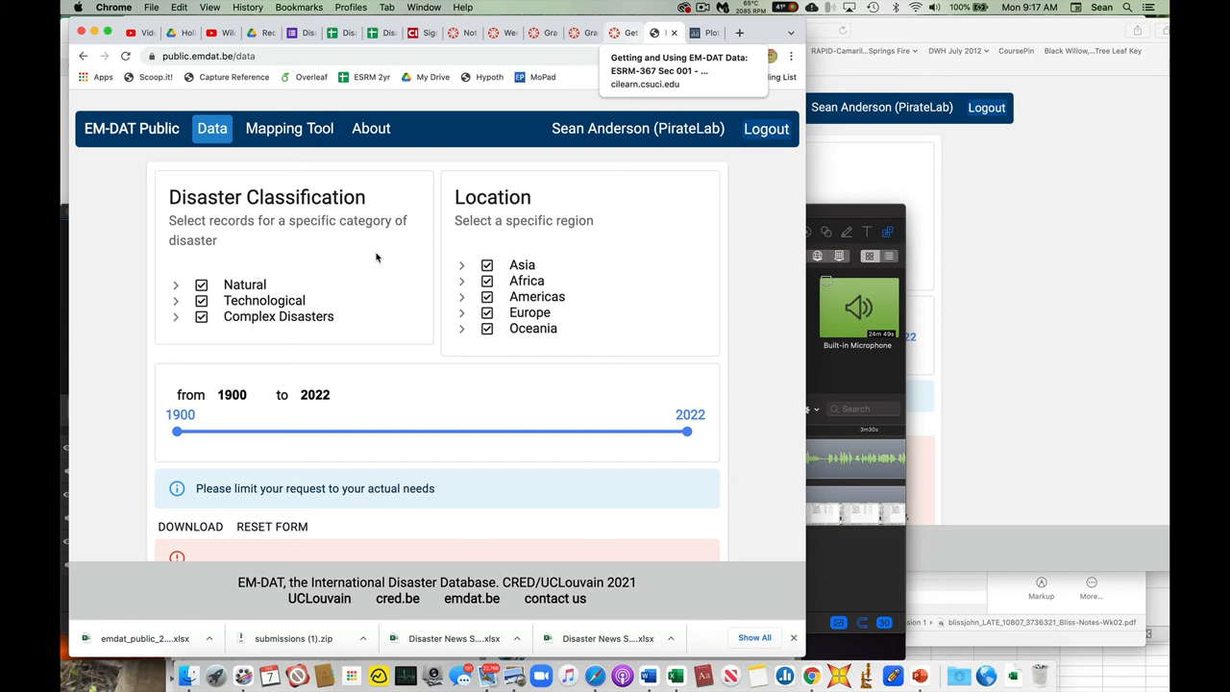
mouse_move(101, 271)
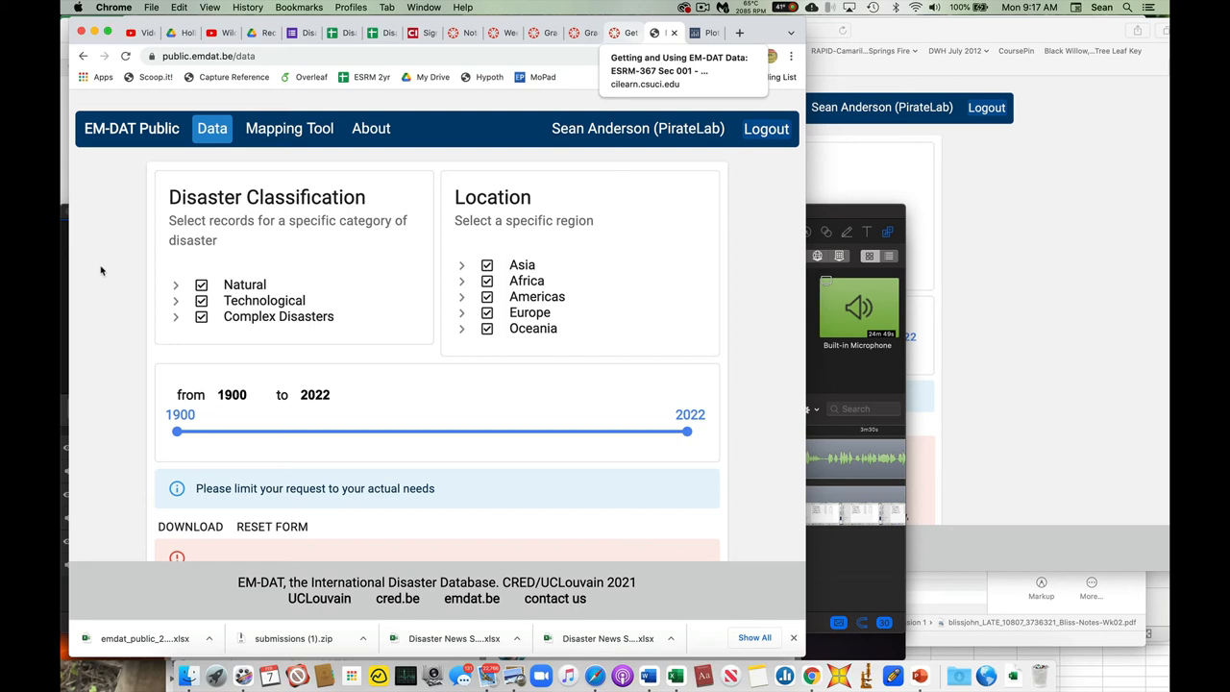
mouse_move(113, 273)
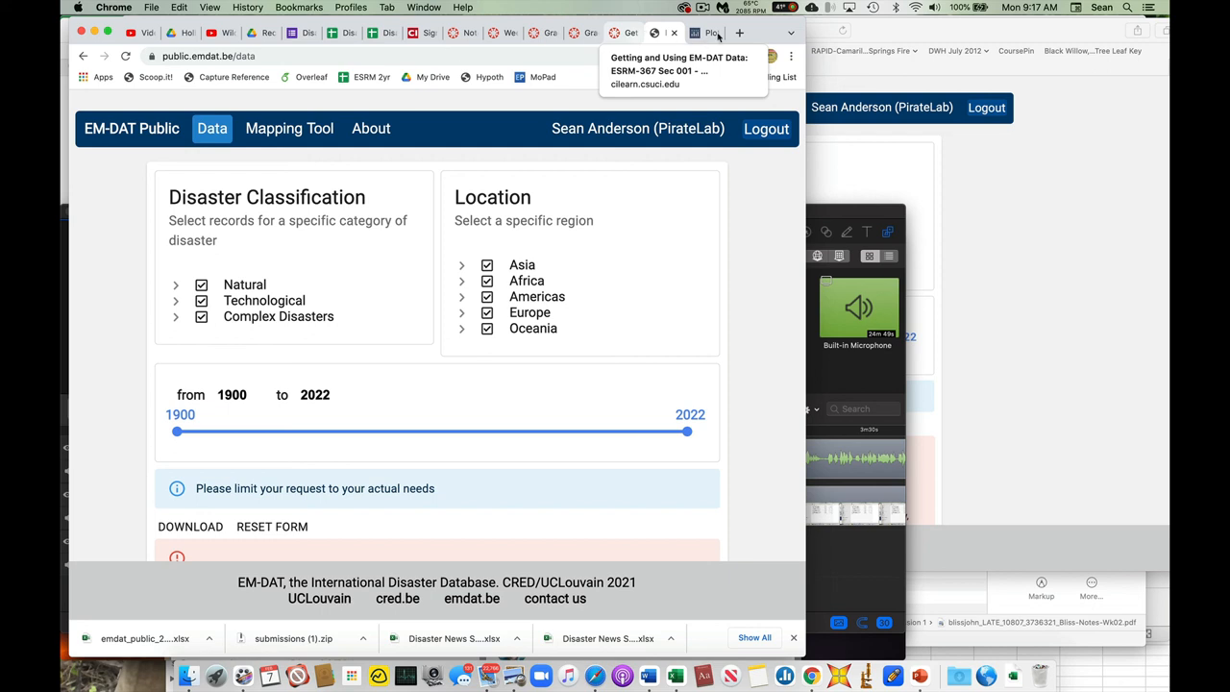
mouse_move(709, 187)
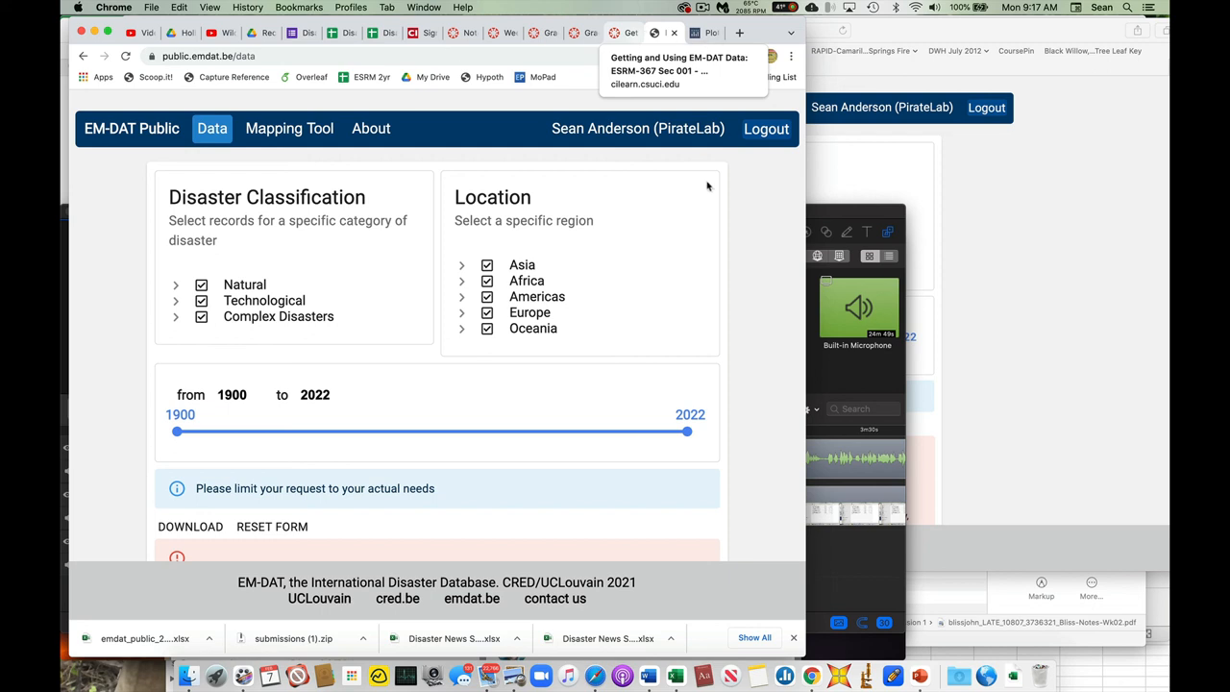
mouse_move(705, 189)
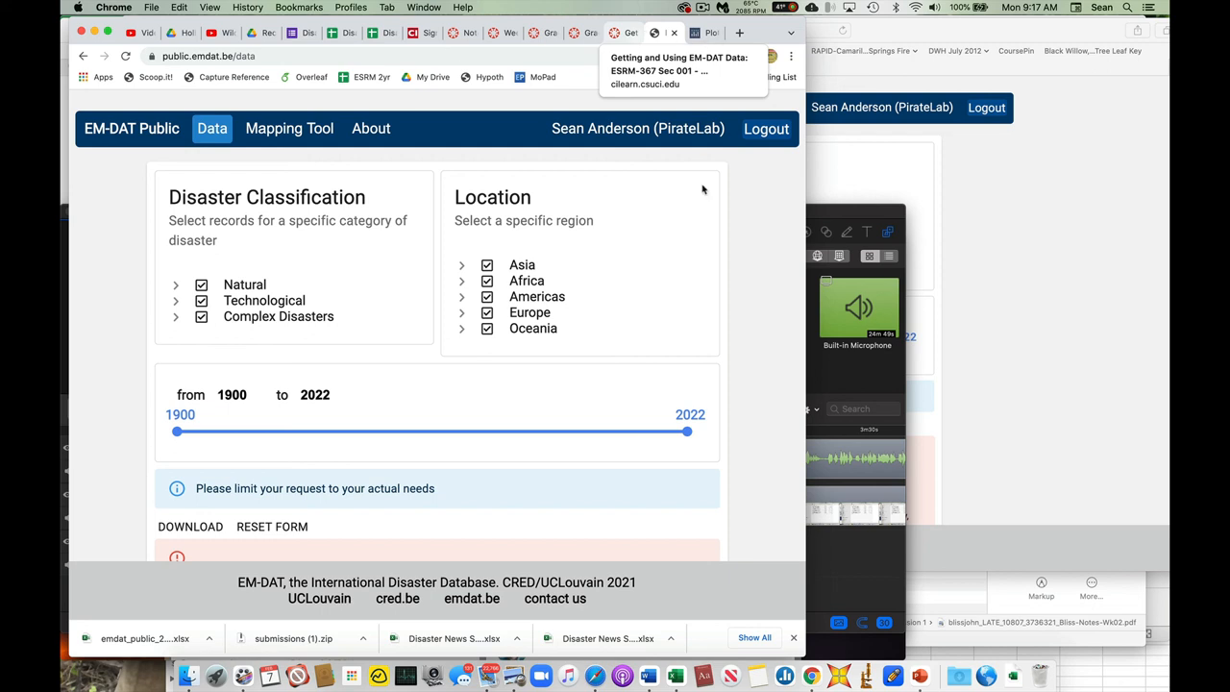
mouse_move(844, 361)
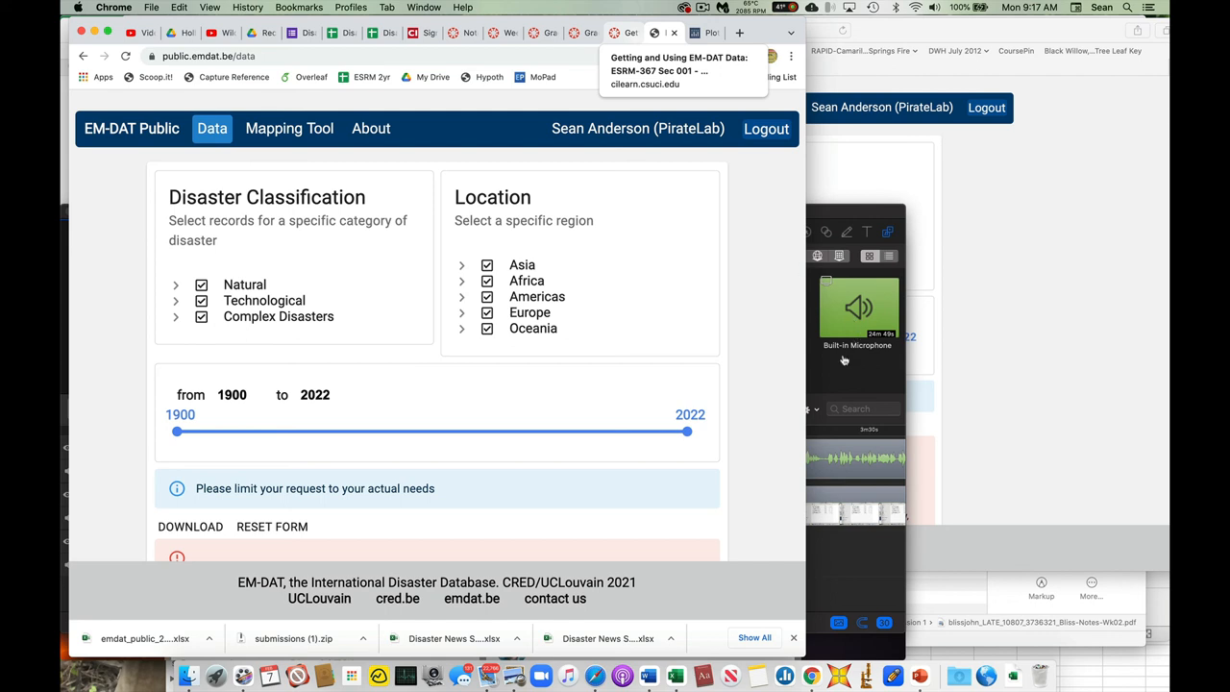
mouse_move(785, 249)
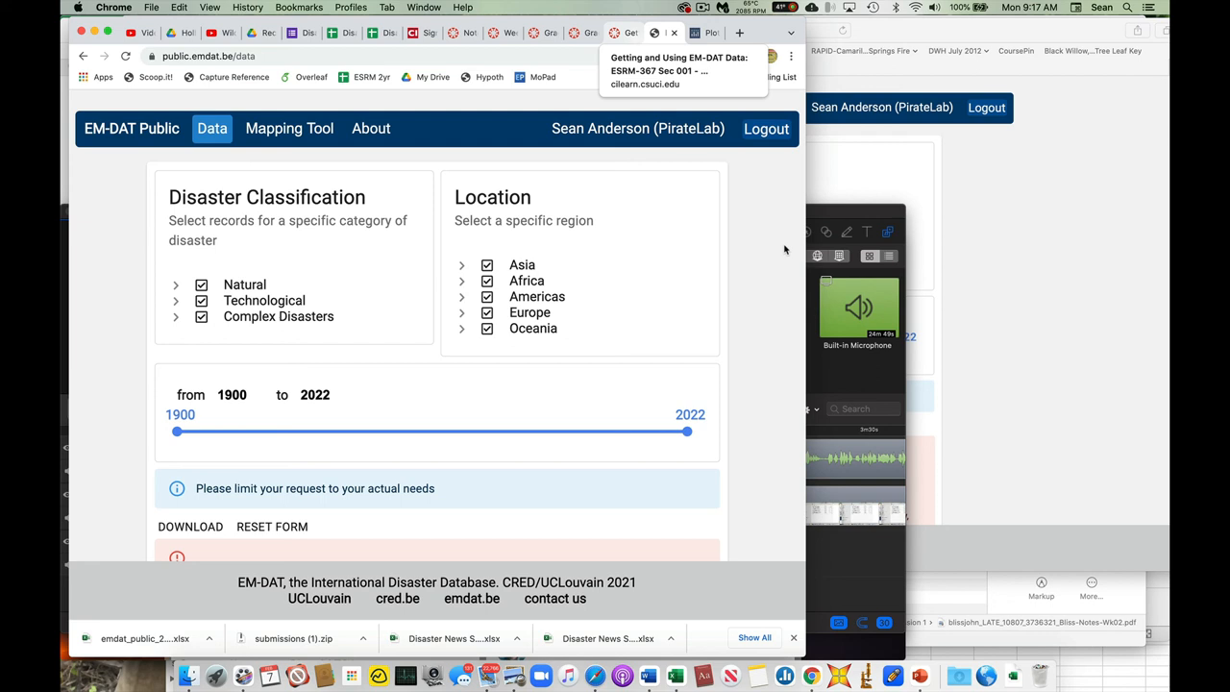
mouse_move(591, 302)
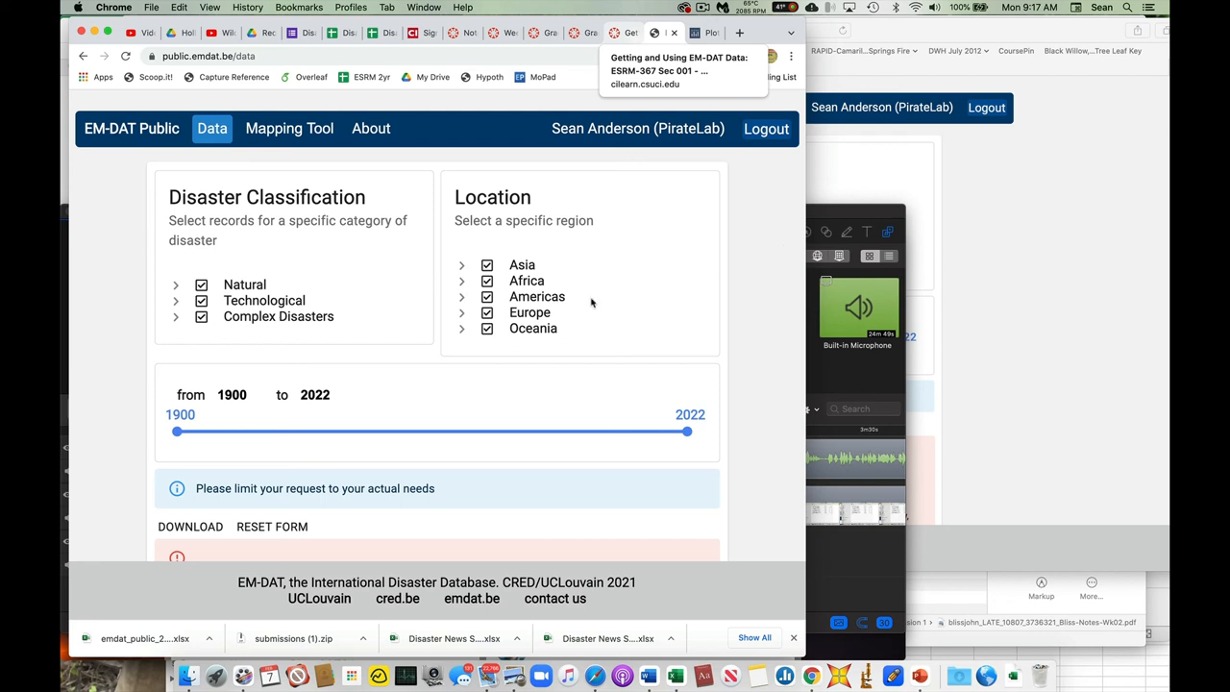
mouse_move(470, 198)
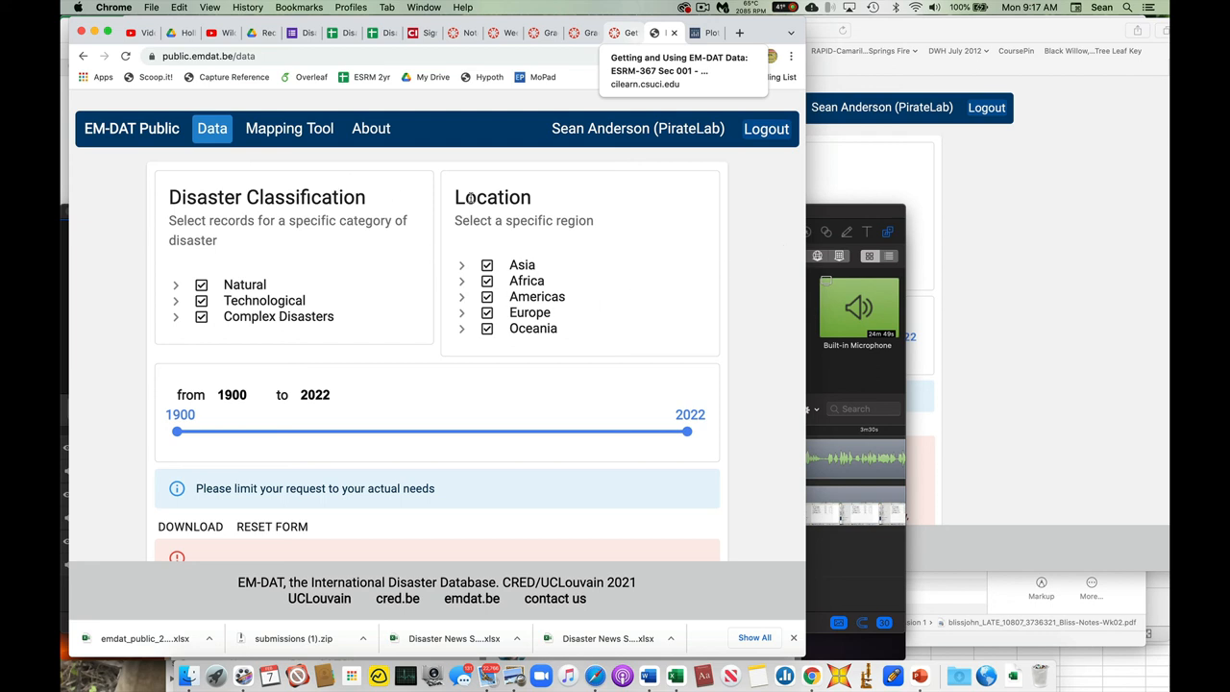
mouse_move(613, 179)
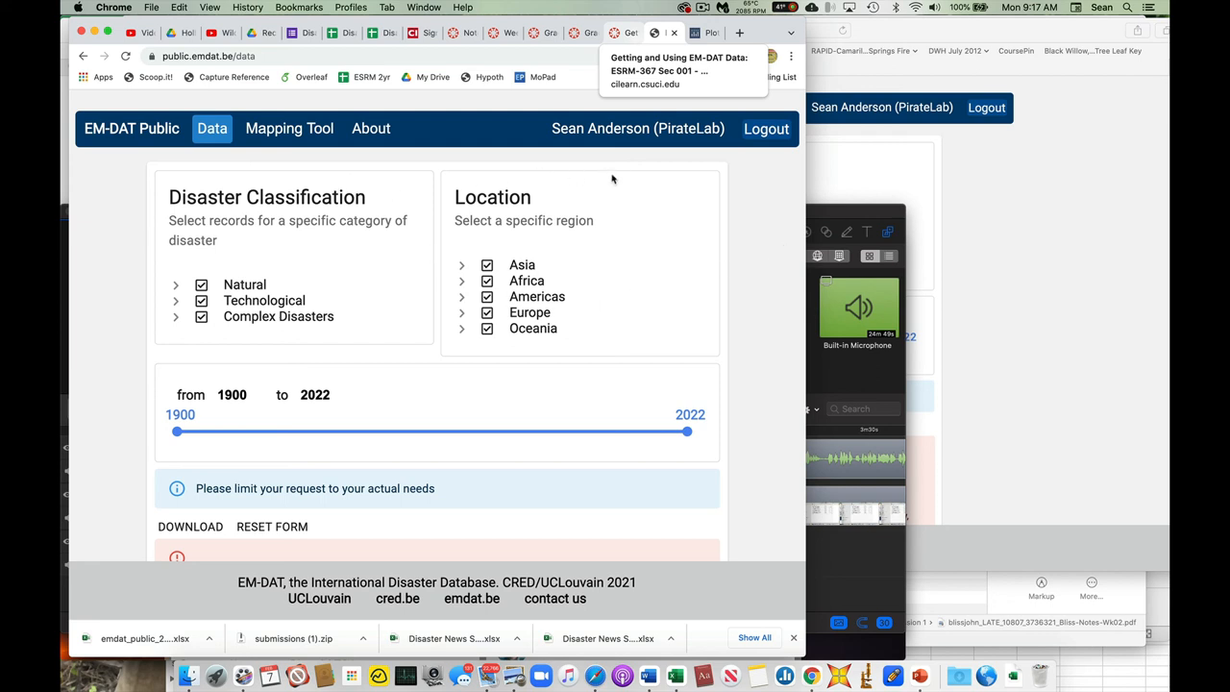
mouse_move(605, 180)
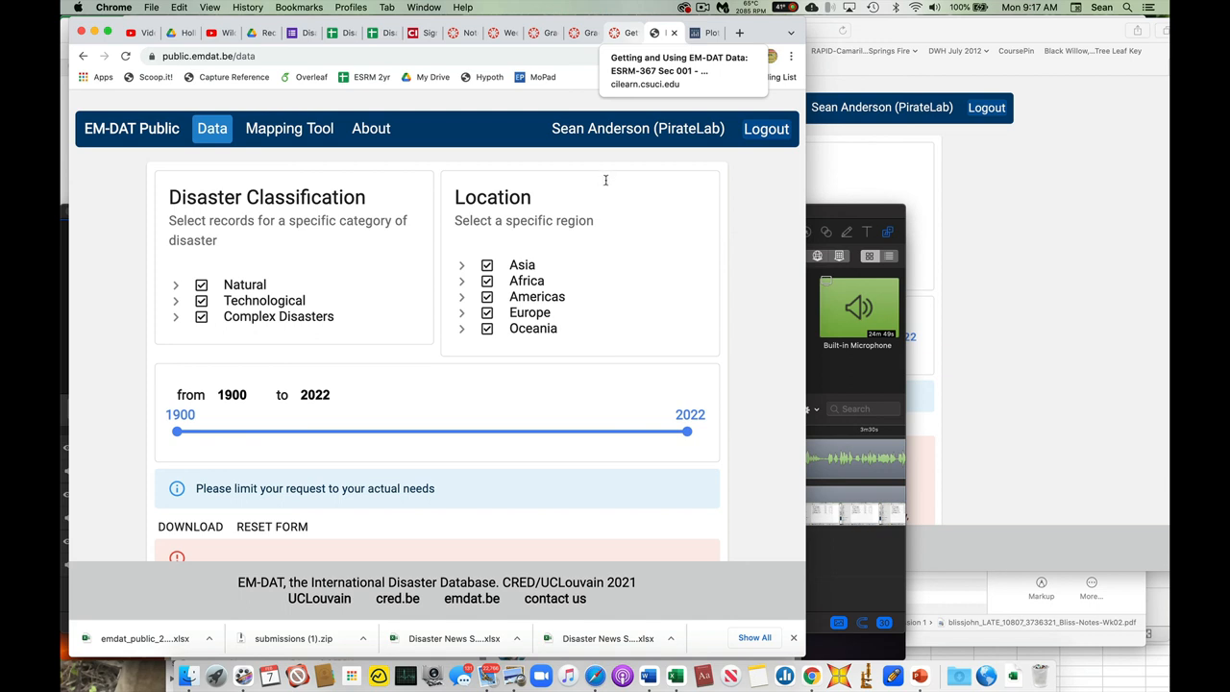
mouse_move(604, 171)
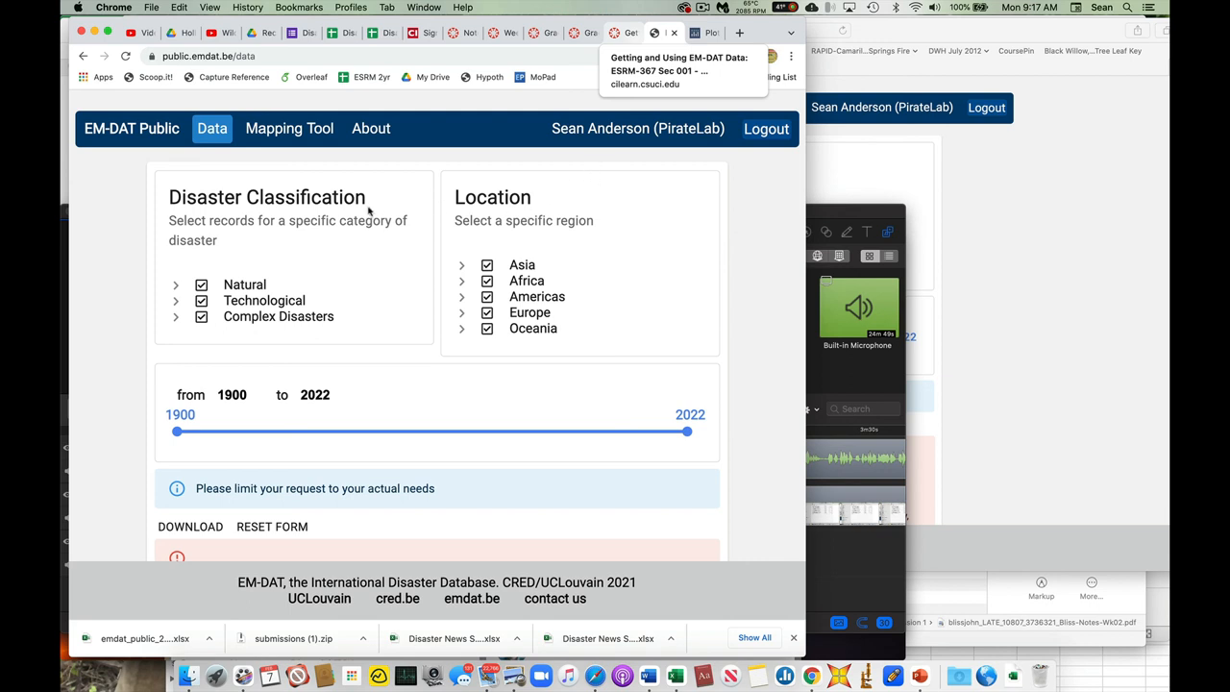
mouse_move(527, 209)
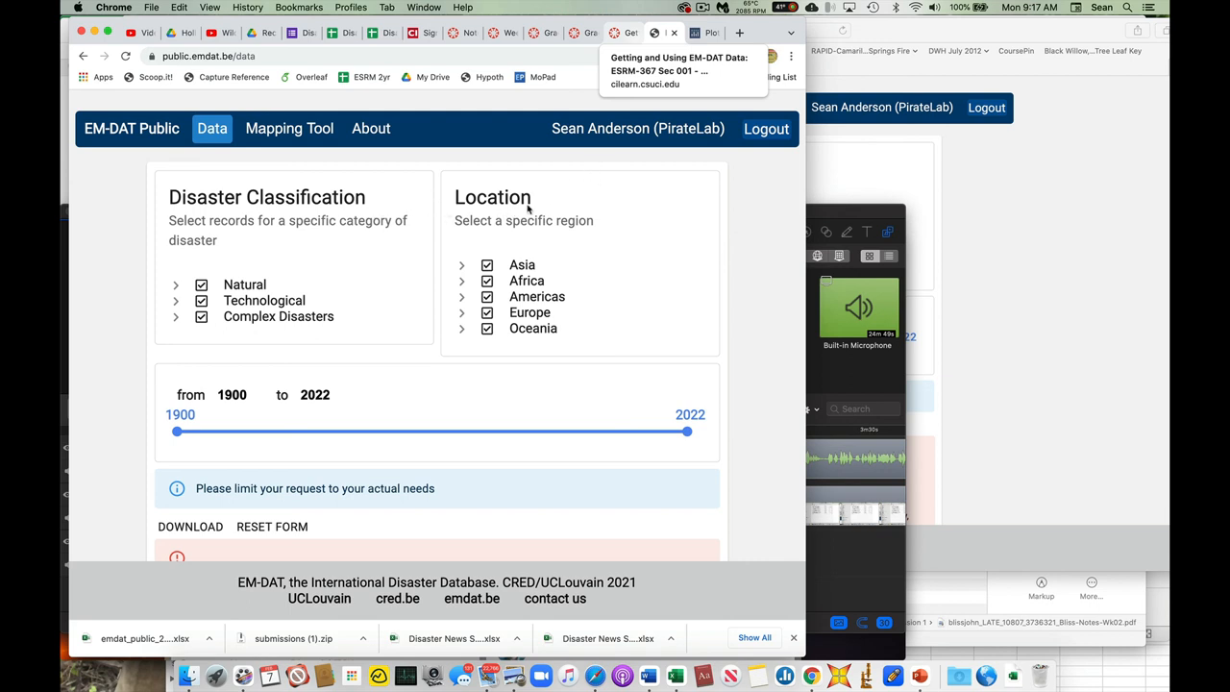
mouse_move(594, 209)
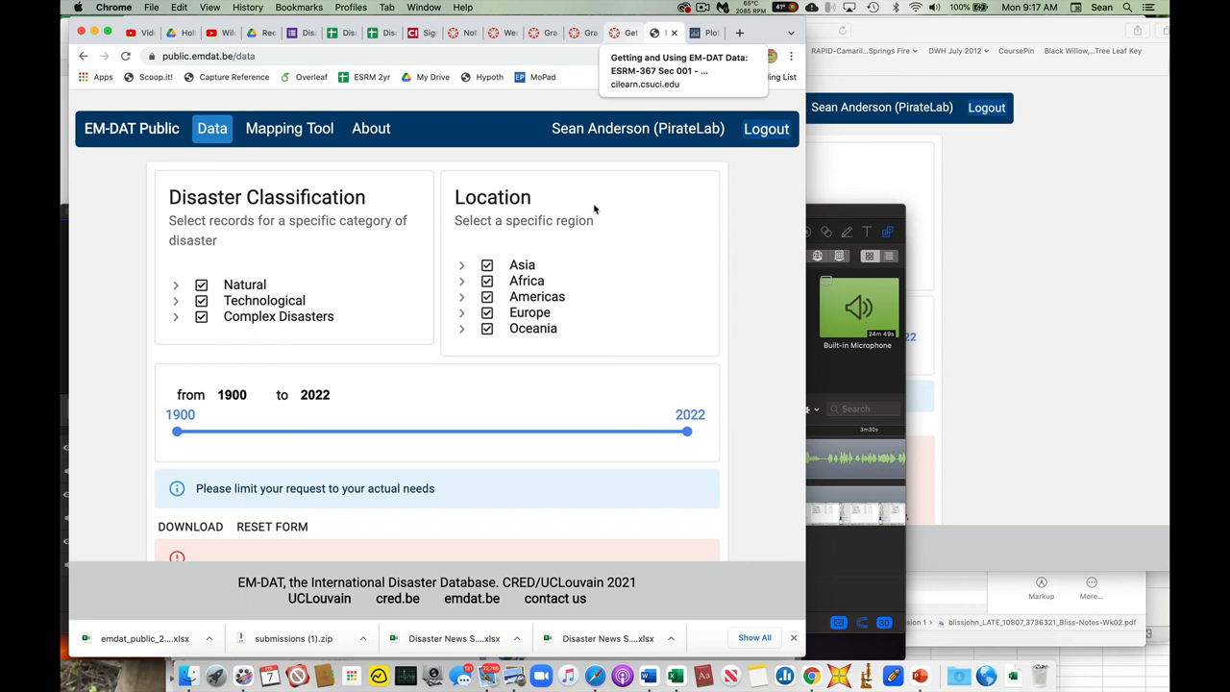
mouse_move(661, 200)
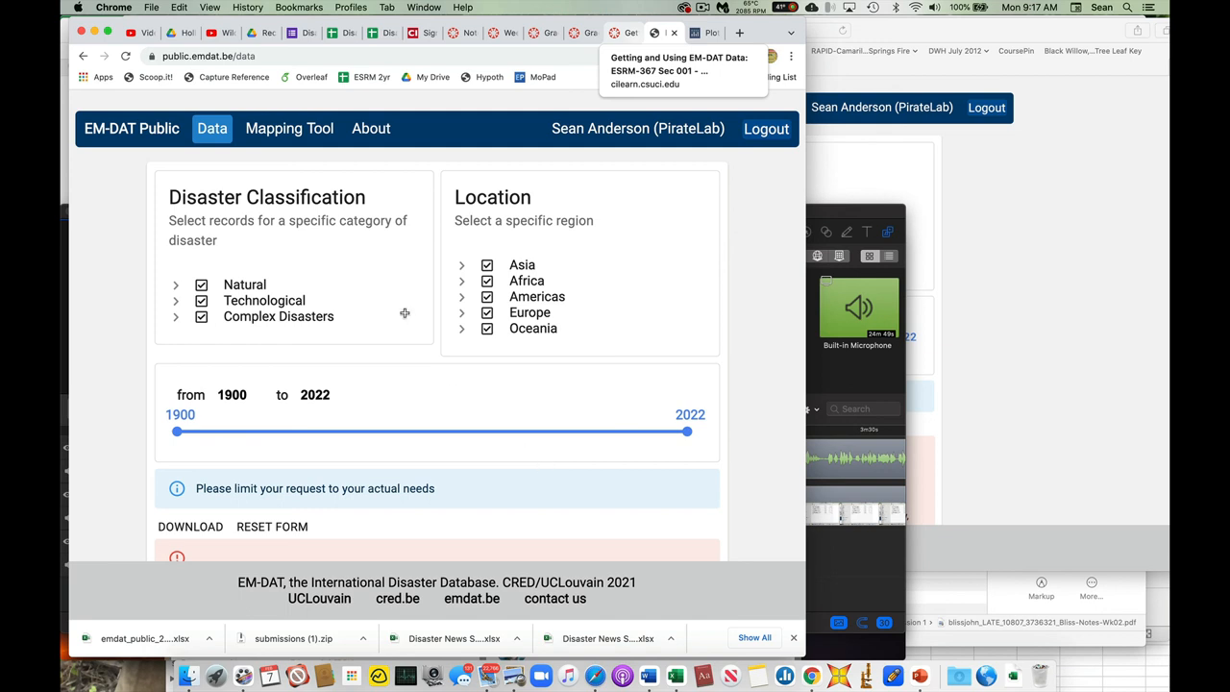
mouse_move(235, 238)
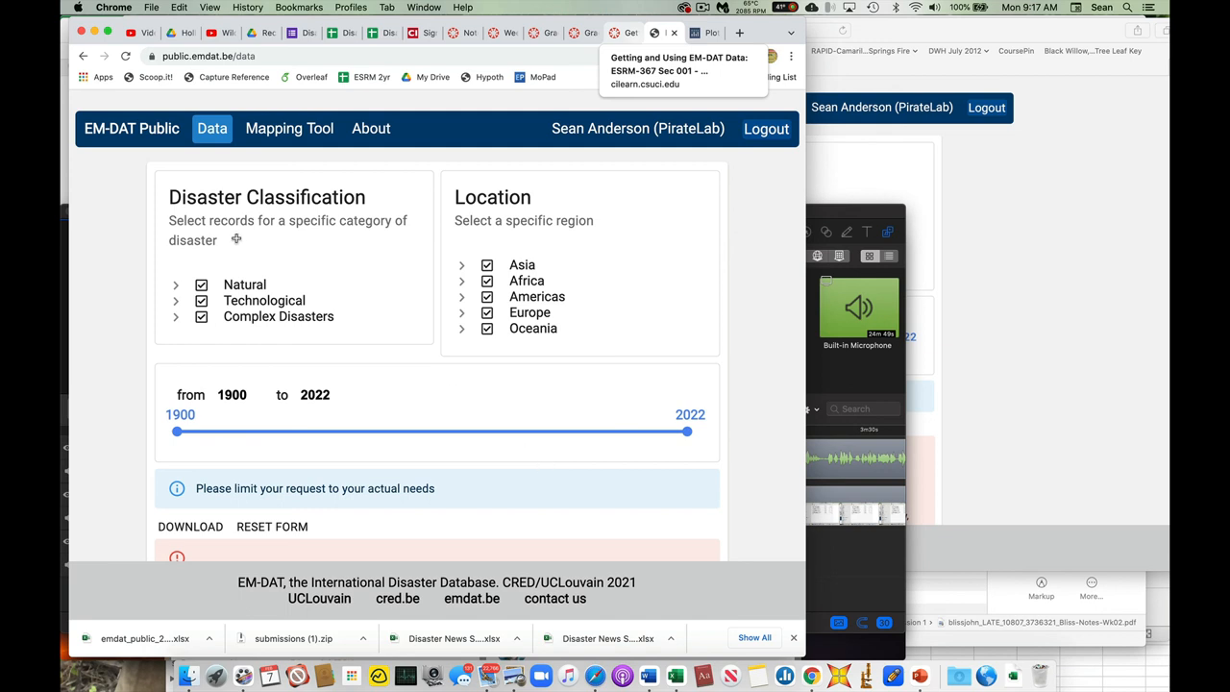
mouse_move(73, 211)
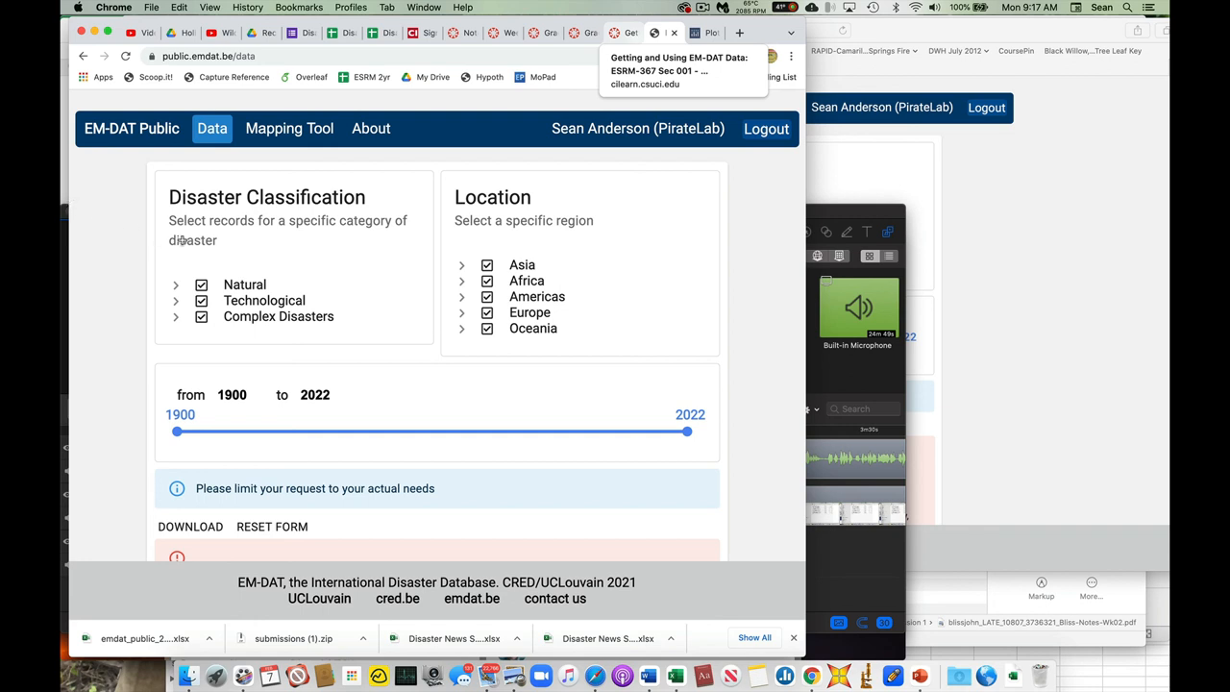
mouse_move(239, 273)
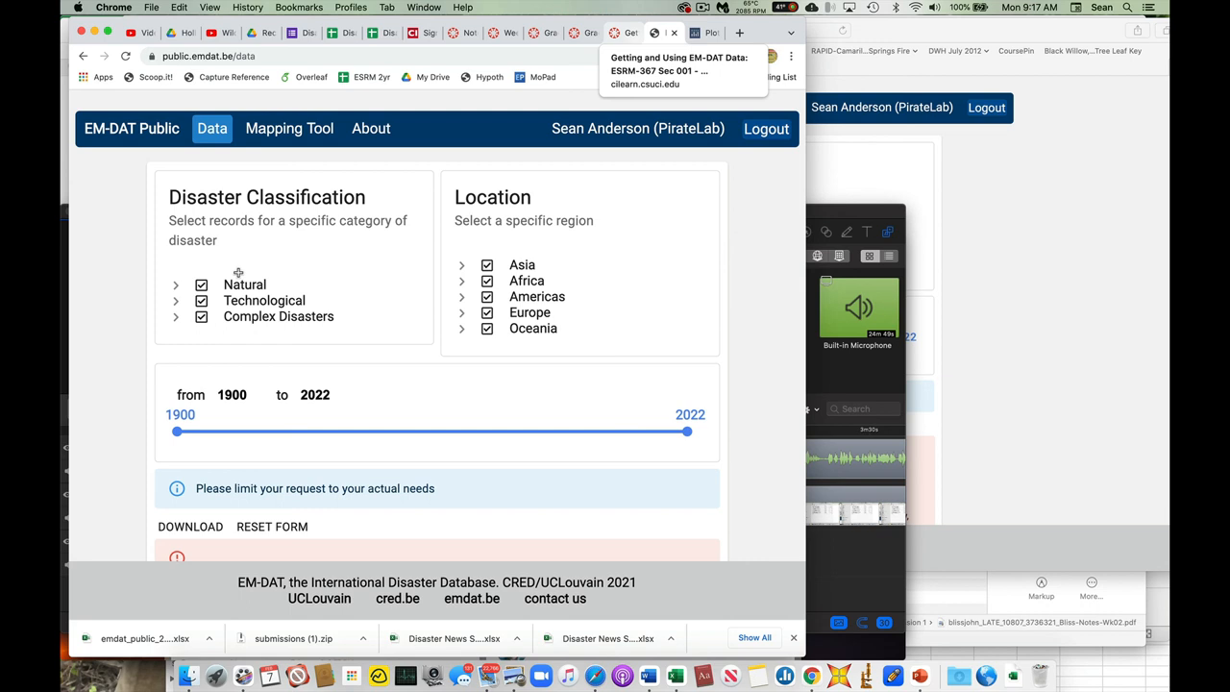
mouse_move(653, 248)
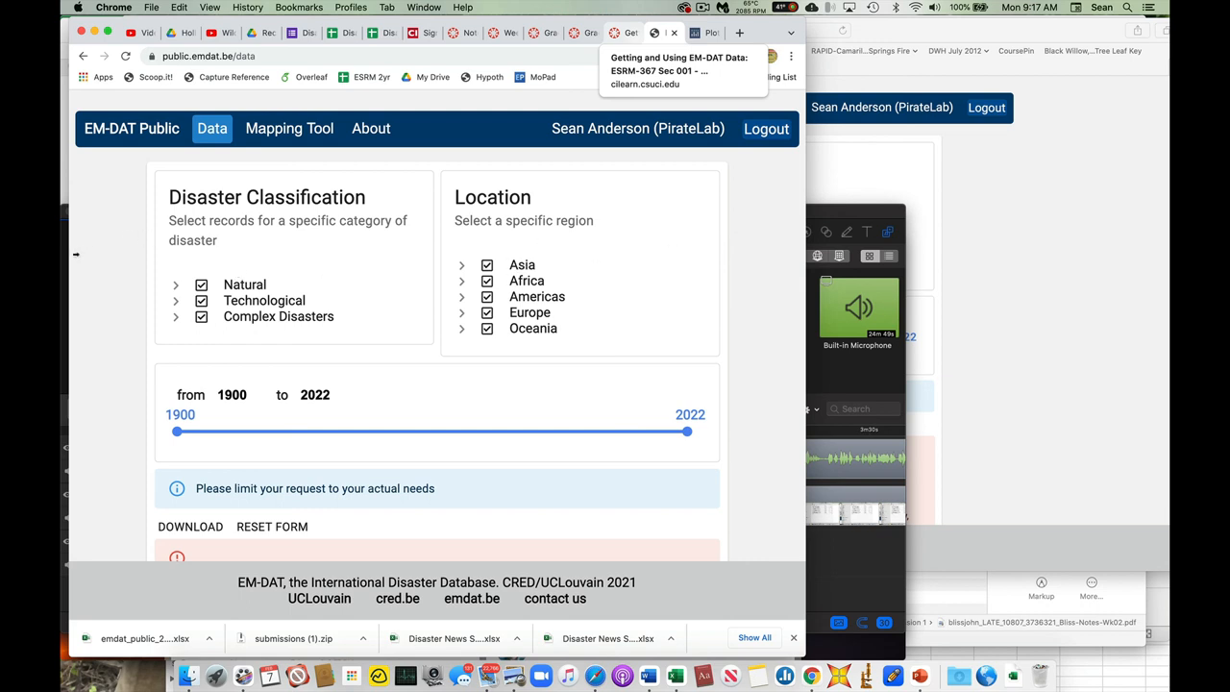
mouse_move(74, 263)
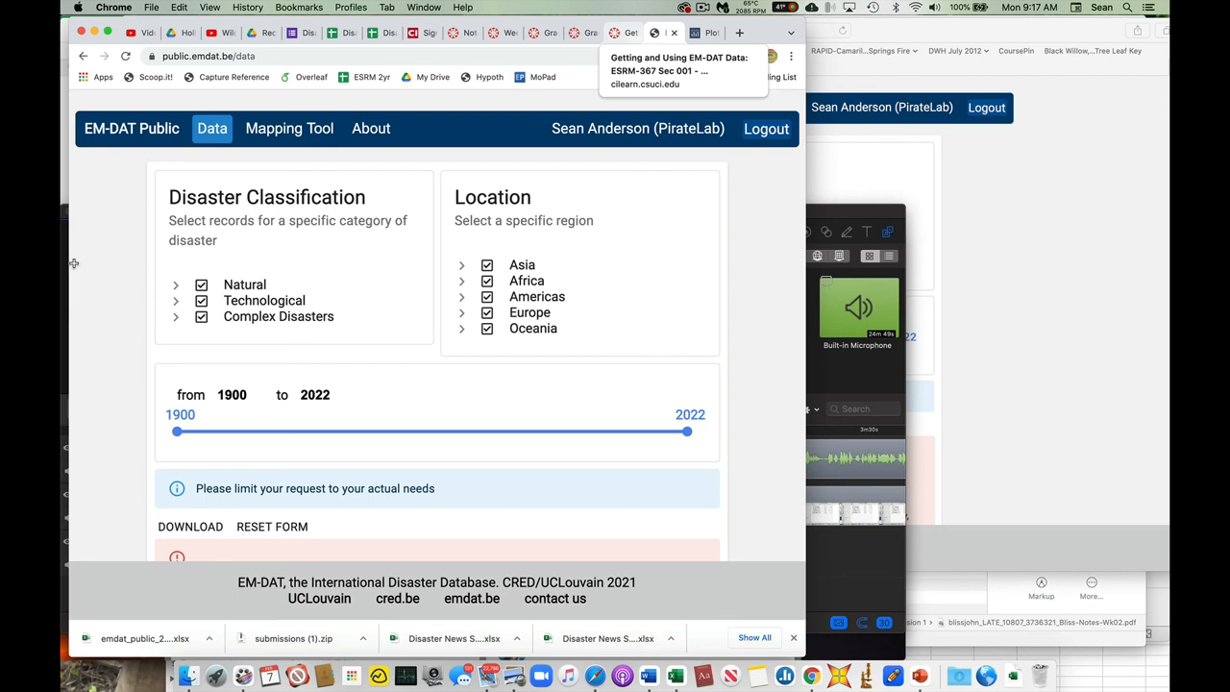
mouse_move(99, 267)
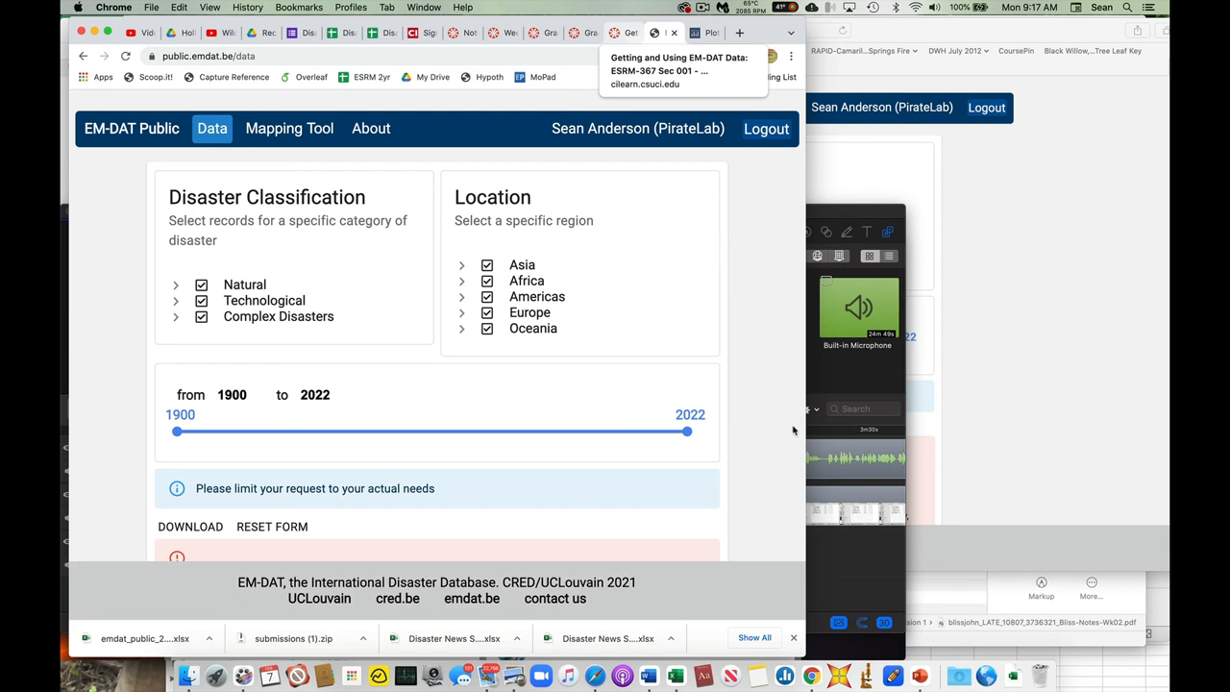
mouse_move(347, 222)
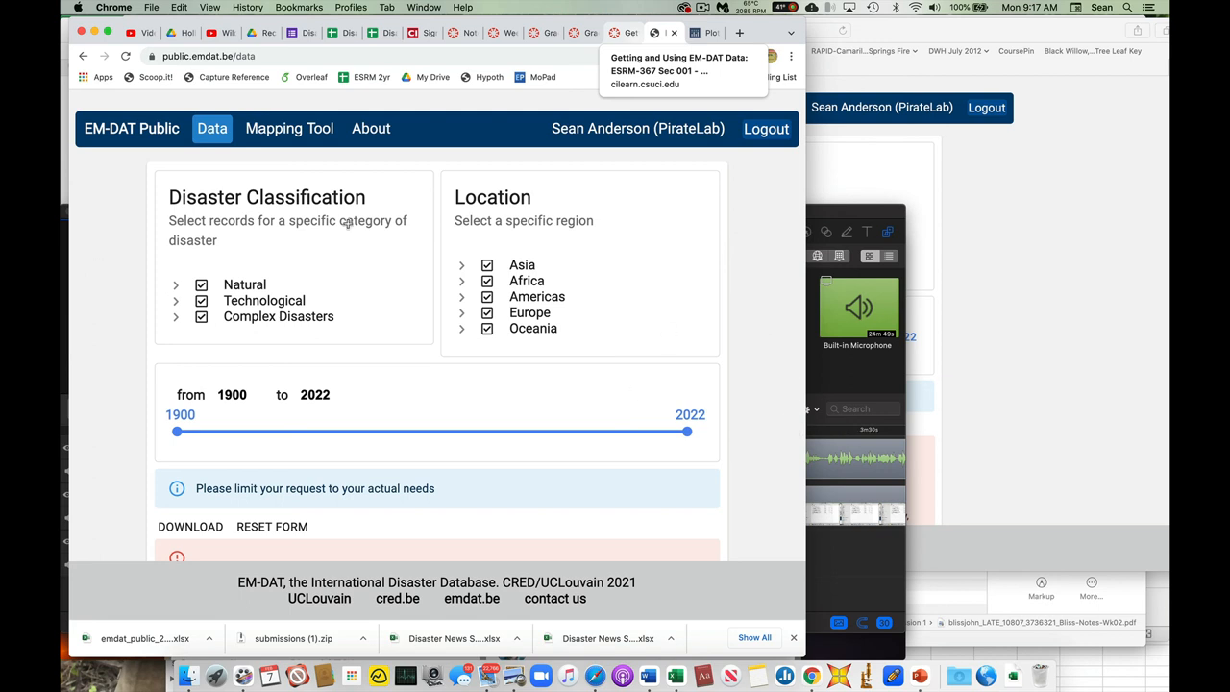
mouse_move(139, 260)
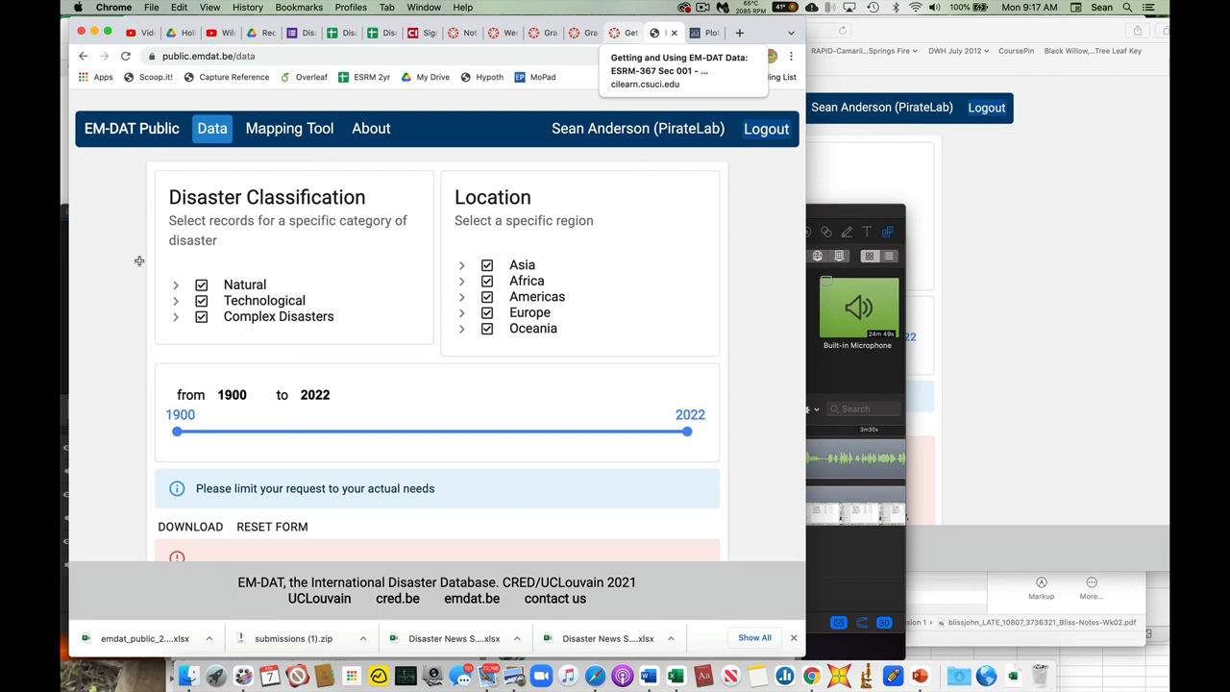
mouse_move(297, 228)
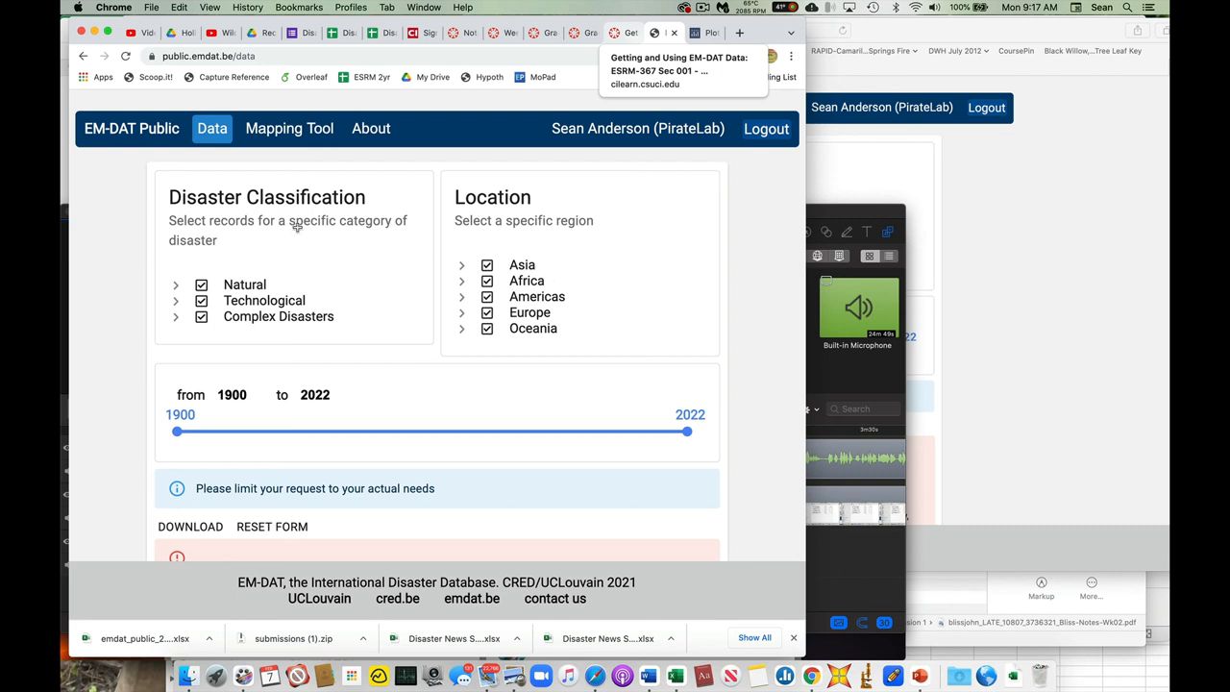
mouse_move(586, 281)
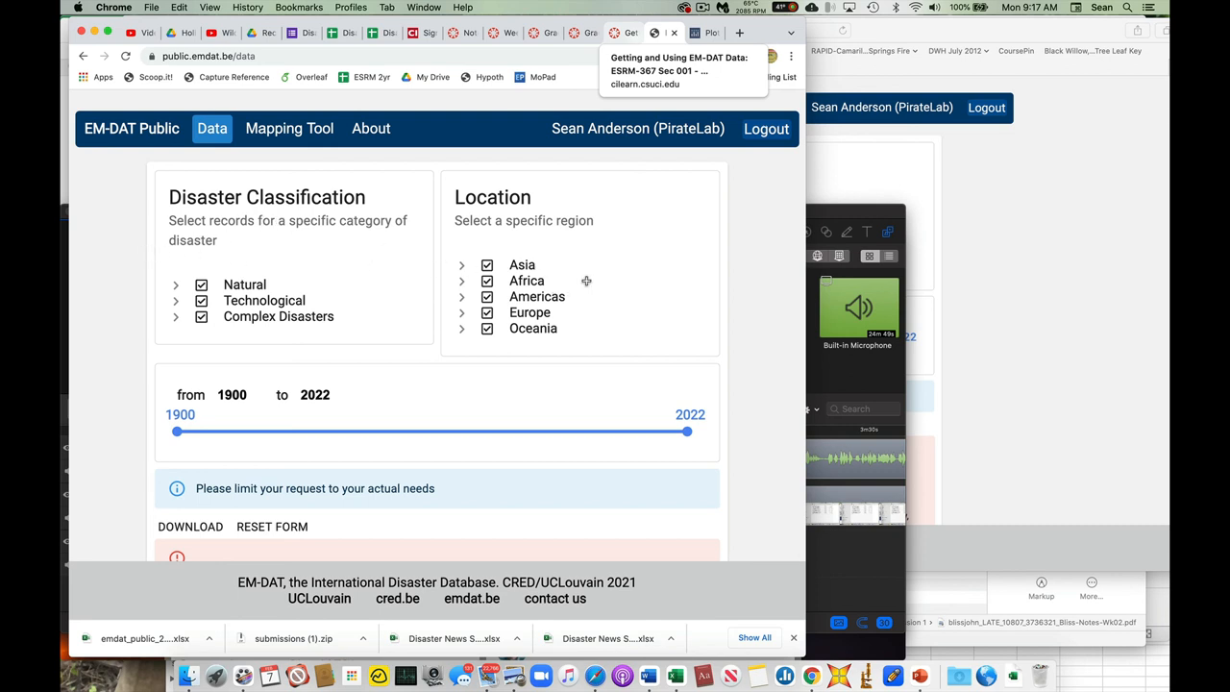
mouse_move(160, 263)
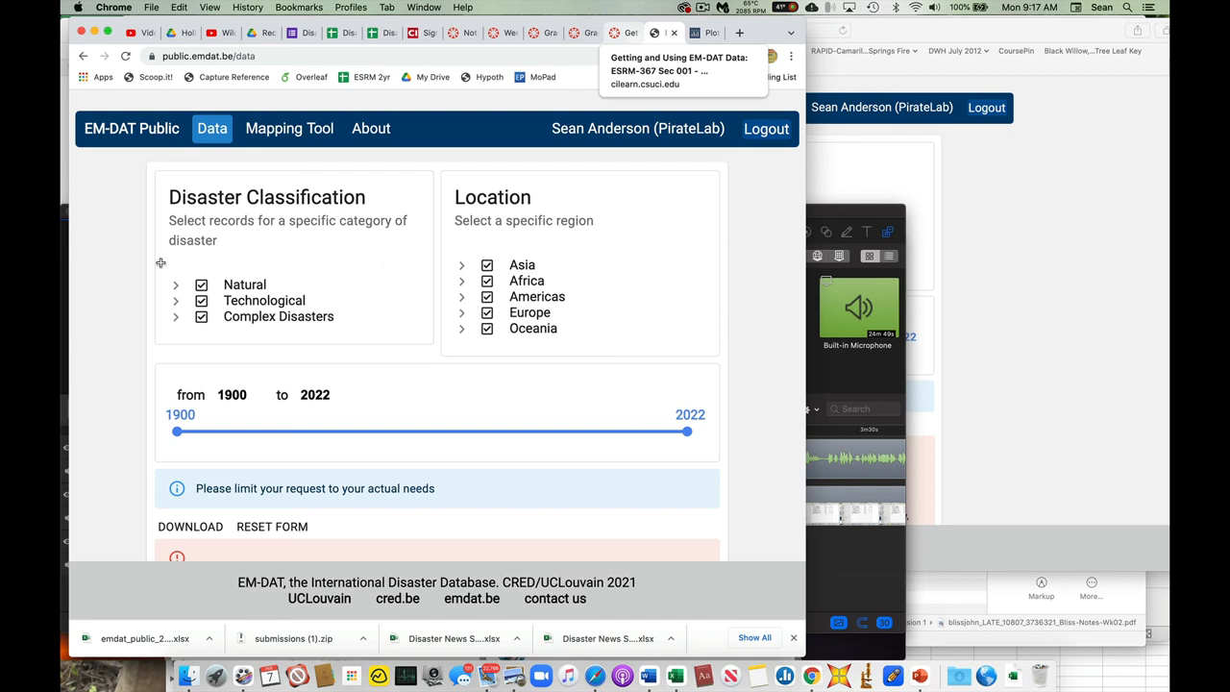
mouse_move(316, 279)
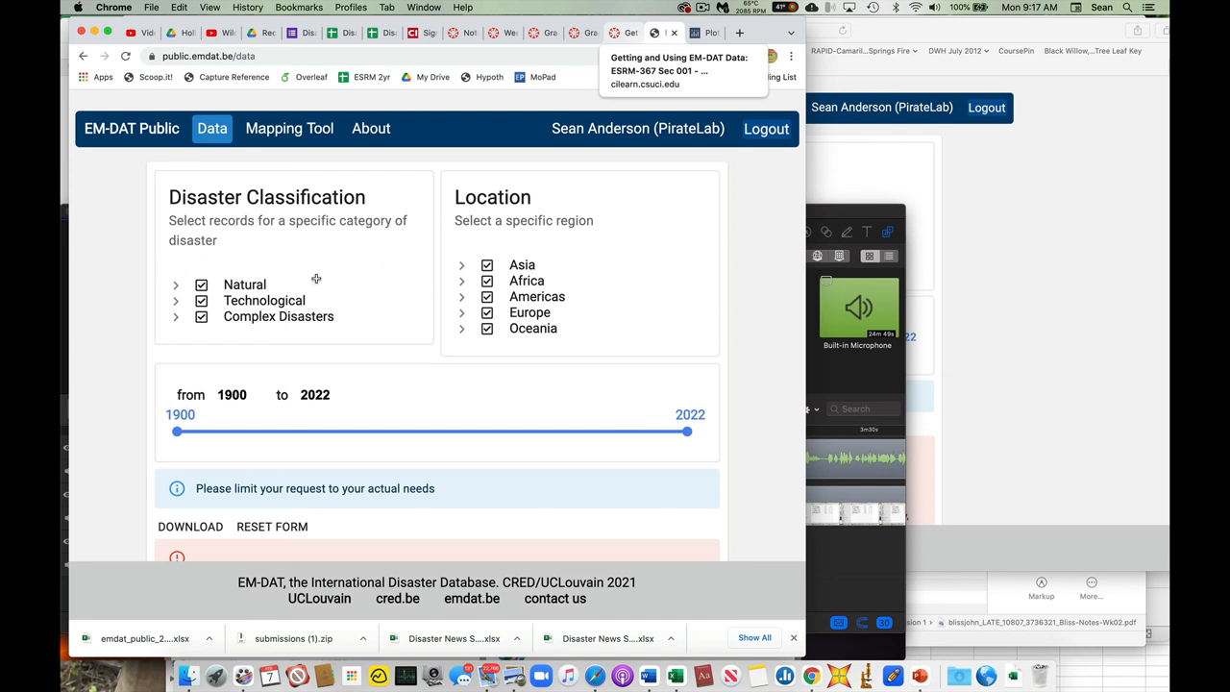